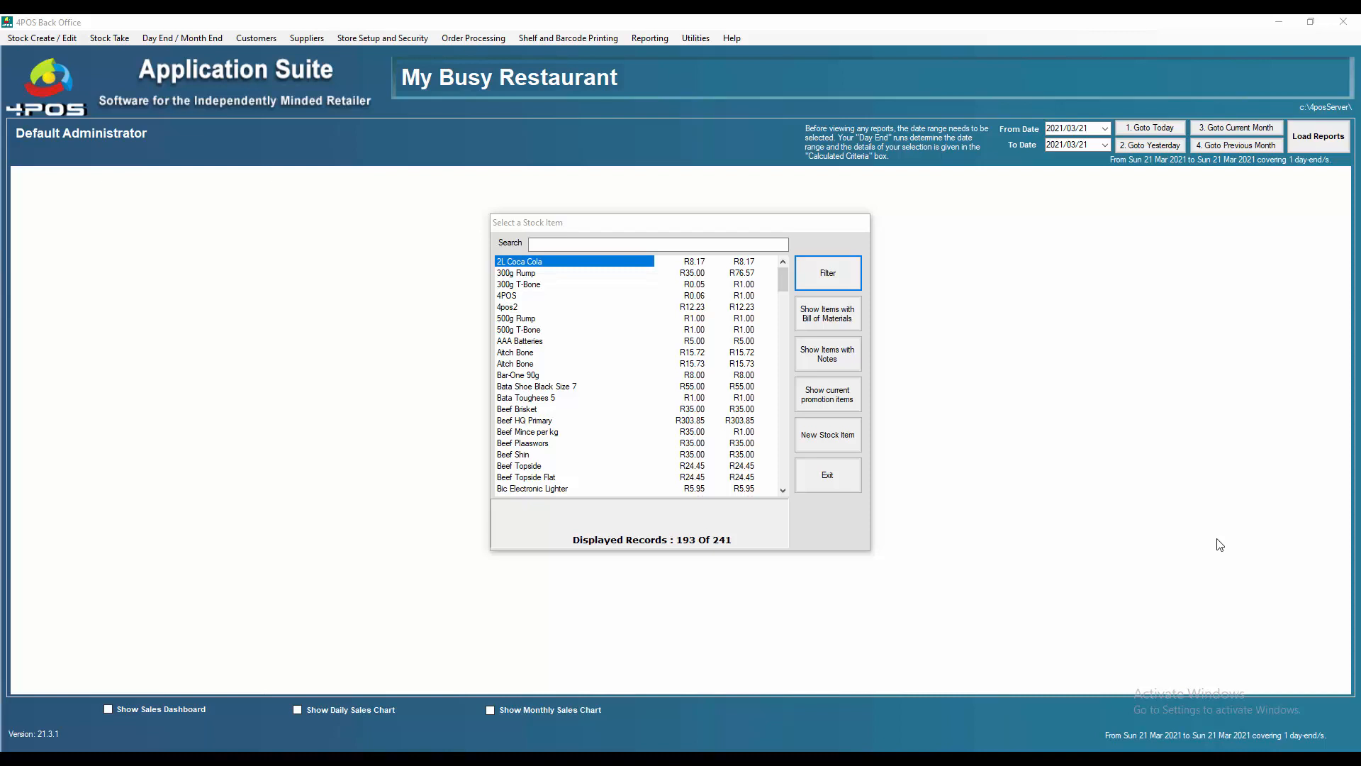
pyautogui.moveTo(1051, 551)
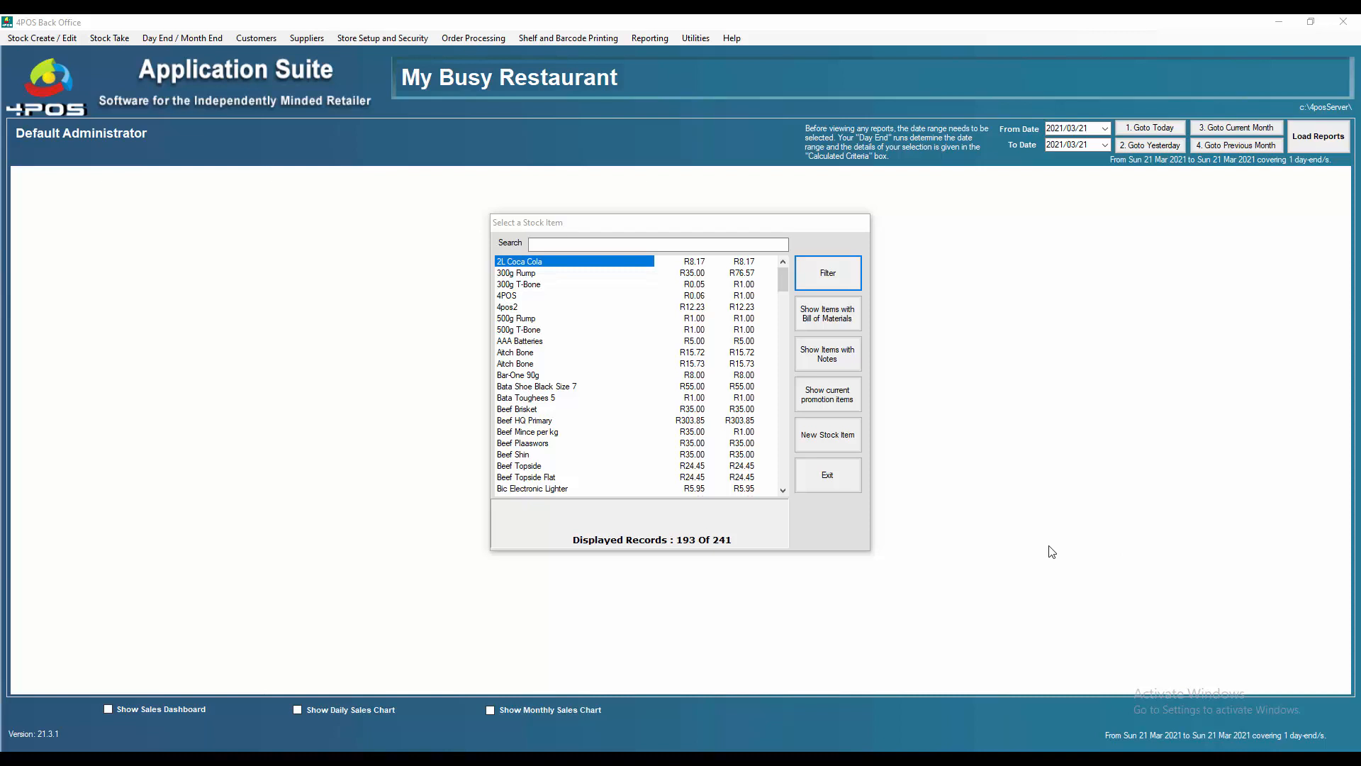
pyautogui.moveTo(919, 560)
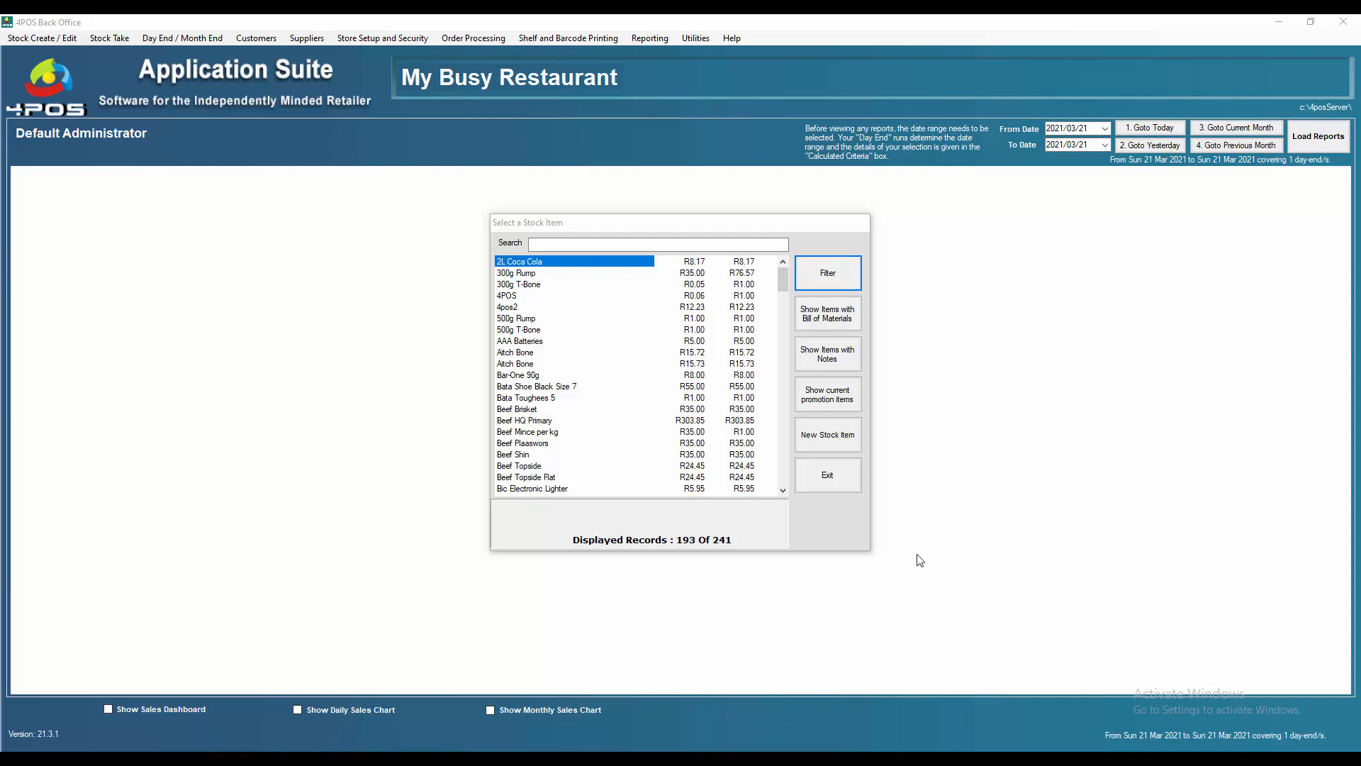
pyautogui.moveTo(599, 417)
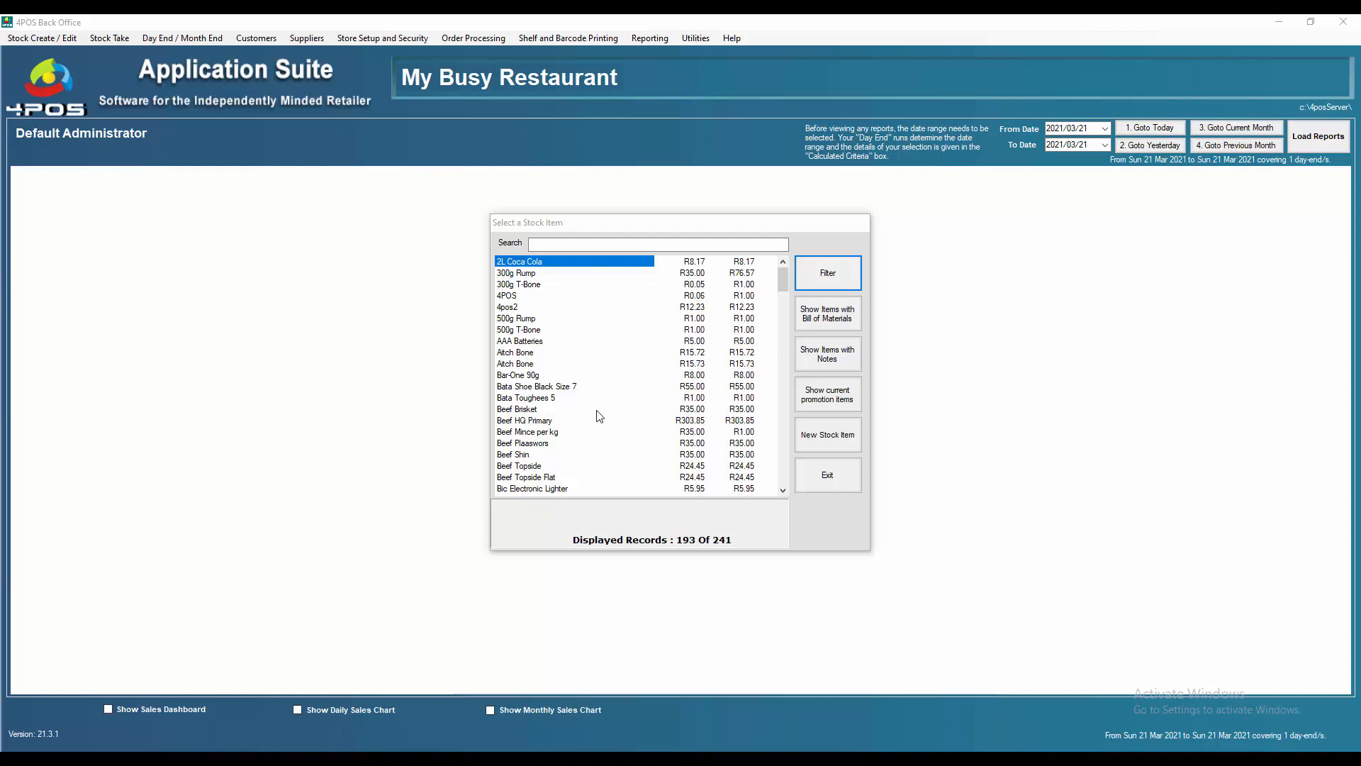
# Search the stock list for 'dumpi' and select Windhoek Lite Dumpie 340ml from the four results.
pyautogui.click(657, 244)
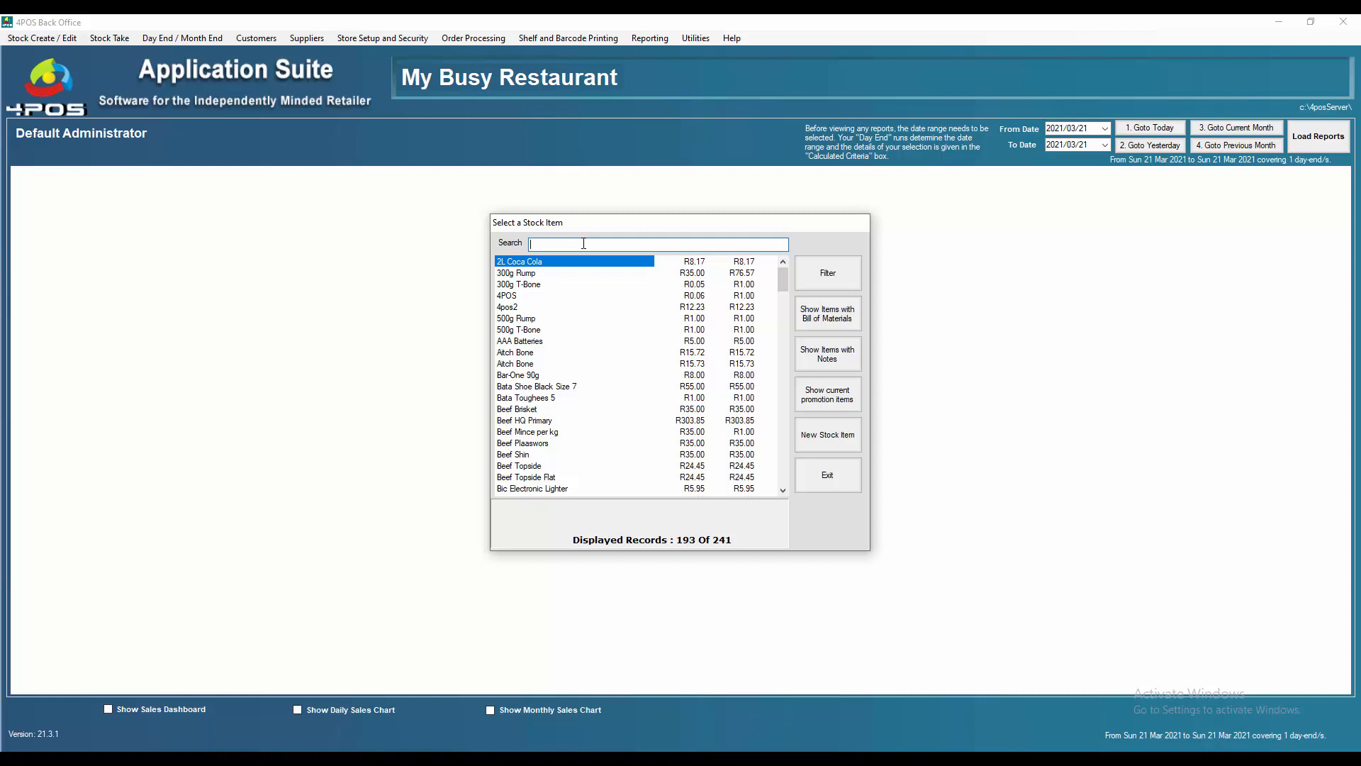
pyautogui.write('dump')
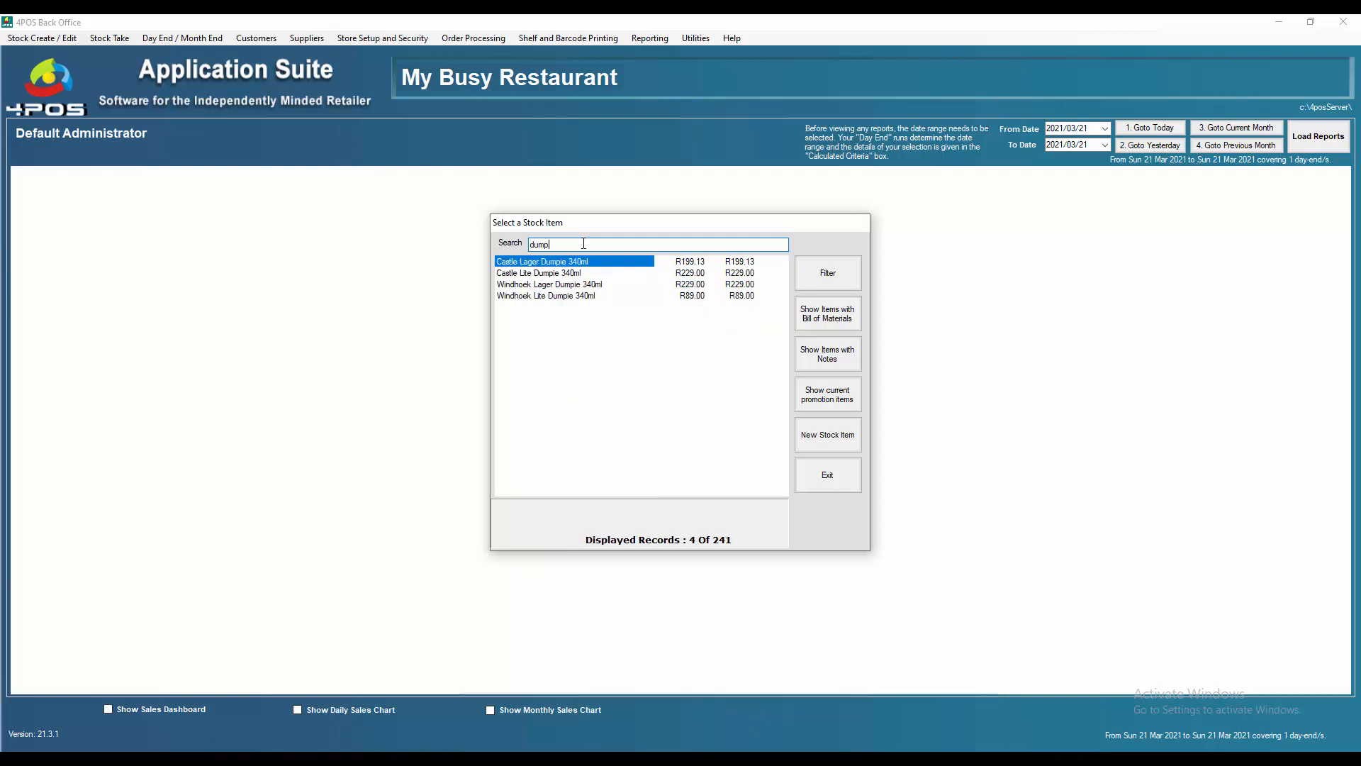
pyautogui.write('i')
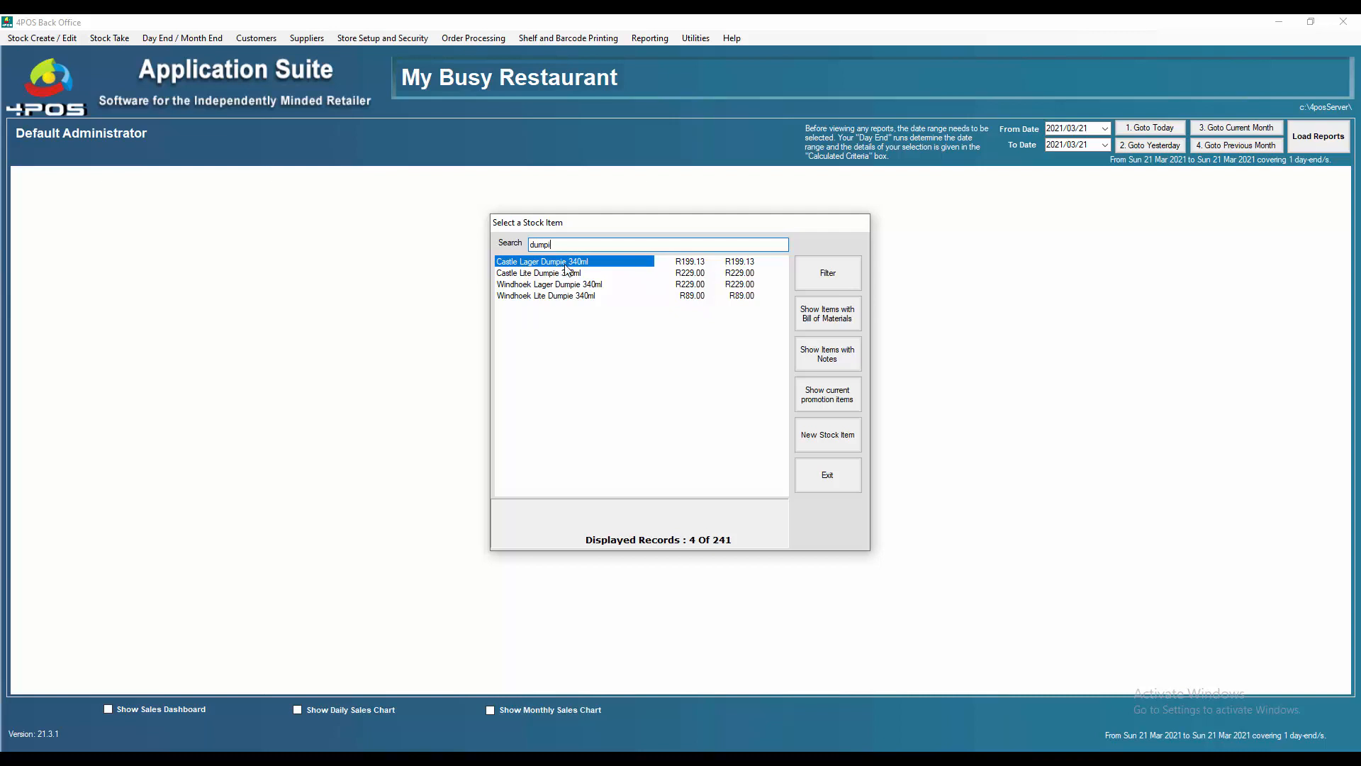
pyautogui.moveTo(699, 266)
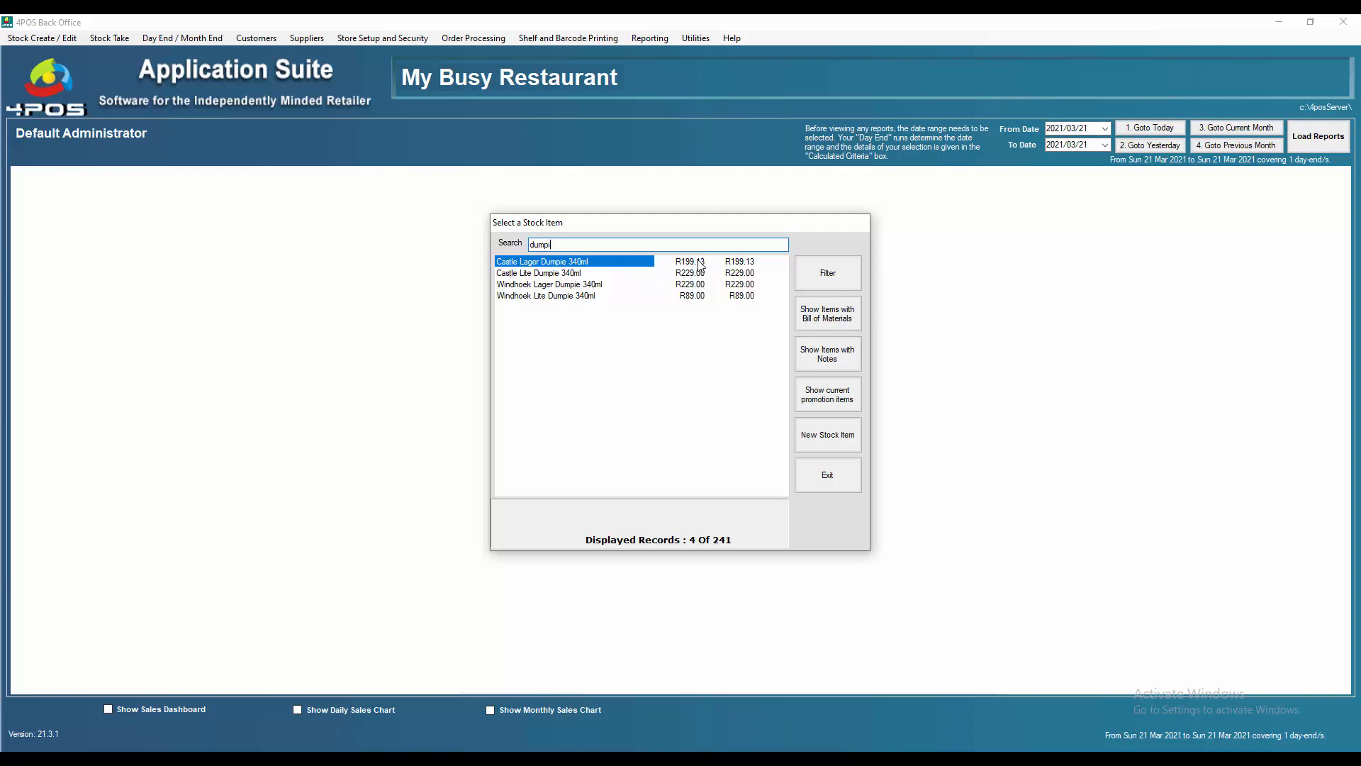
pyautogui.moveTo(699, 268)
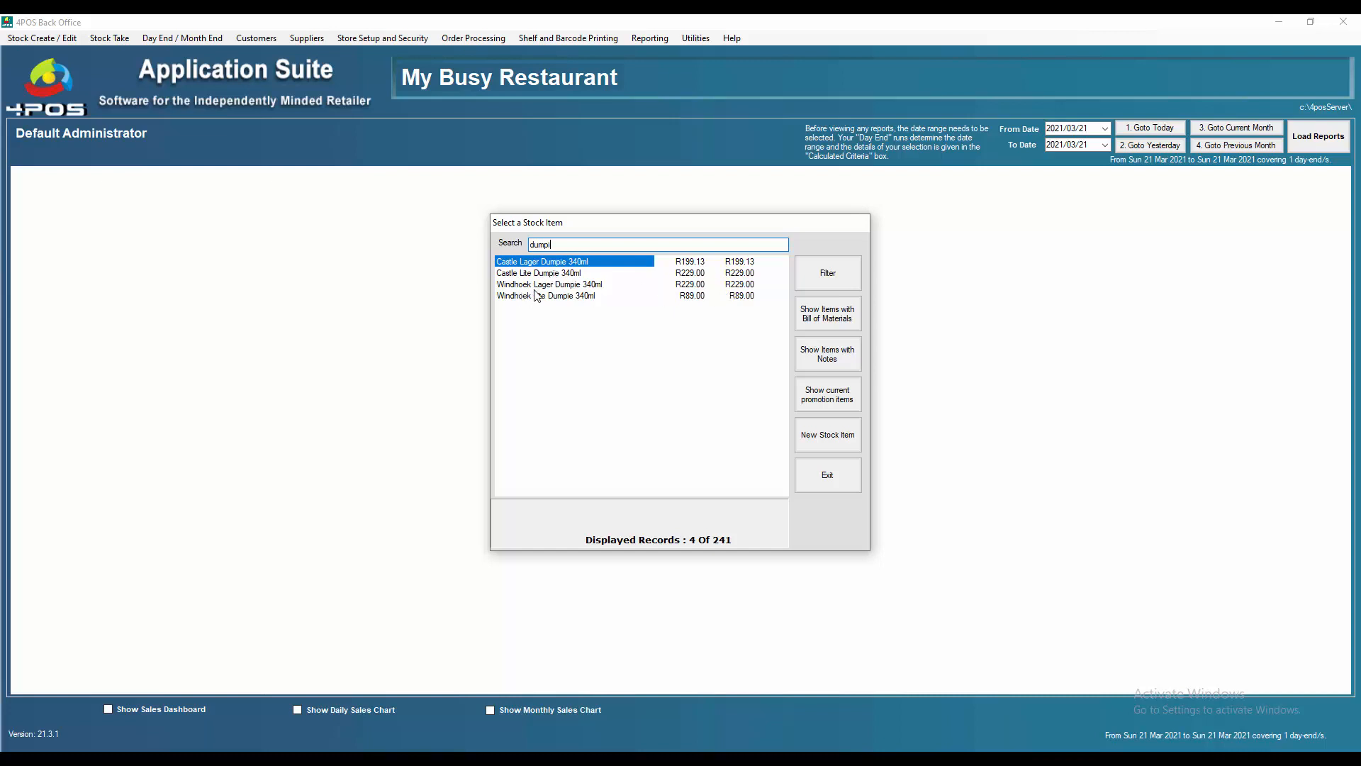
pyautogui.moveTo(564, 295)
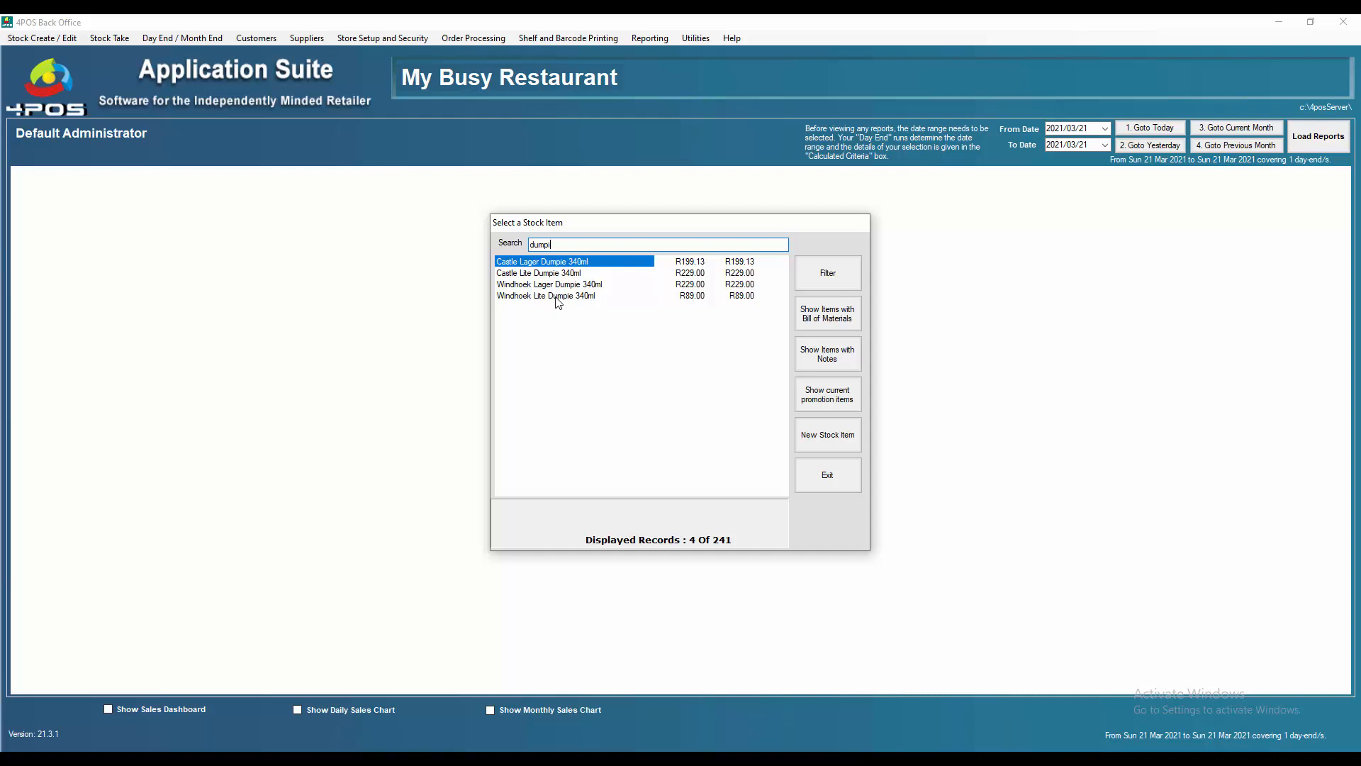
pyautogui.click(573, 295)
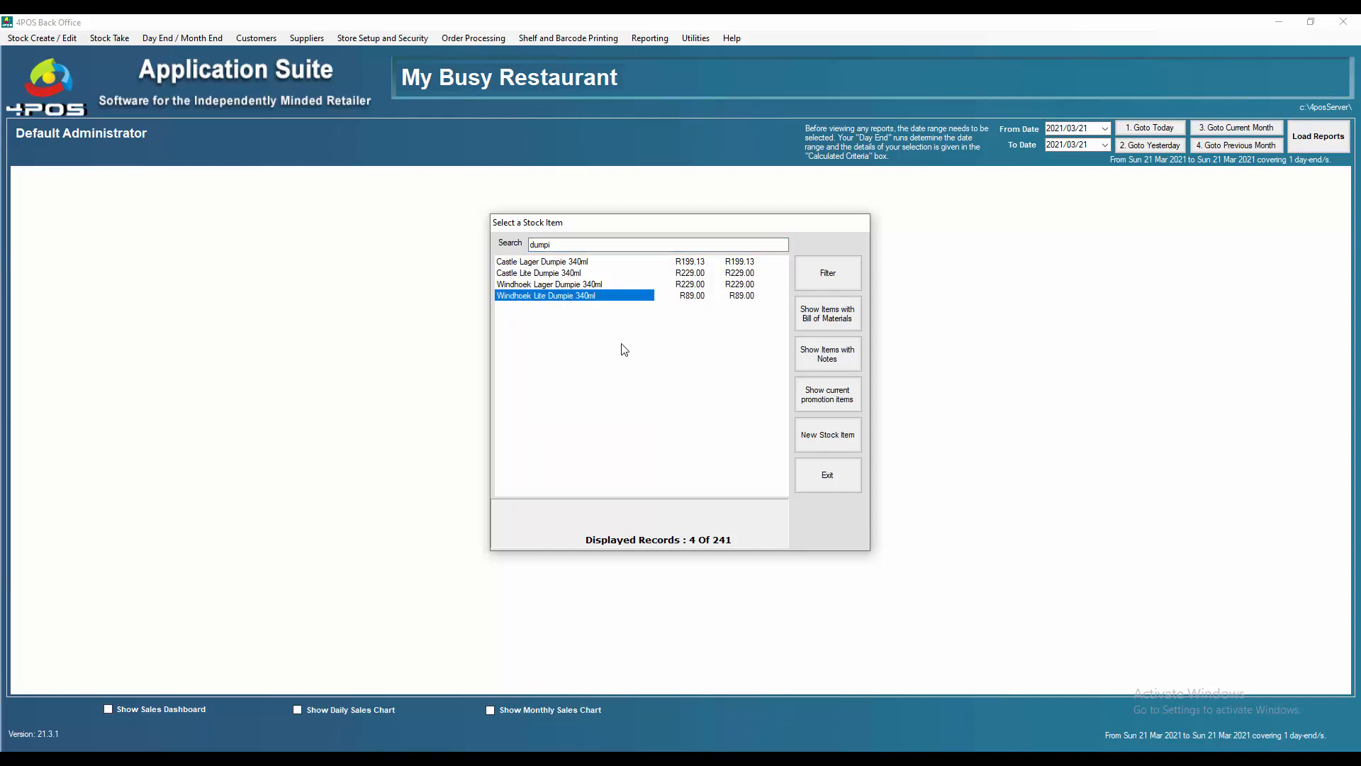
pyautogui.moveTo(696, 371)
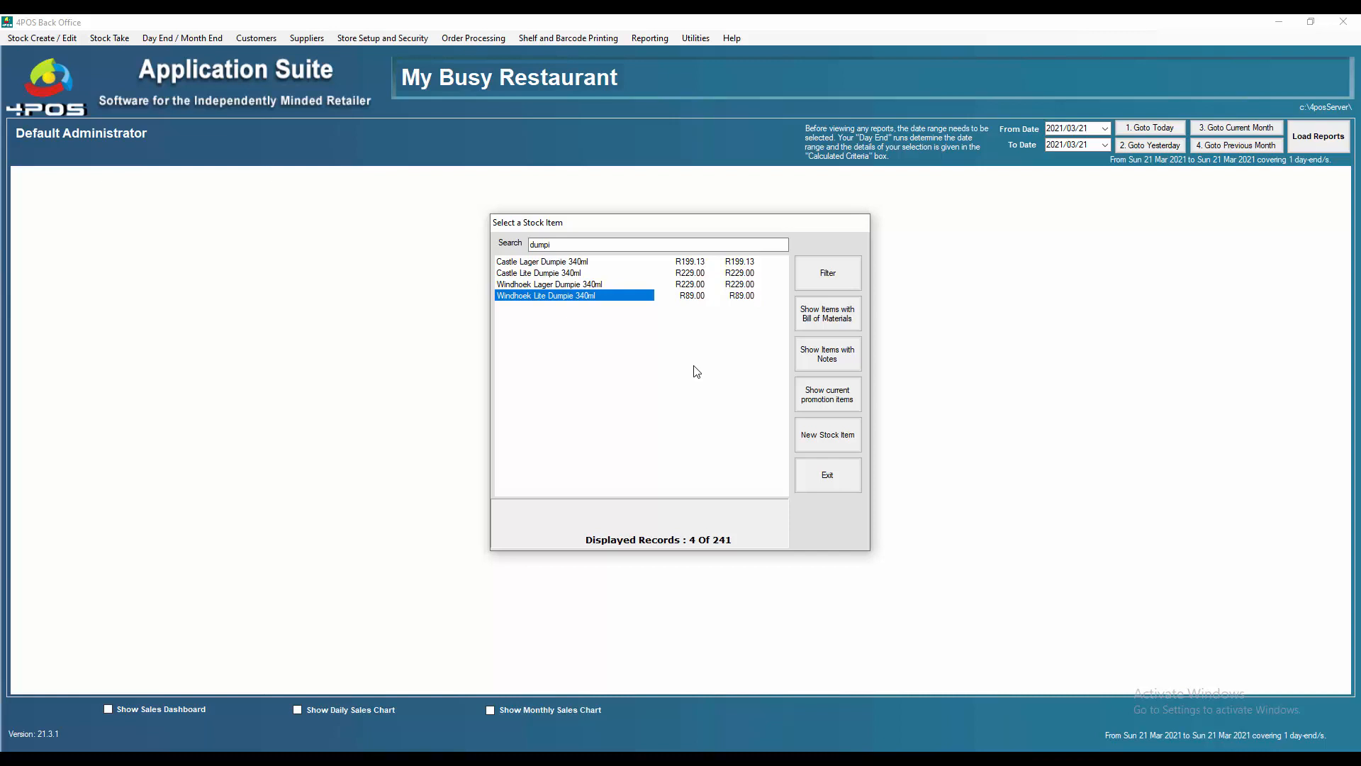
pyautogui.moveTo(685, 367)
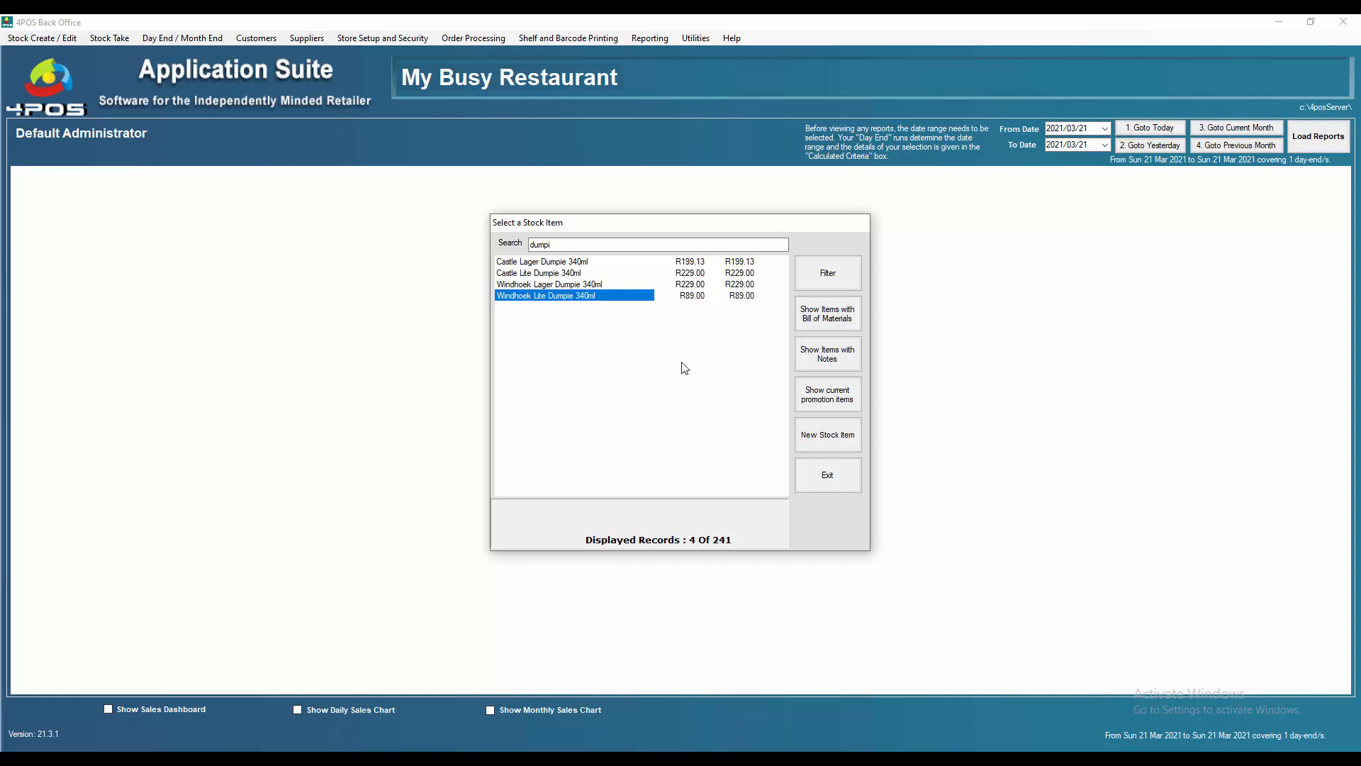
pyautogui.moveTo(670, 321)
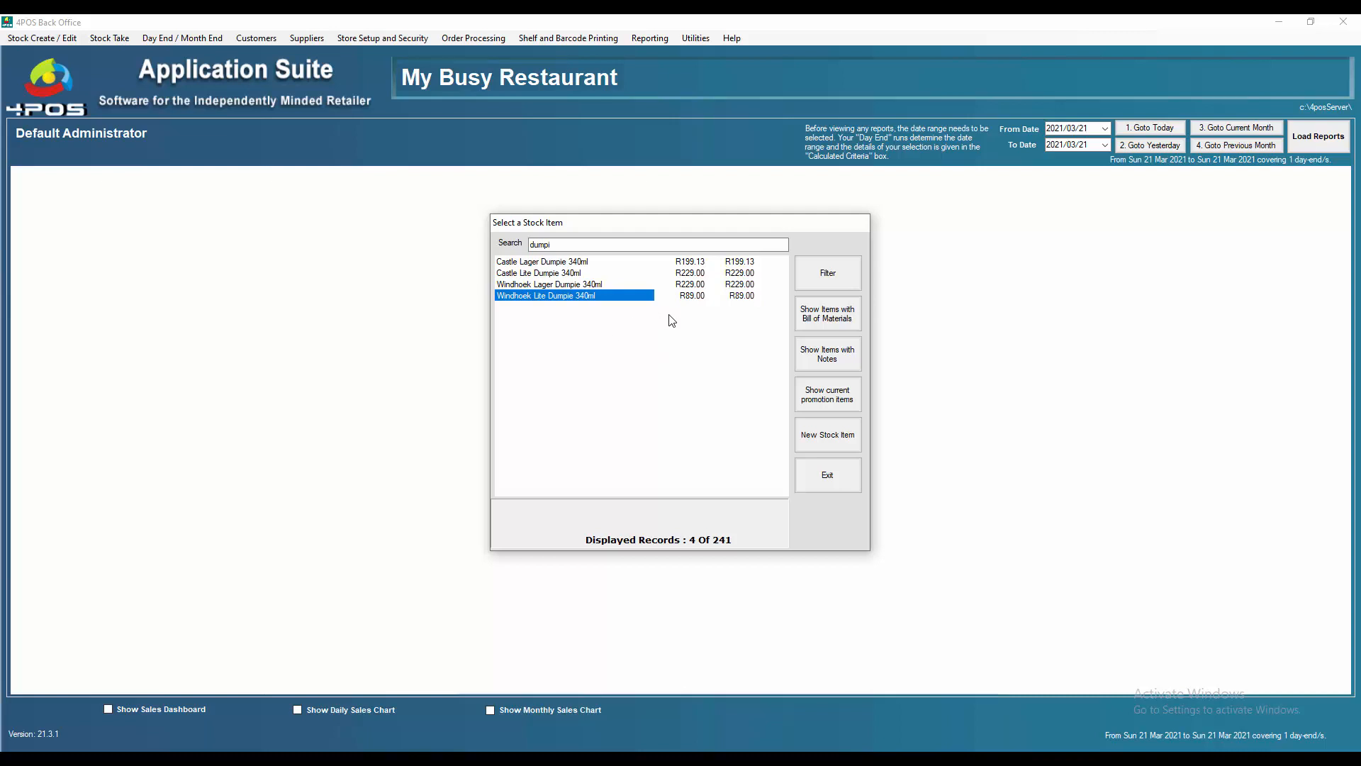
pyautogui.moveTo(551, 264)
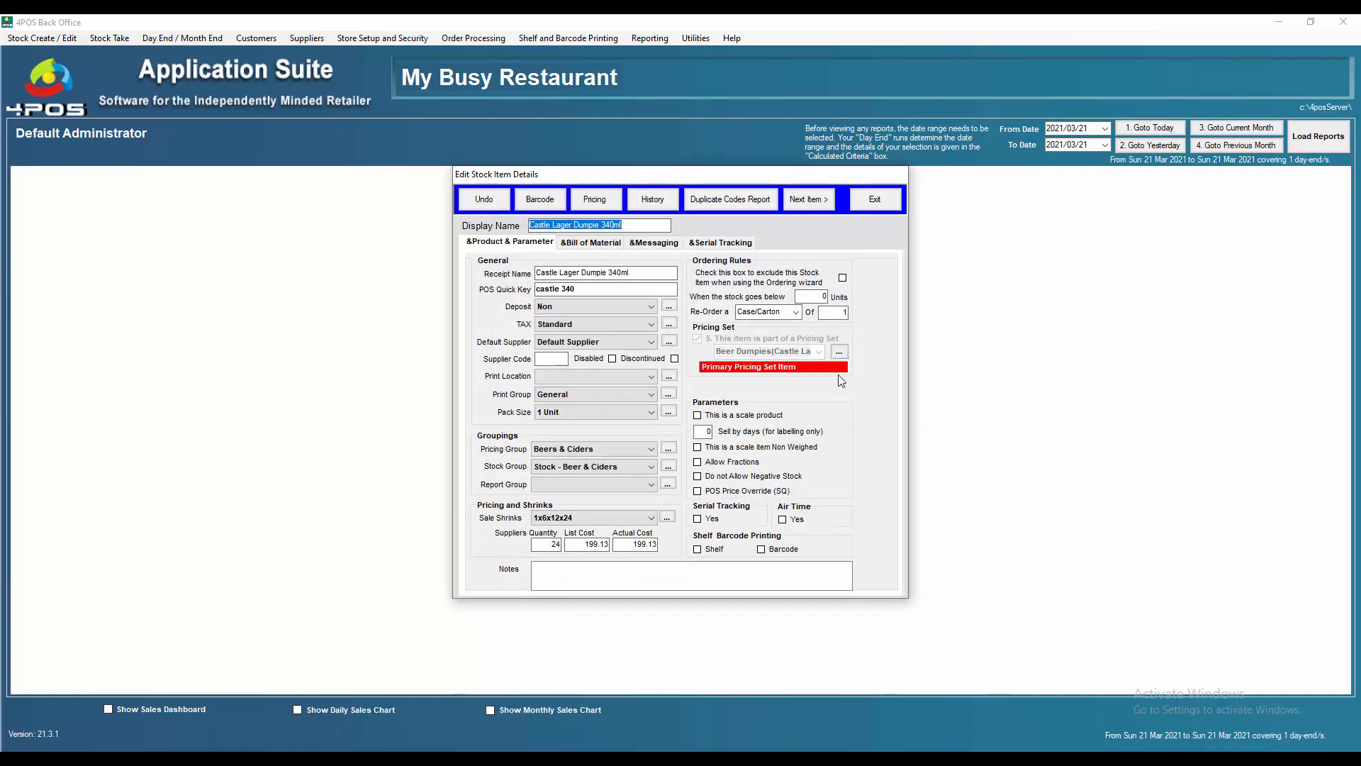
pyautogui.moveTo(799, 380)
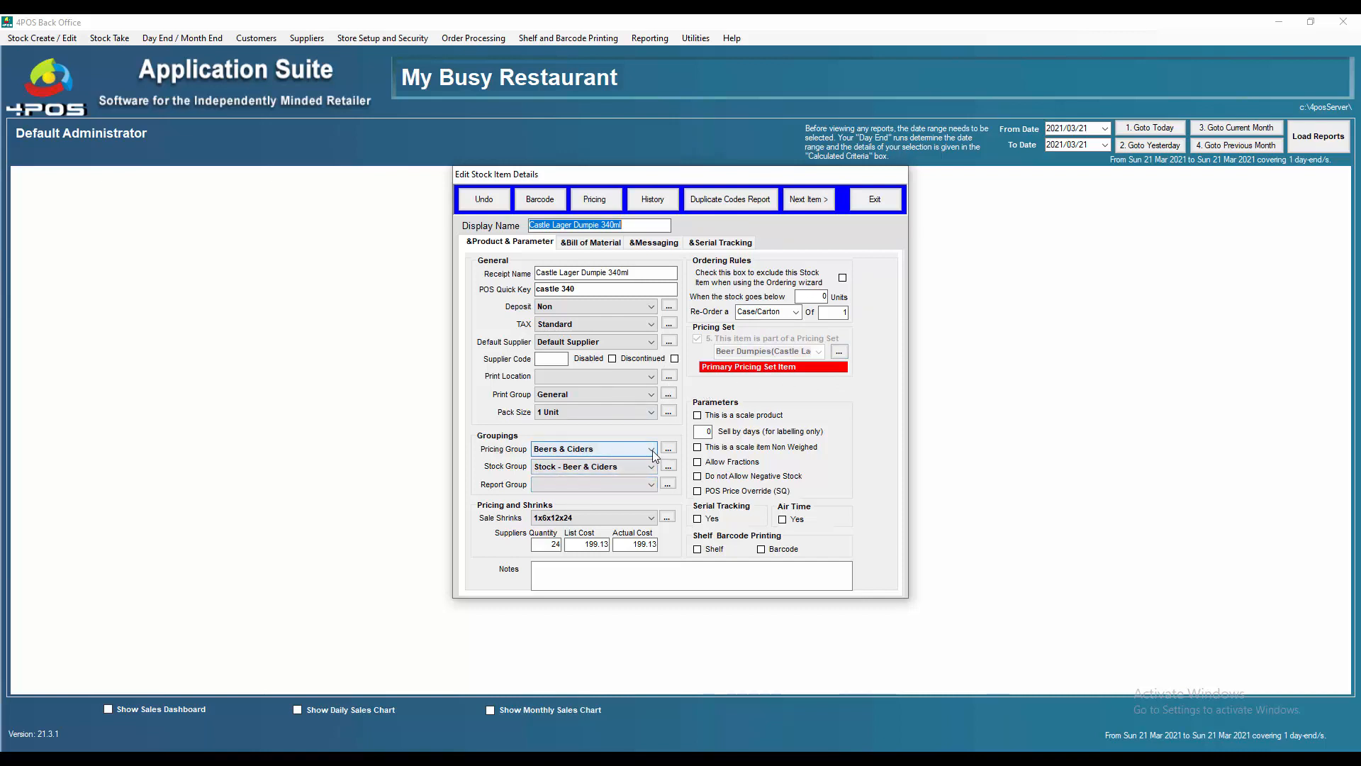
# Keep Beers & Ciders as Castle Lager Dumpie 340ml's pricing group and select its List Cost field.
pyautogui.click(651, 449)
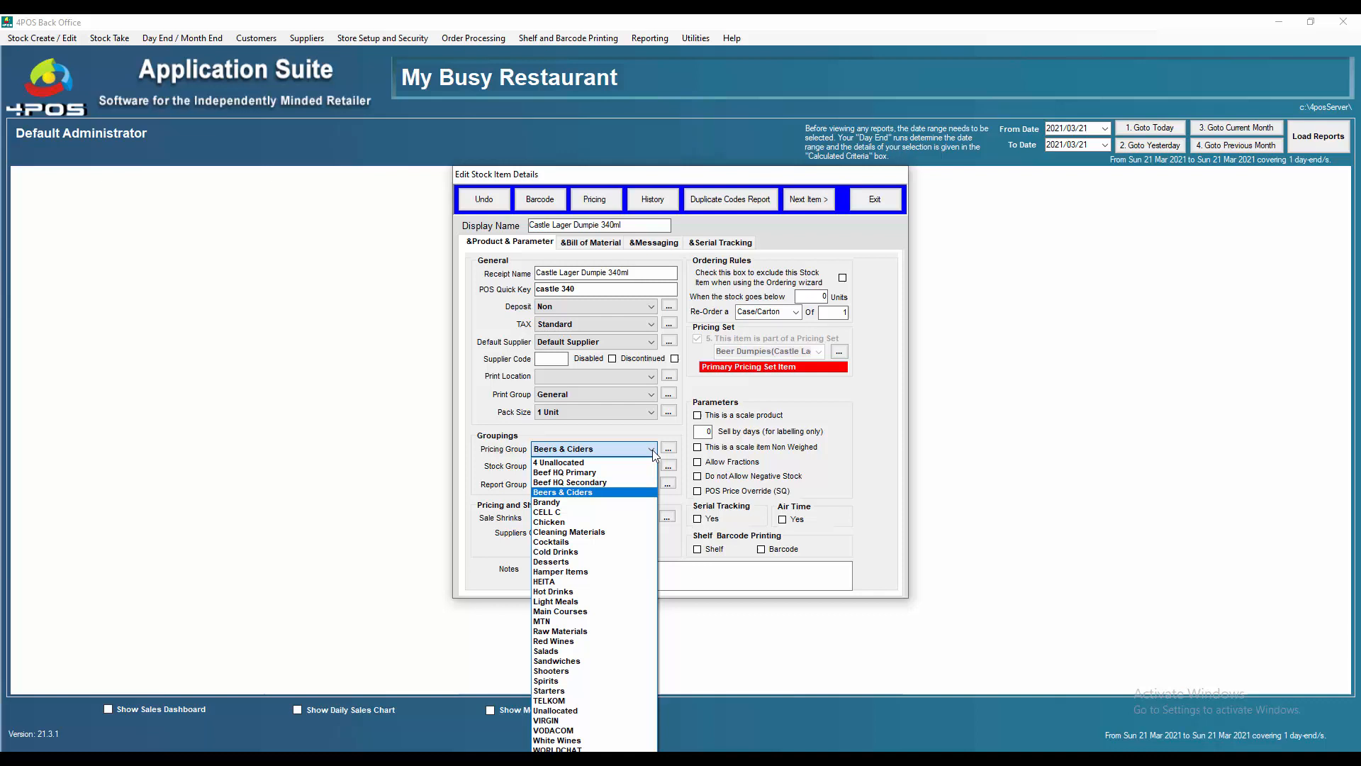
pyautogui.click(594, 467)
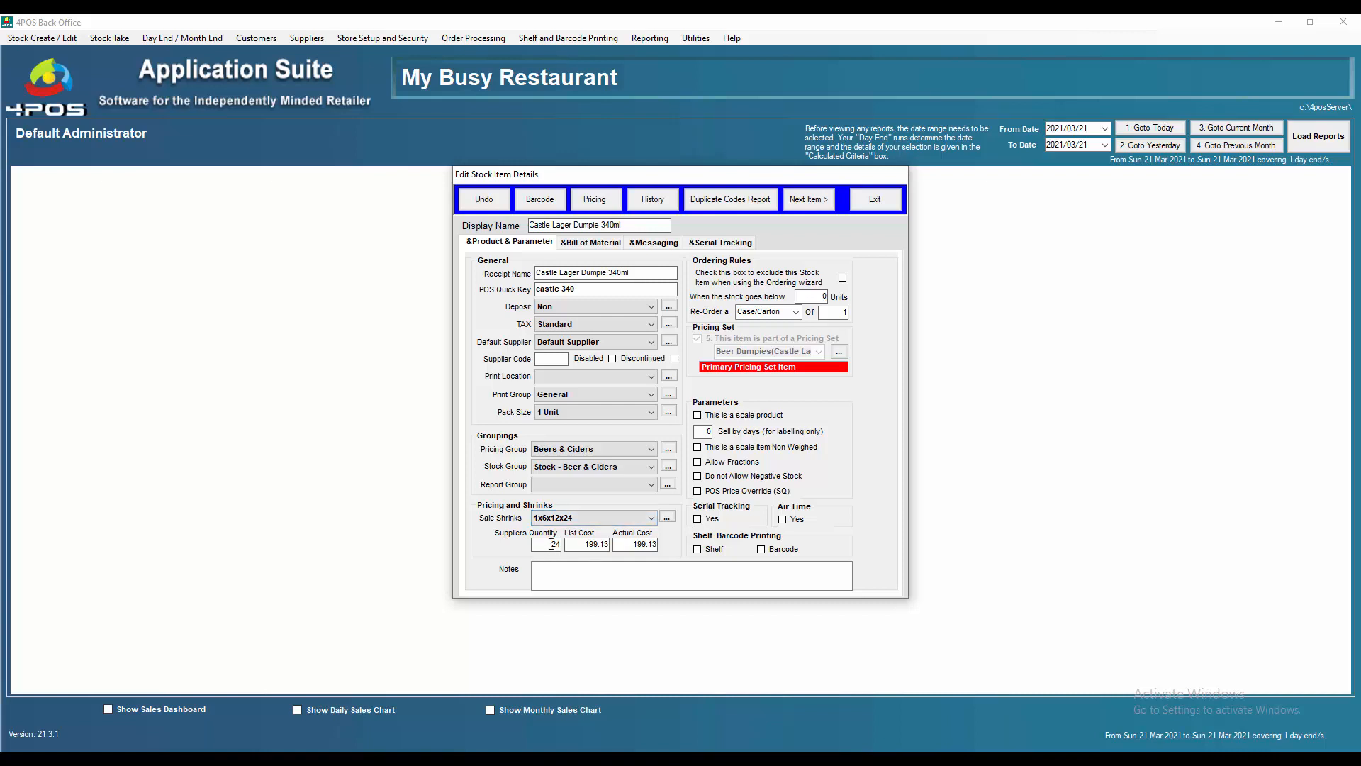
pyautogui.click(553, 544)
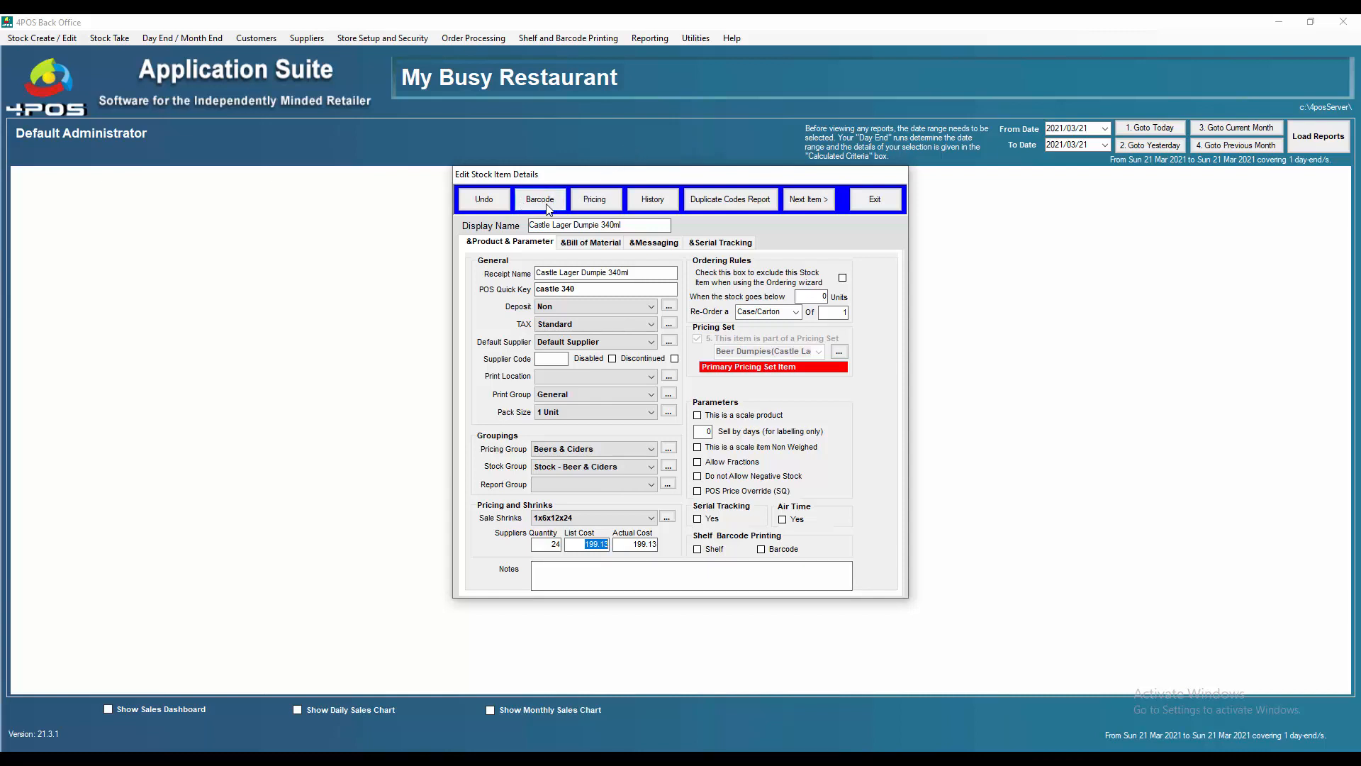
# Review Castle Lager Dumpie's barcodes and pricing breakdown, then close the item.
pyautogui.click(539, 199)
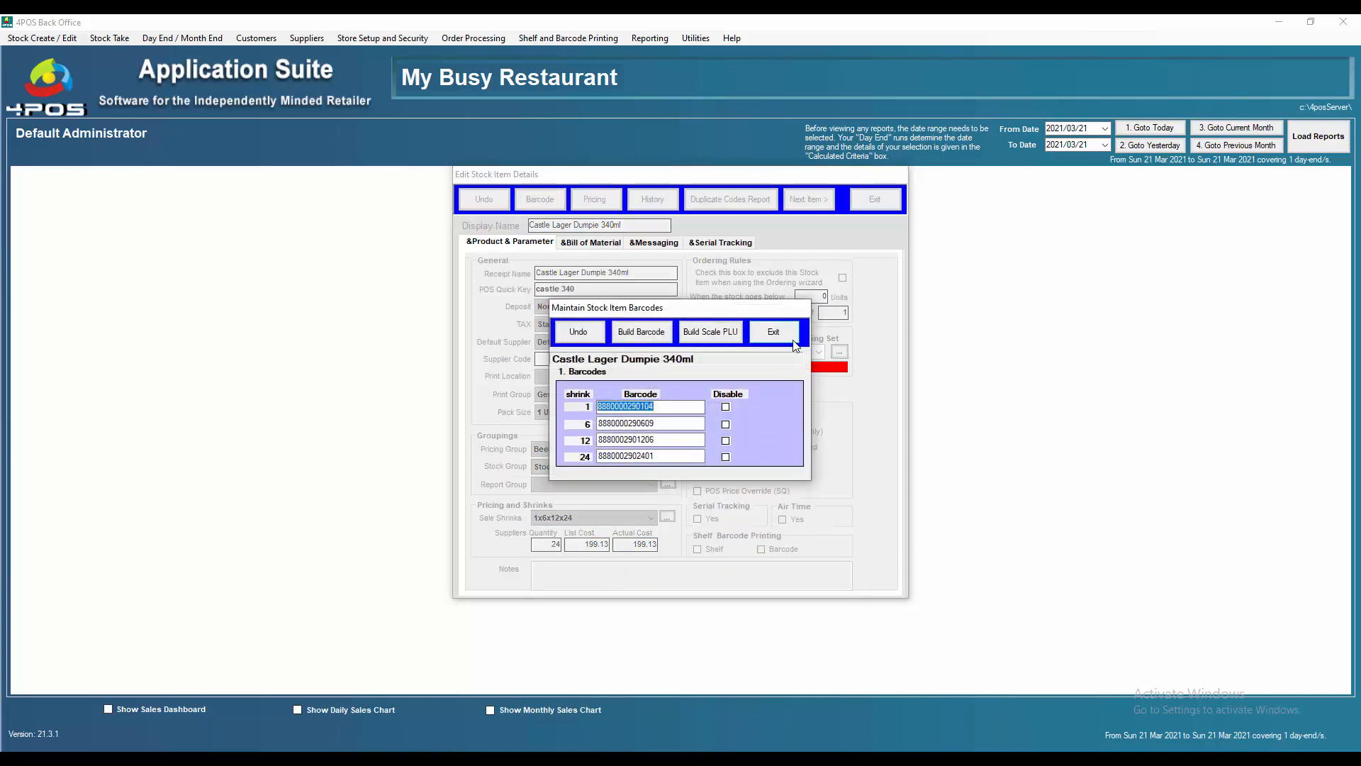
pyautogui.click(771, 331)
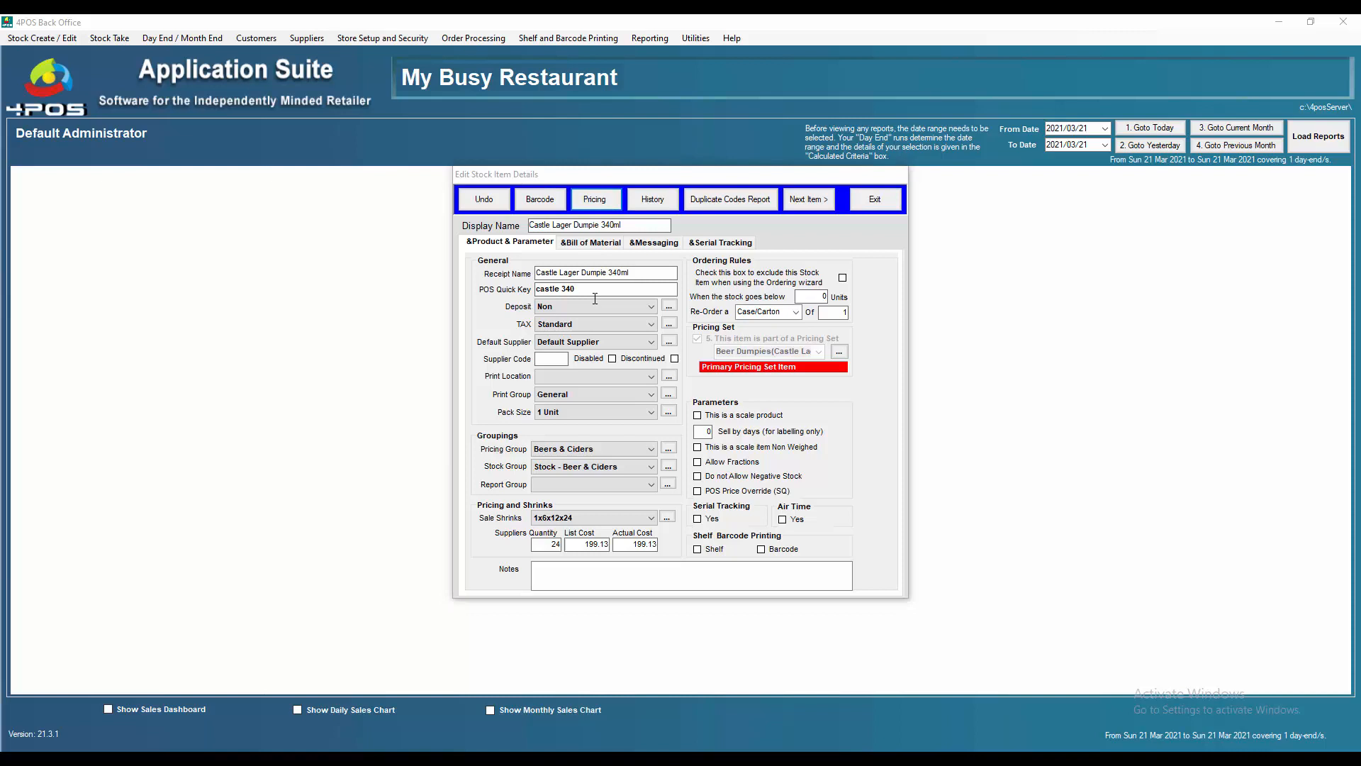
pyautogui.click(595, 199)
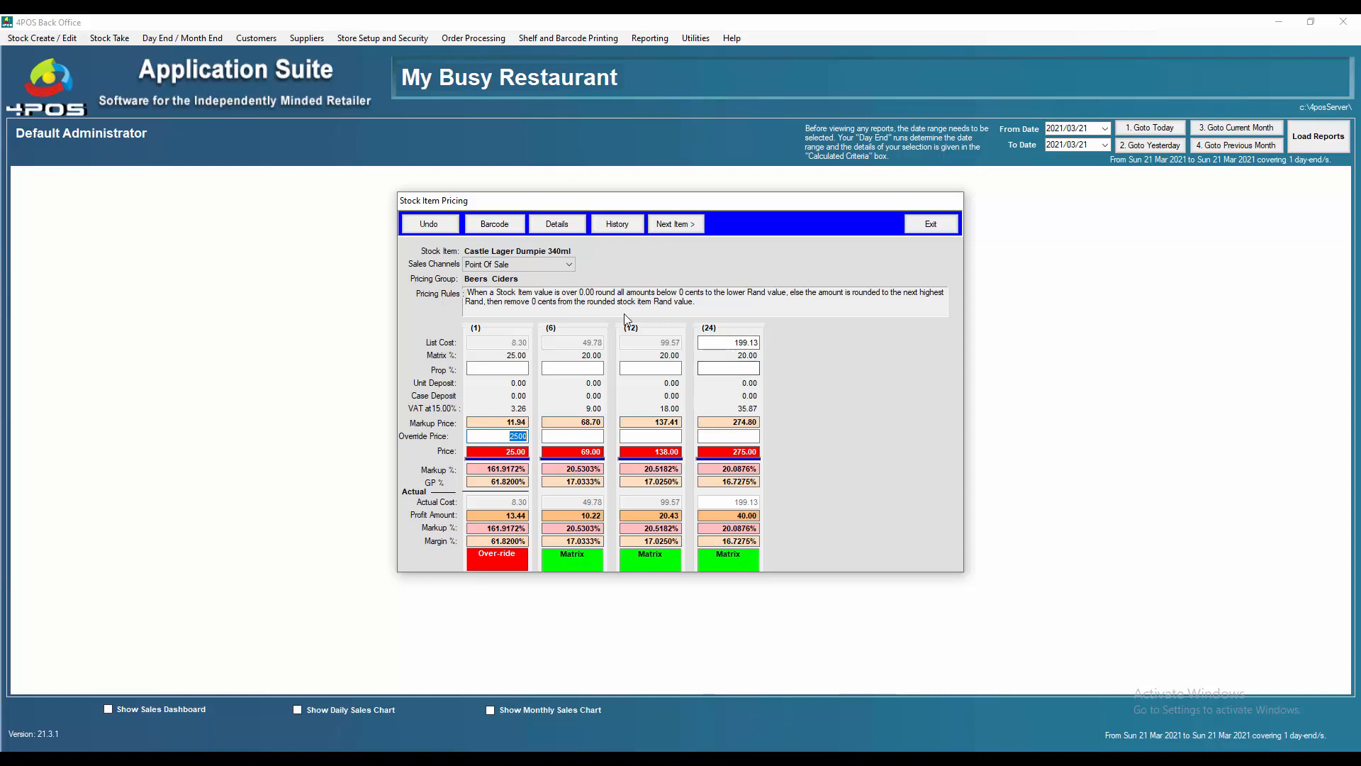
pyautogui.moveTo(798, 365)
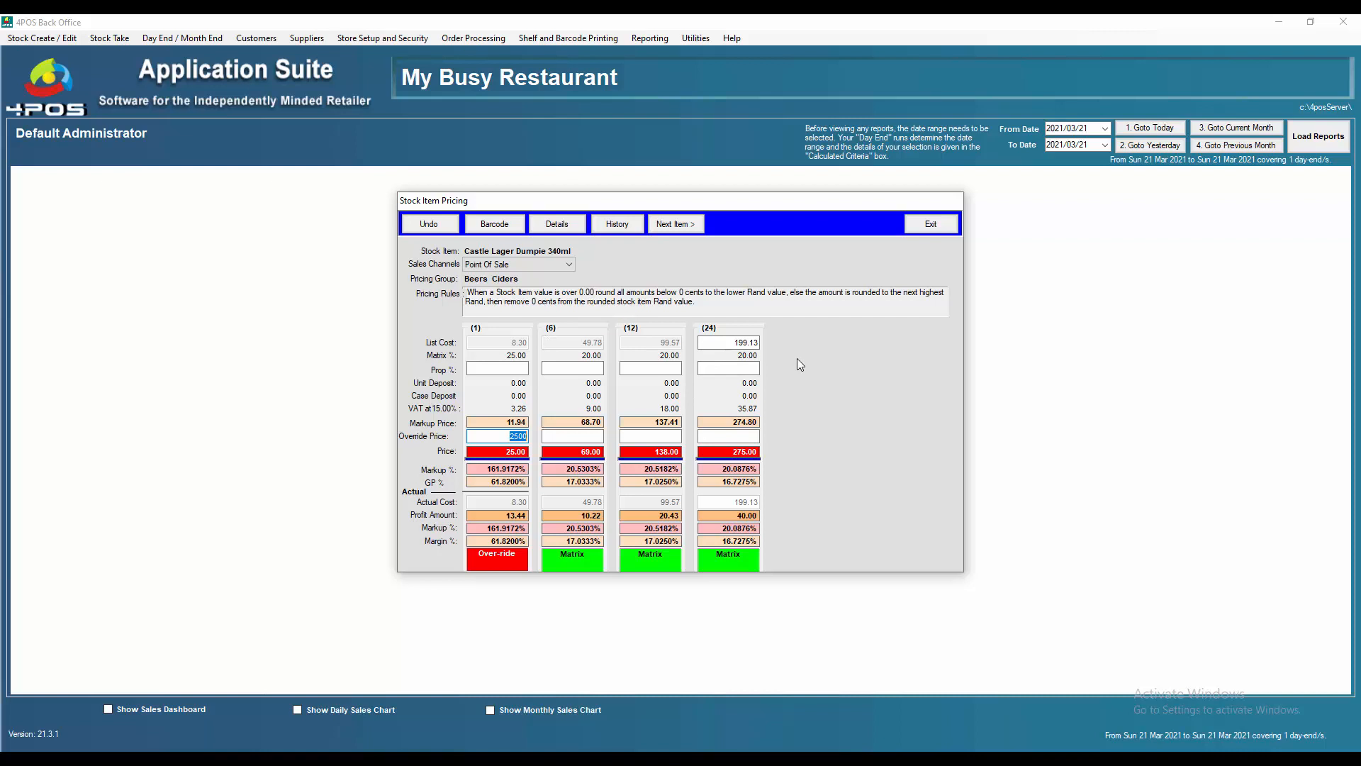
pyautogui.moveTo(803, 364)
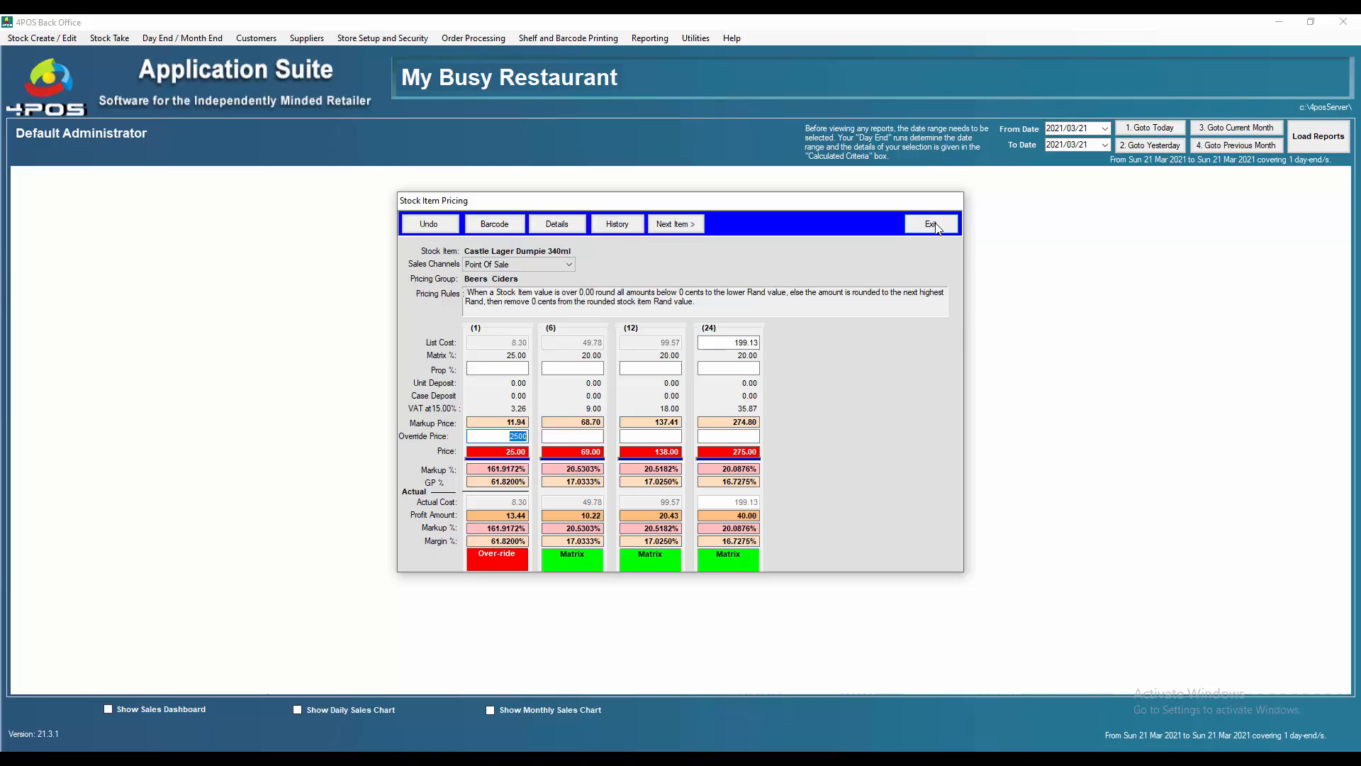
pyautogui.click(931, 223)
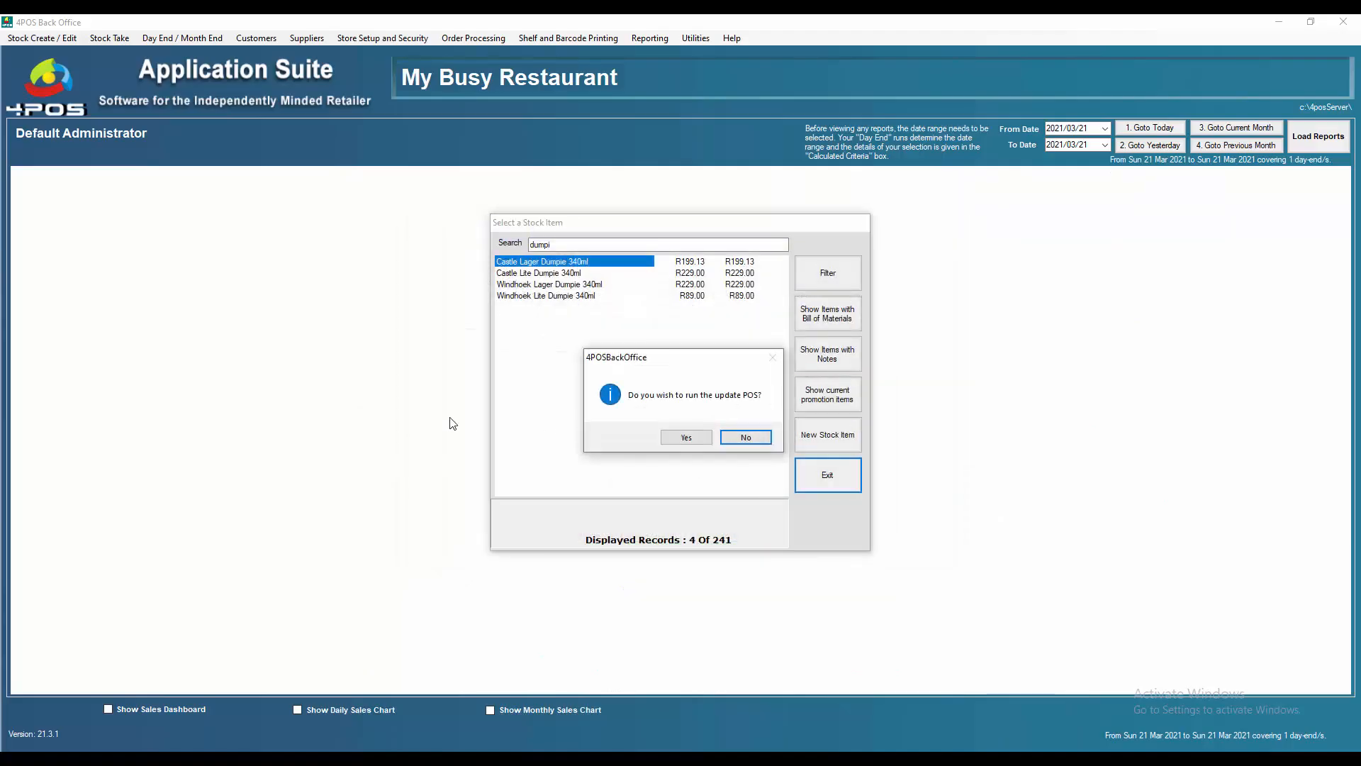
pyautogui.click(745, 437)
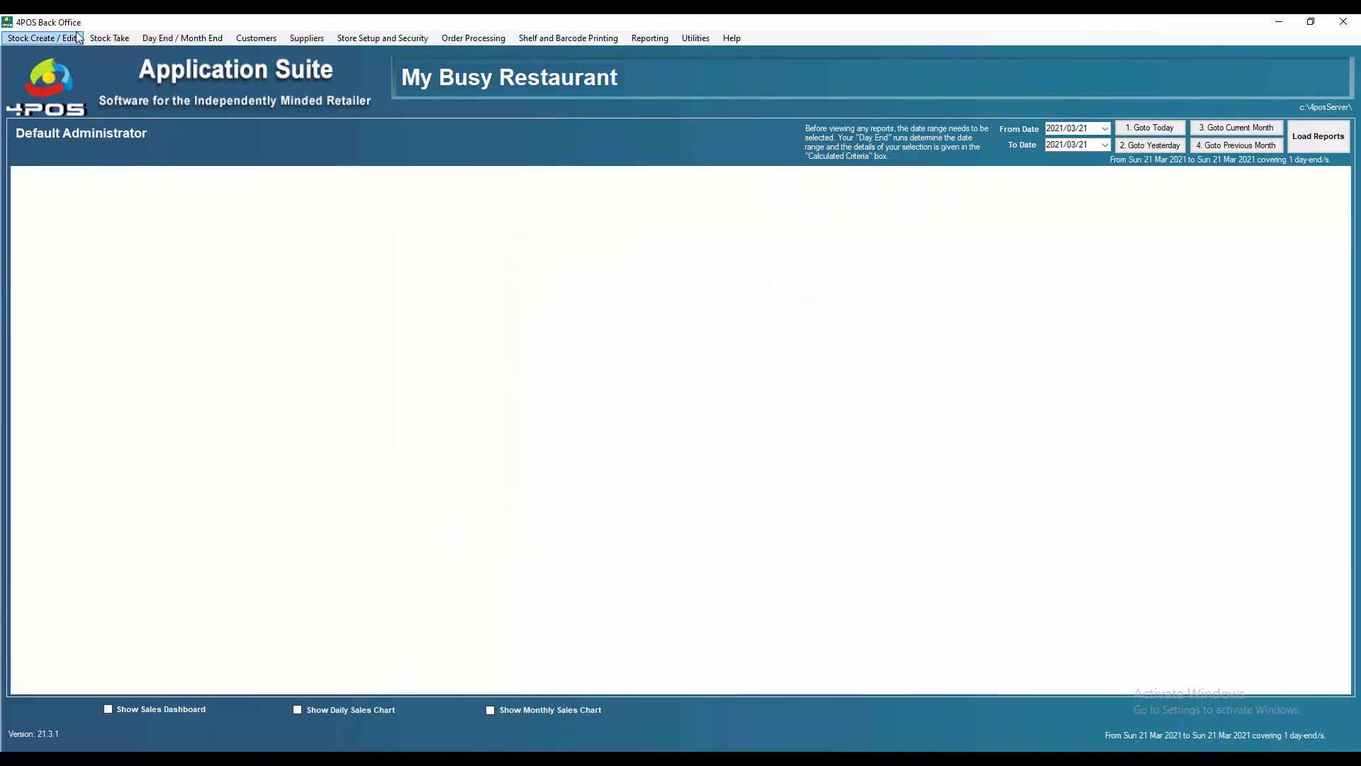
pyautogui.click(41, 37)
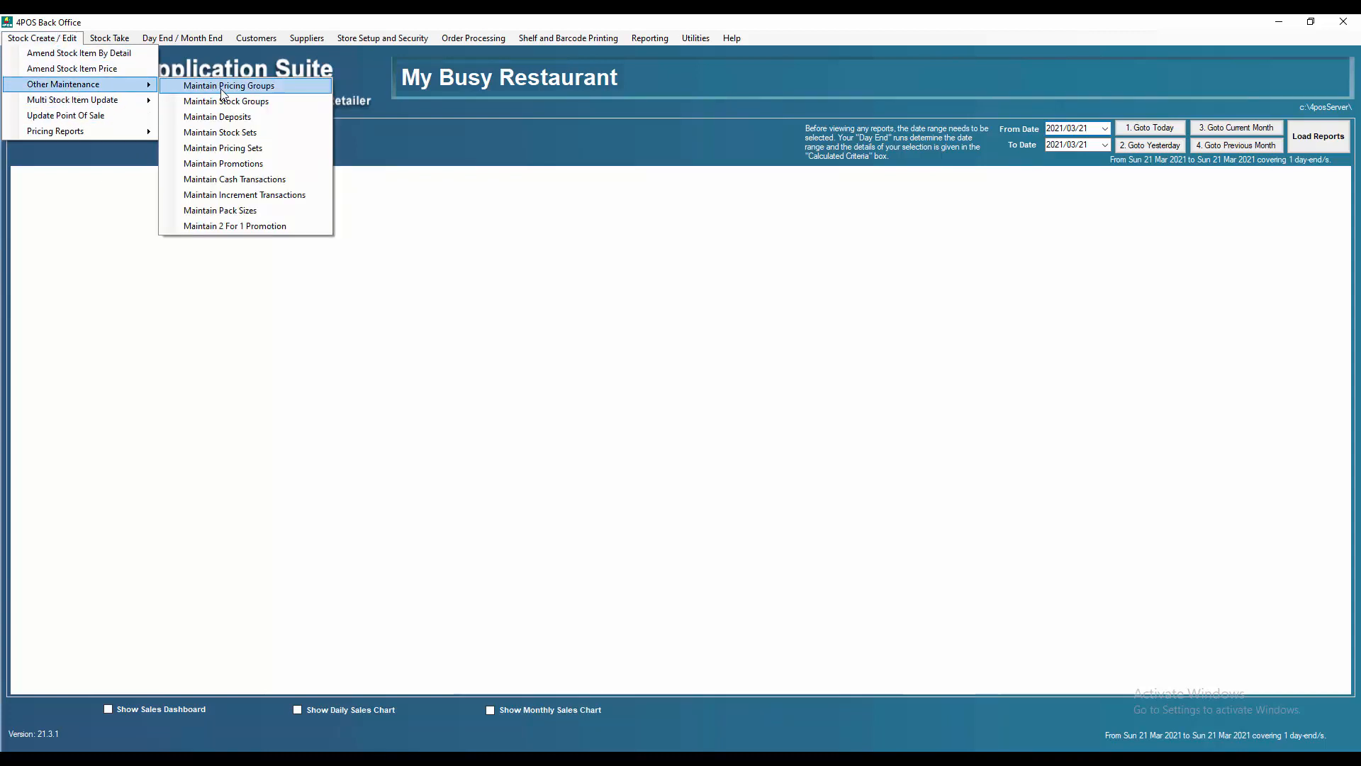
pyautogui.click(223, 147)
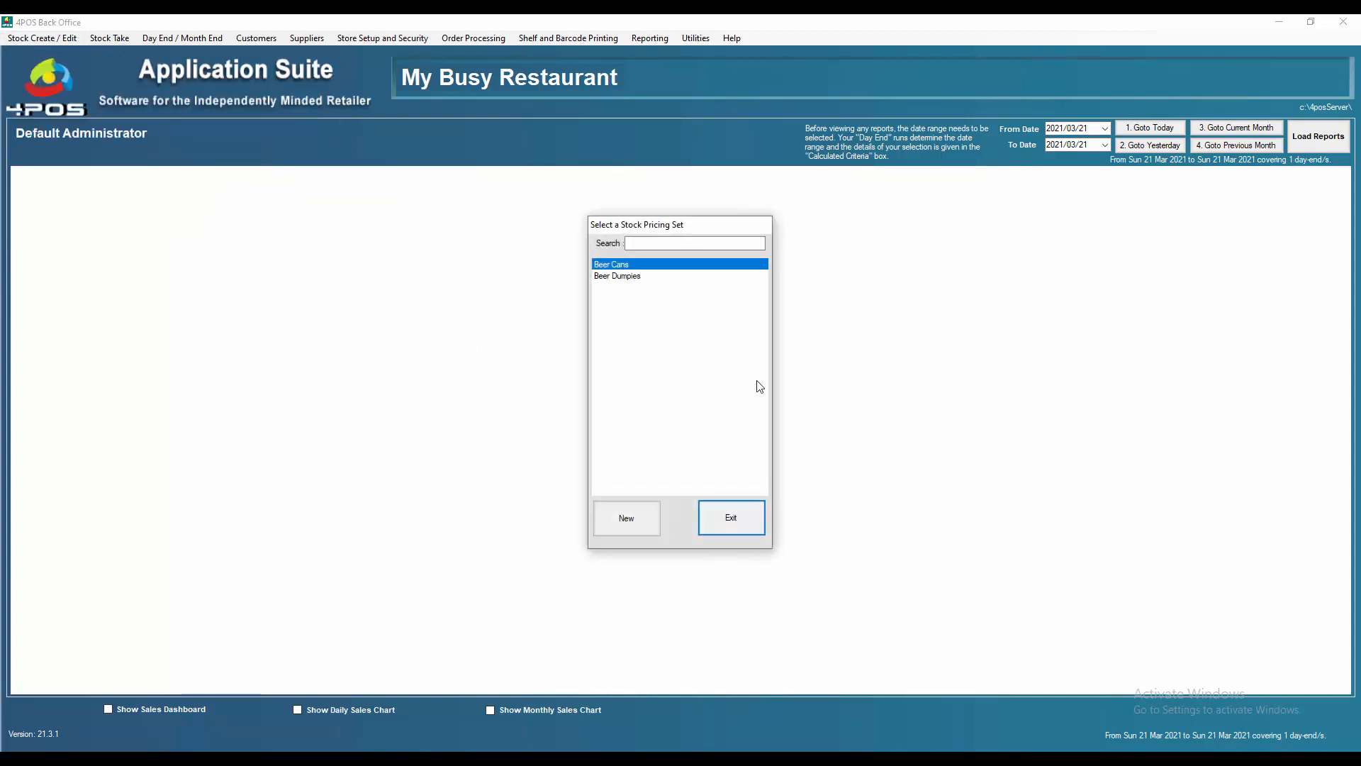
pyautogui.moveTo(635, 283)
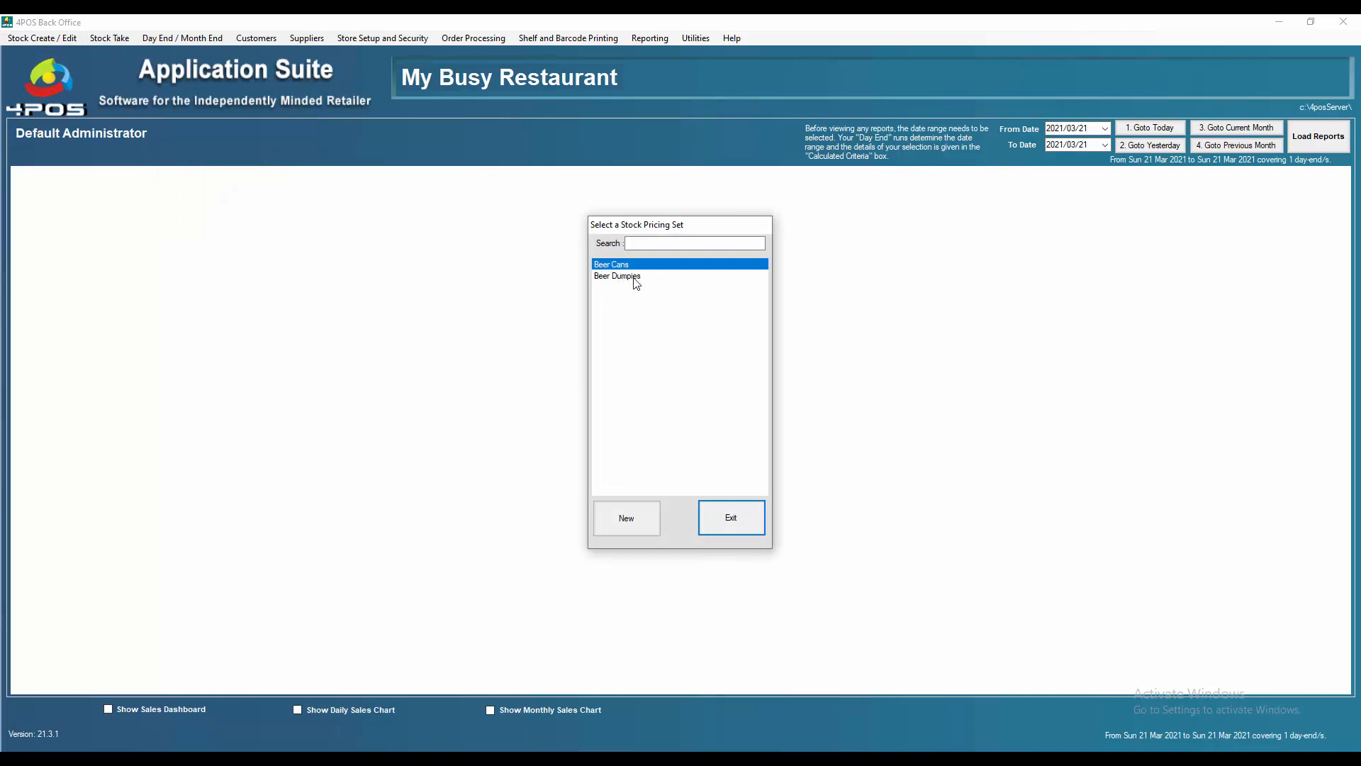
pyautogui.doubleClick(616, 277)
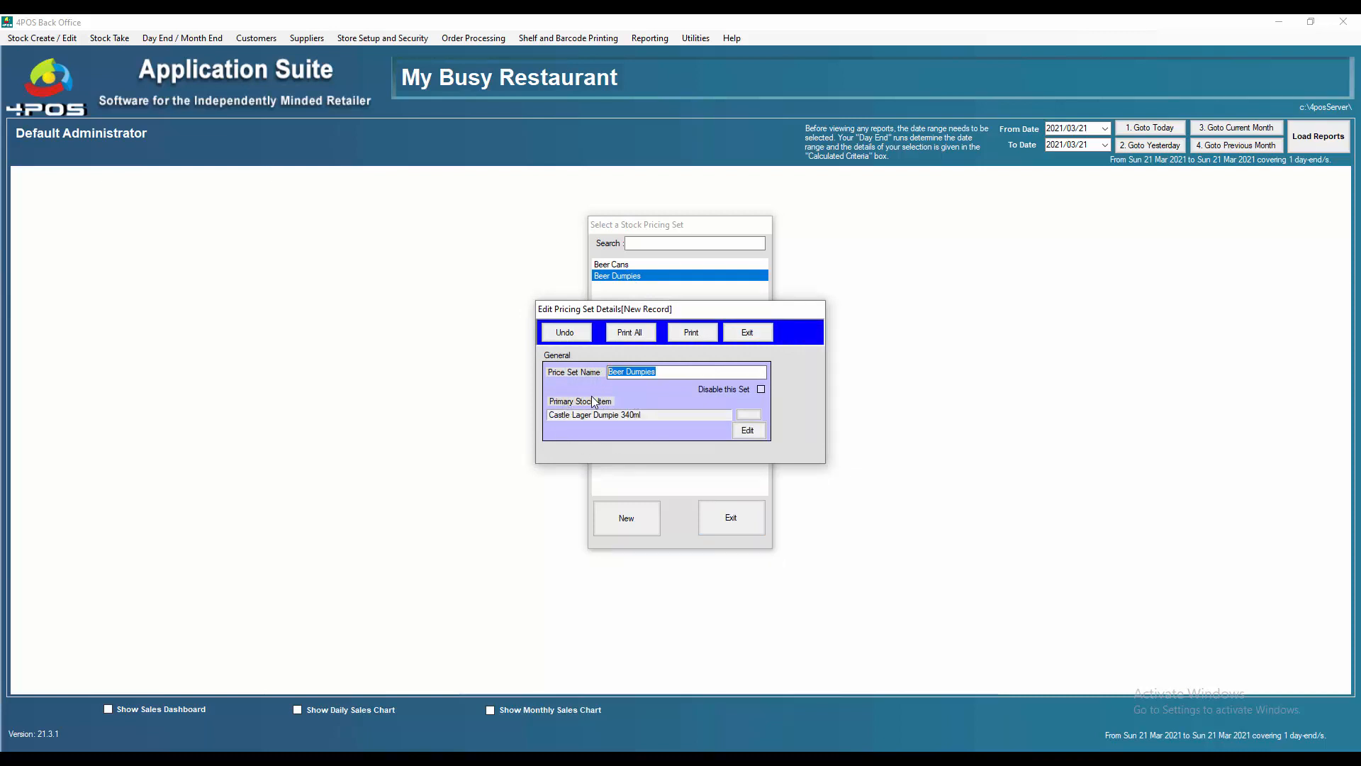
pyautogui.moveTo(631, 438)
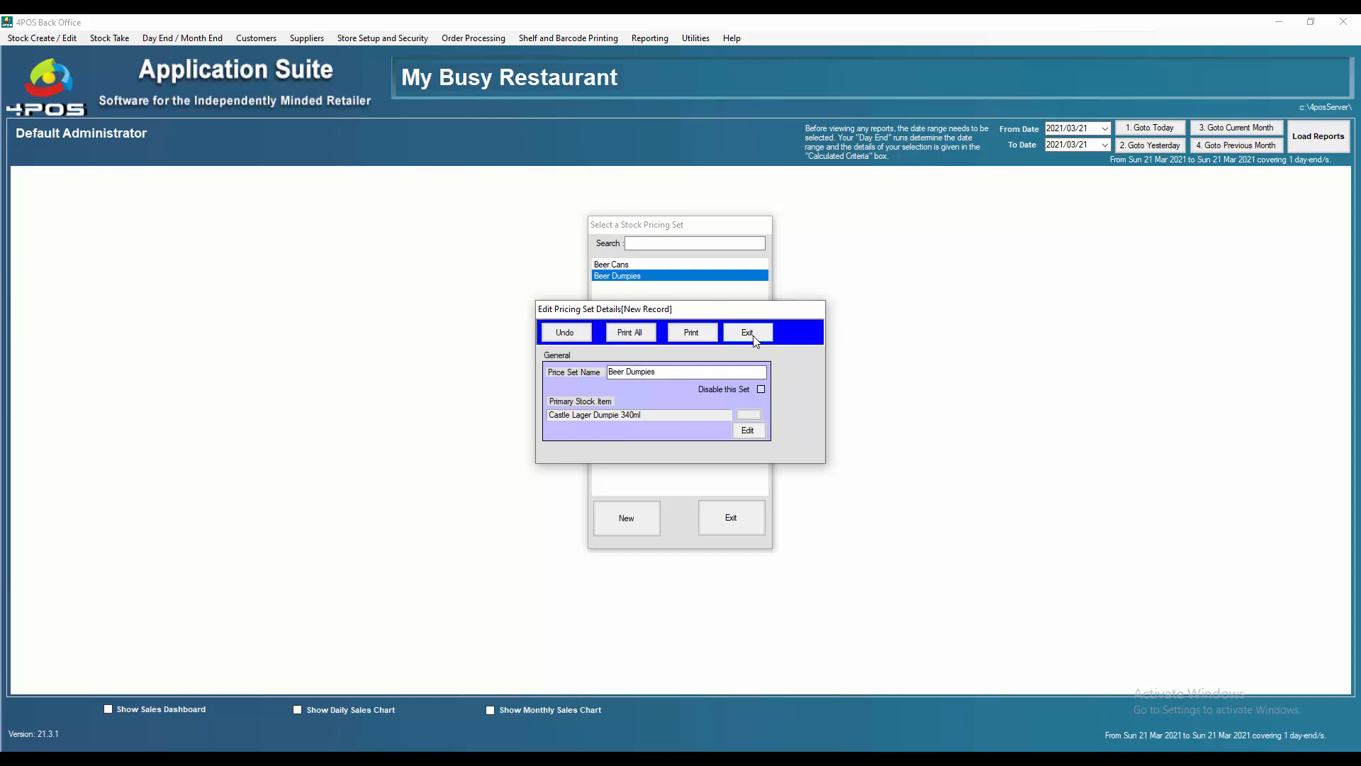
pyautogui.click(745, 332)
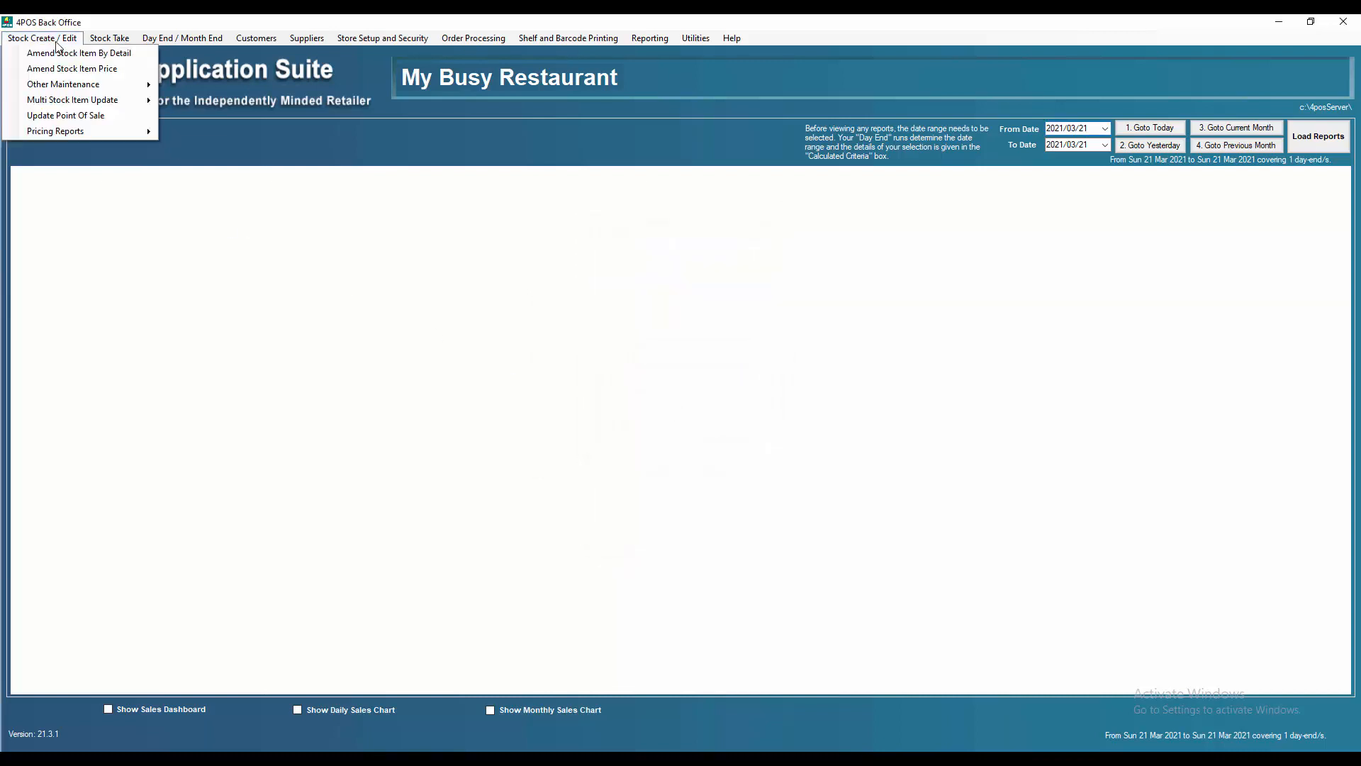
# Search 'dum' in Amend Stock Item By Detail and open Castle Lite Dumpie 340ml.
pyautogui.click(79, 52)
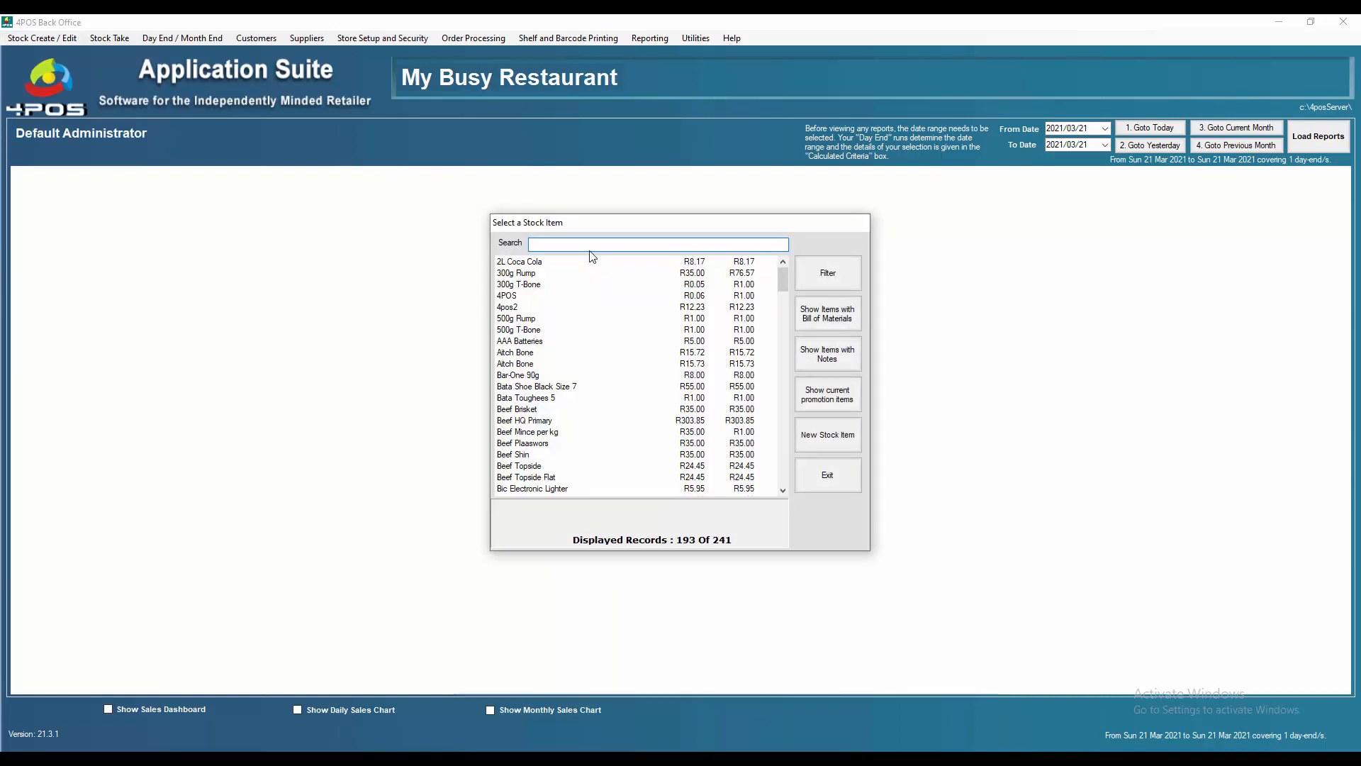
pyautogui.write('dumpi')
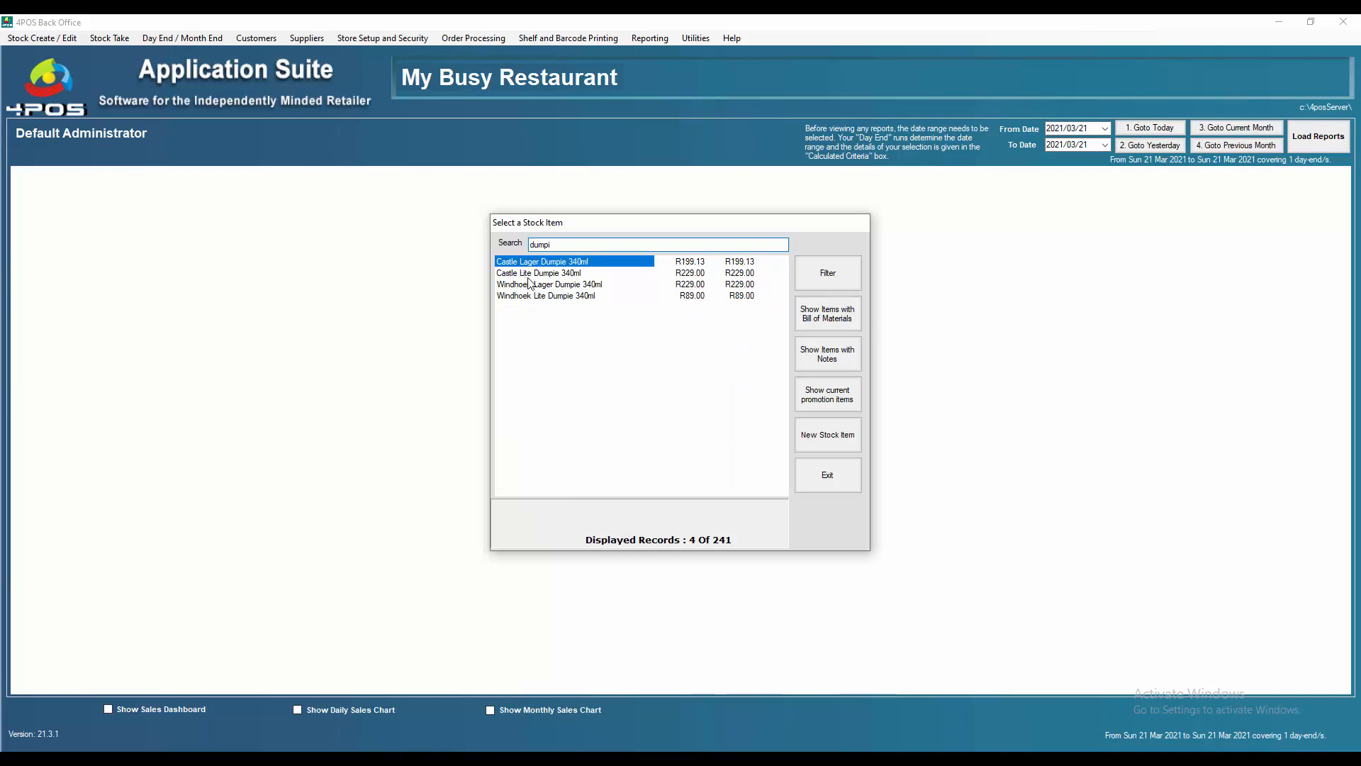
pyautogui.doubleClick(539, 272)
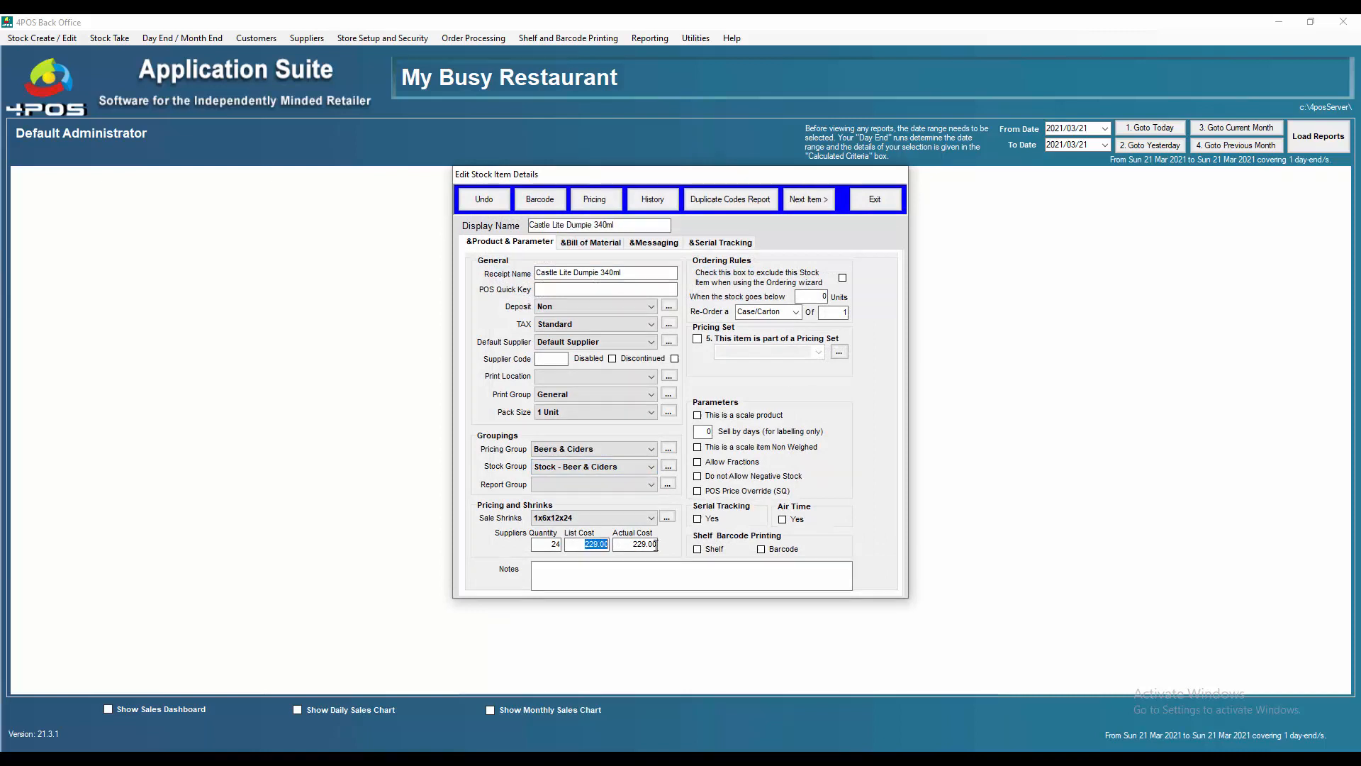
# Make Castle Lite Dumpie a child of the Beer Dumpies pricing set and view its pricing.
pyautogui.click(697, 339)
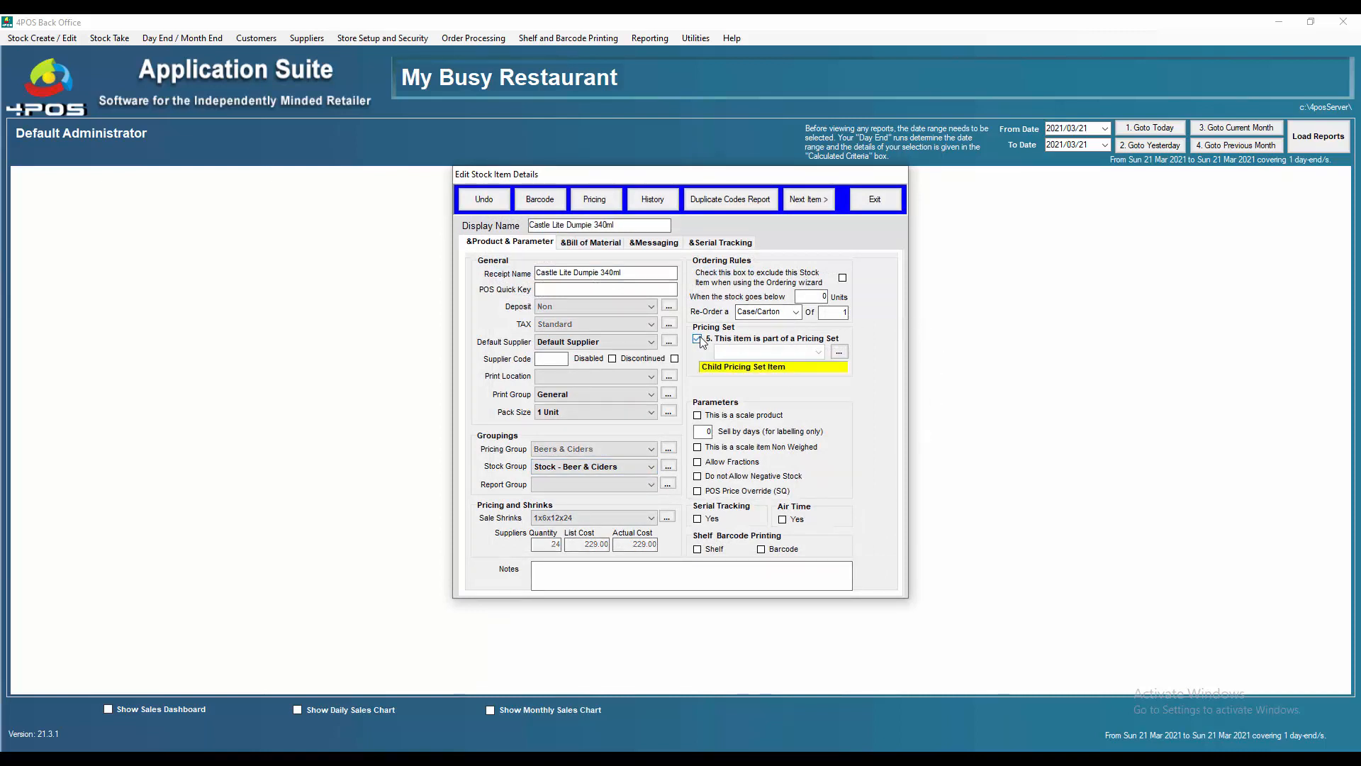
pyautogui.click(698, 338)
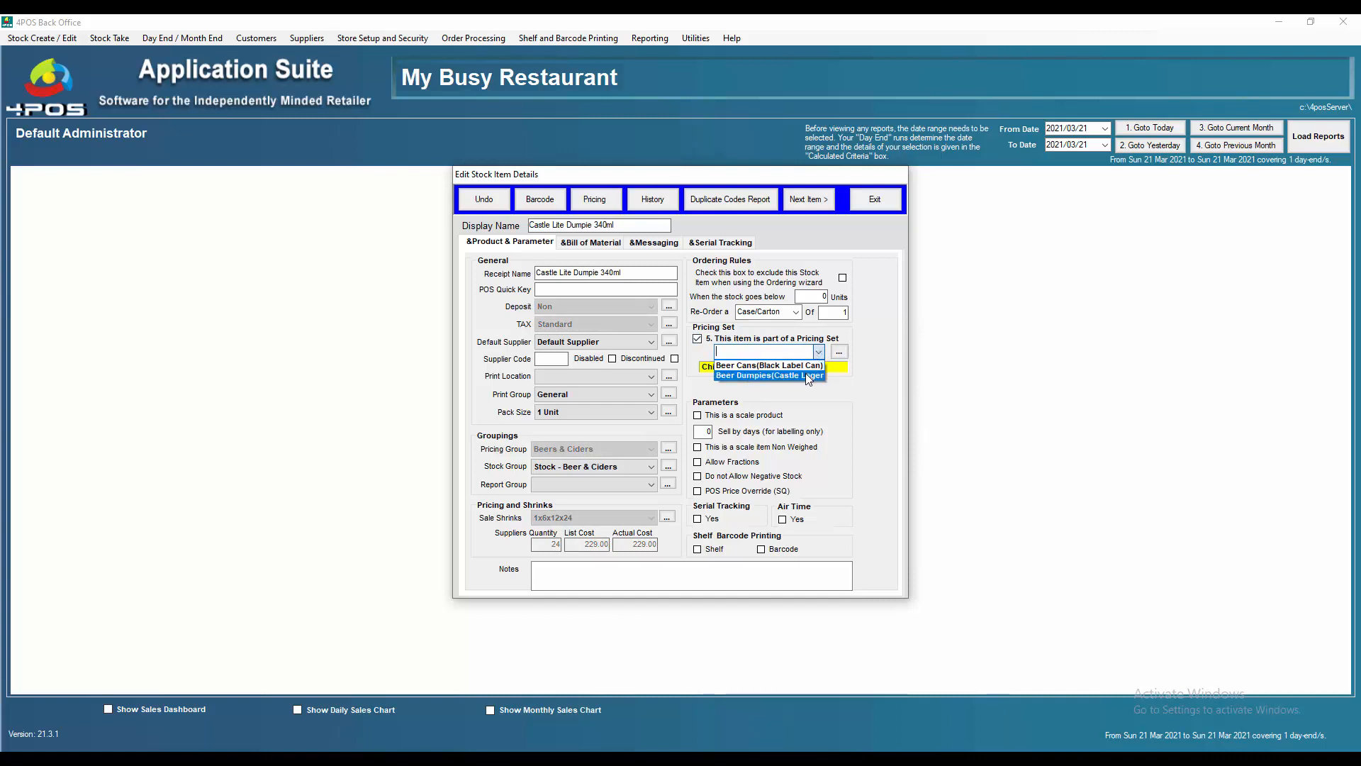
pyautogui.click(769, 374)
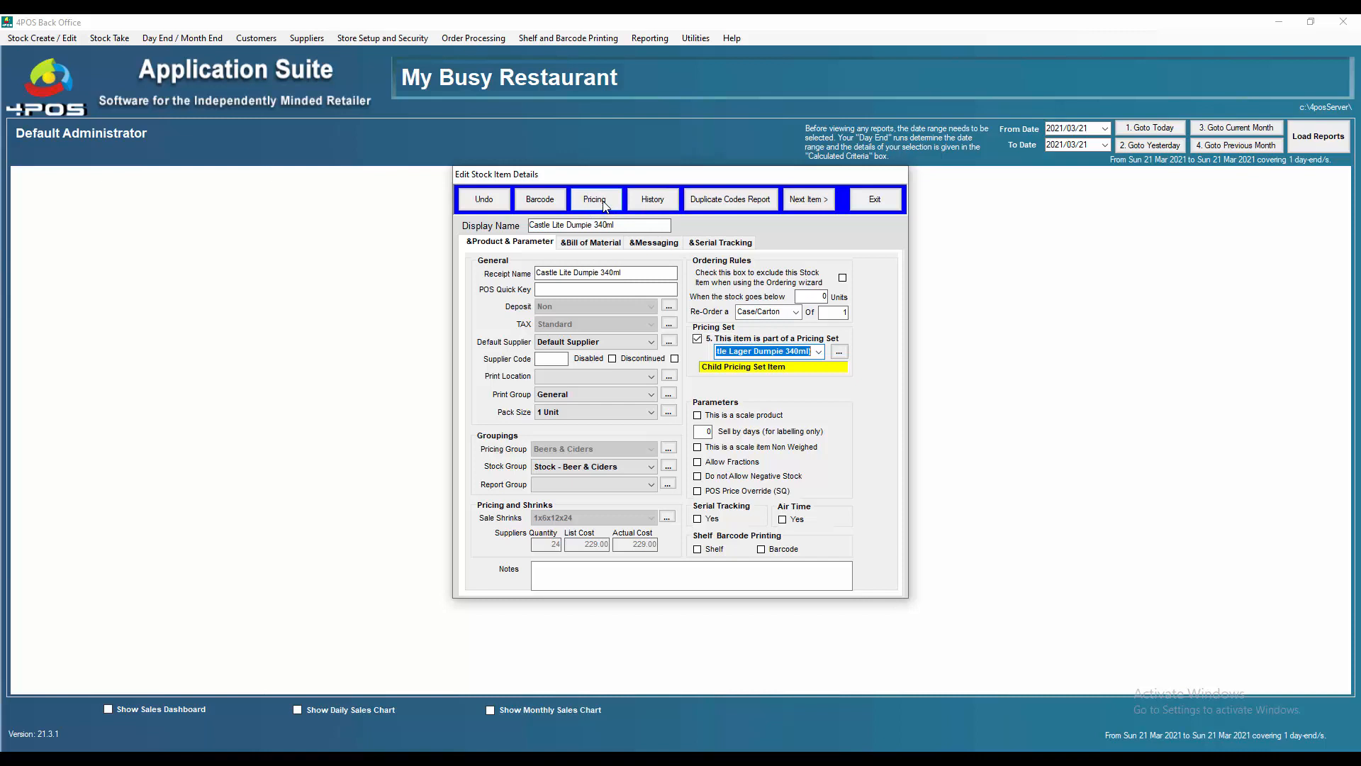
pyautogui.click(596, 198)
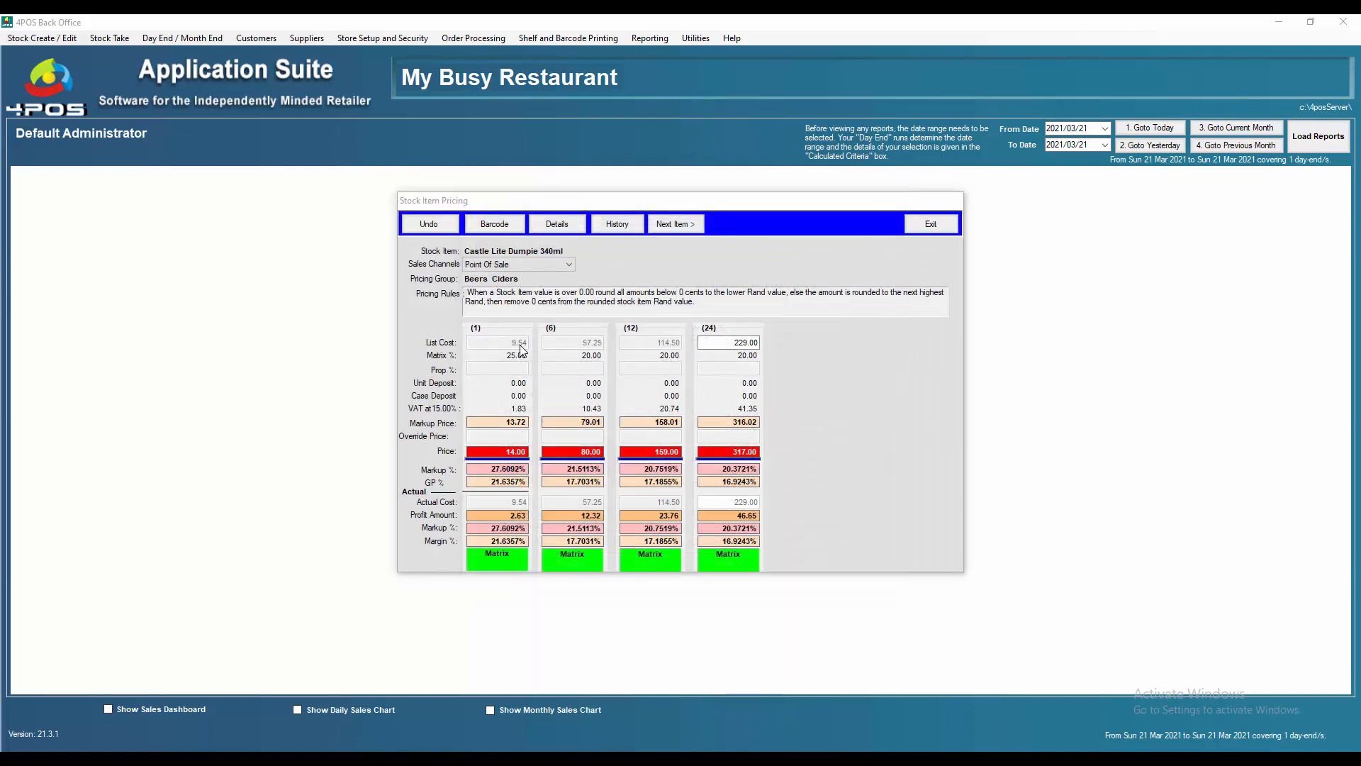
pyautogui.moveTo(532, 386)
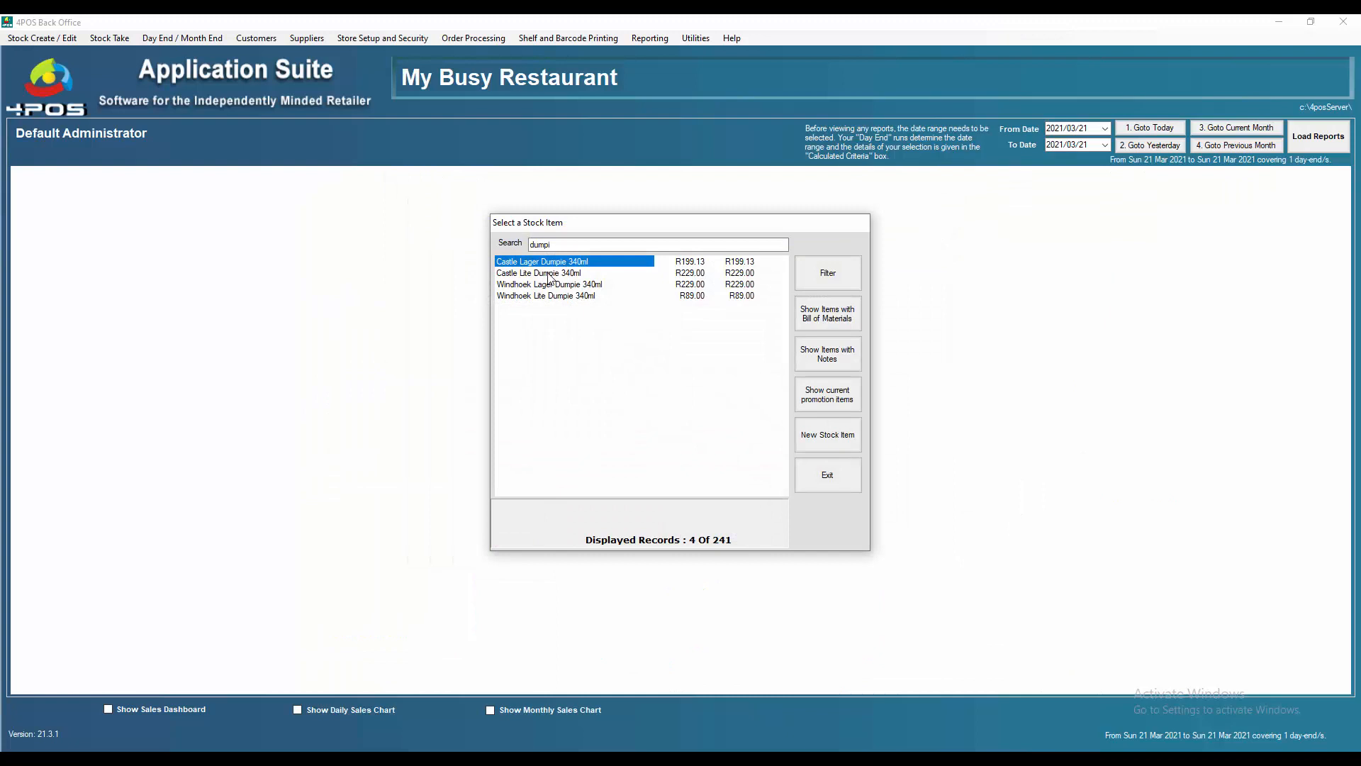
# Open the details of Windhoek Lite Dumpie 340ml from the filtered stock list.
pyautogui.doubleClick(538, 272)
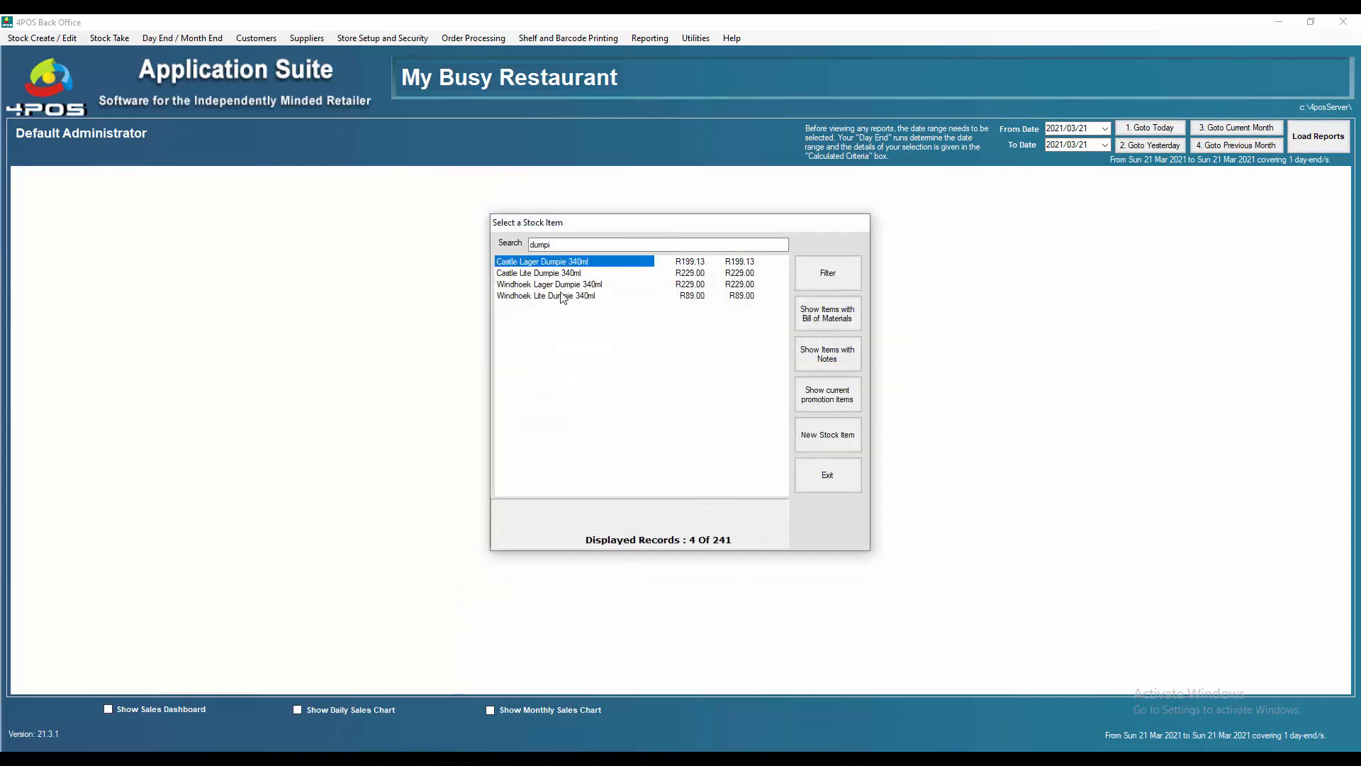
pyautogui.doubleClick(549, 284)
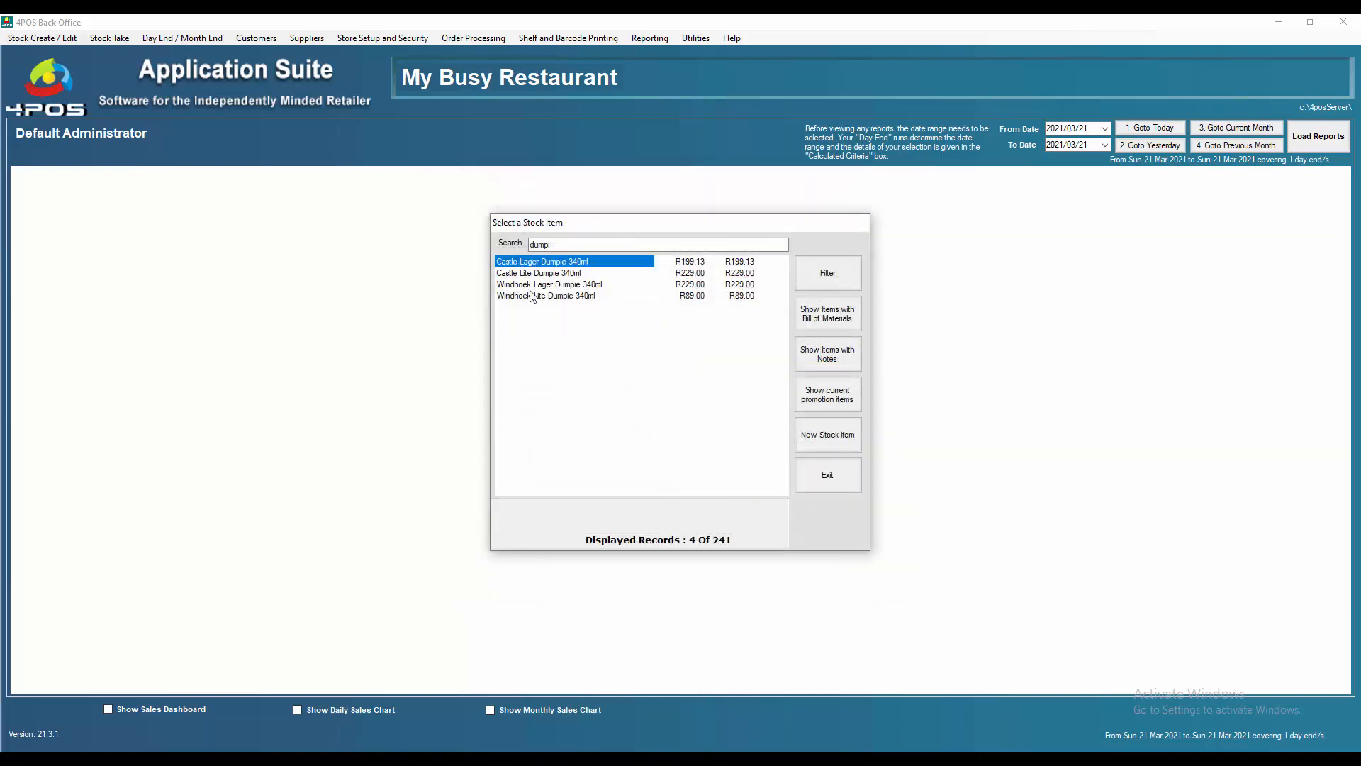
pyautogui.click(544, 295)
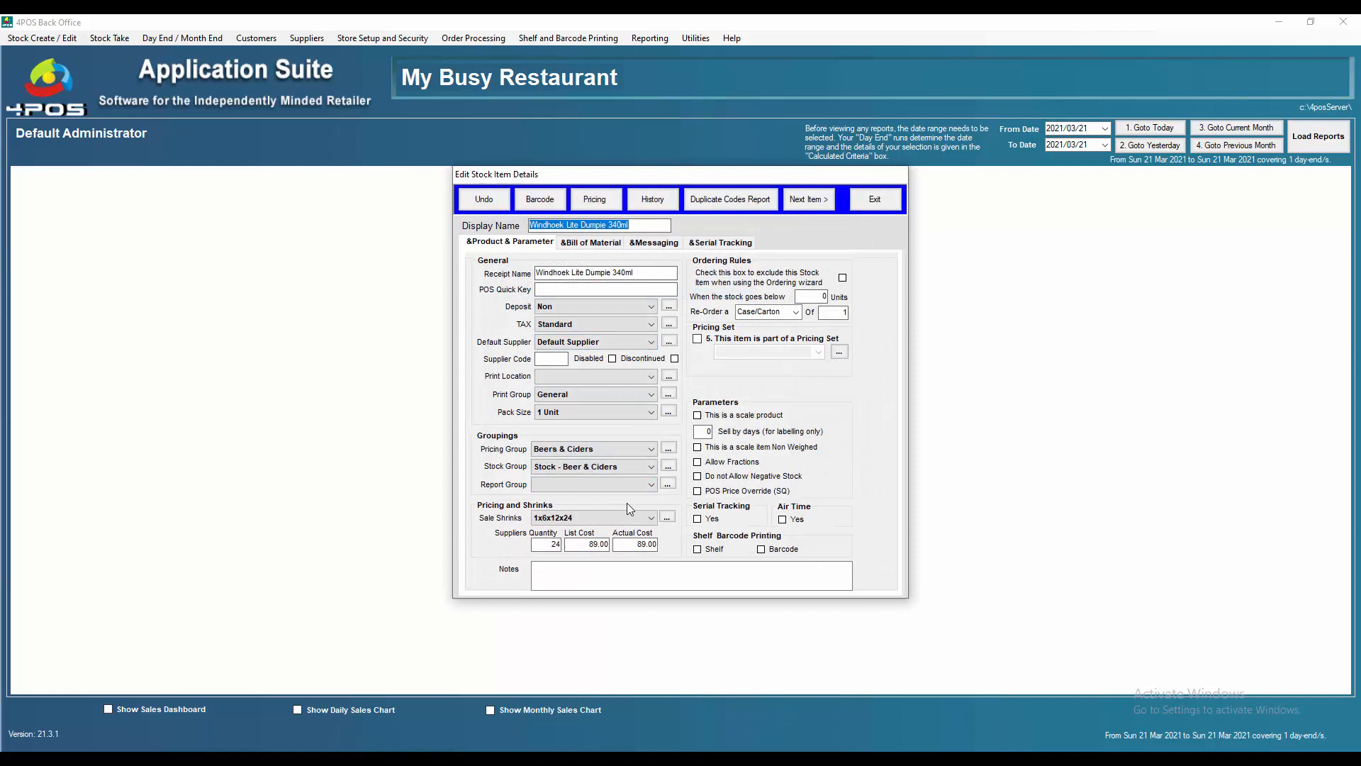
# Make Windhoek Lite Dumpie 340ml a child of the Beer Dumpies (Castle Lager) pricing set.
pyautogui.click(697, 339)
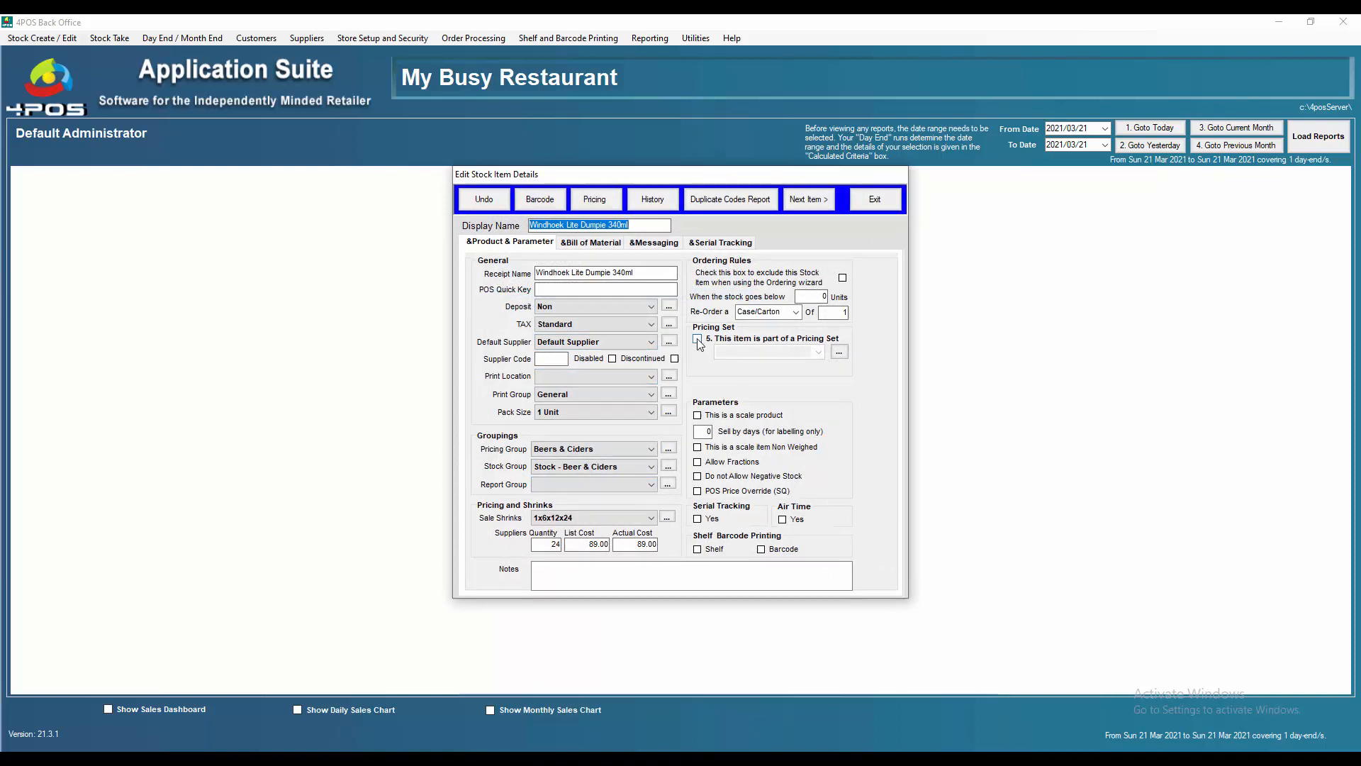
pyautogui.click(698, 339)
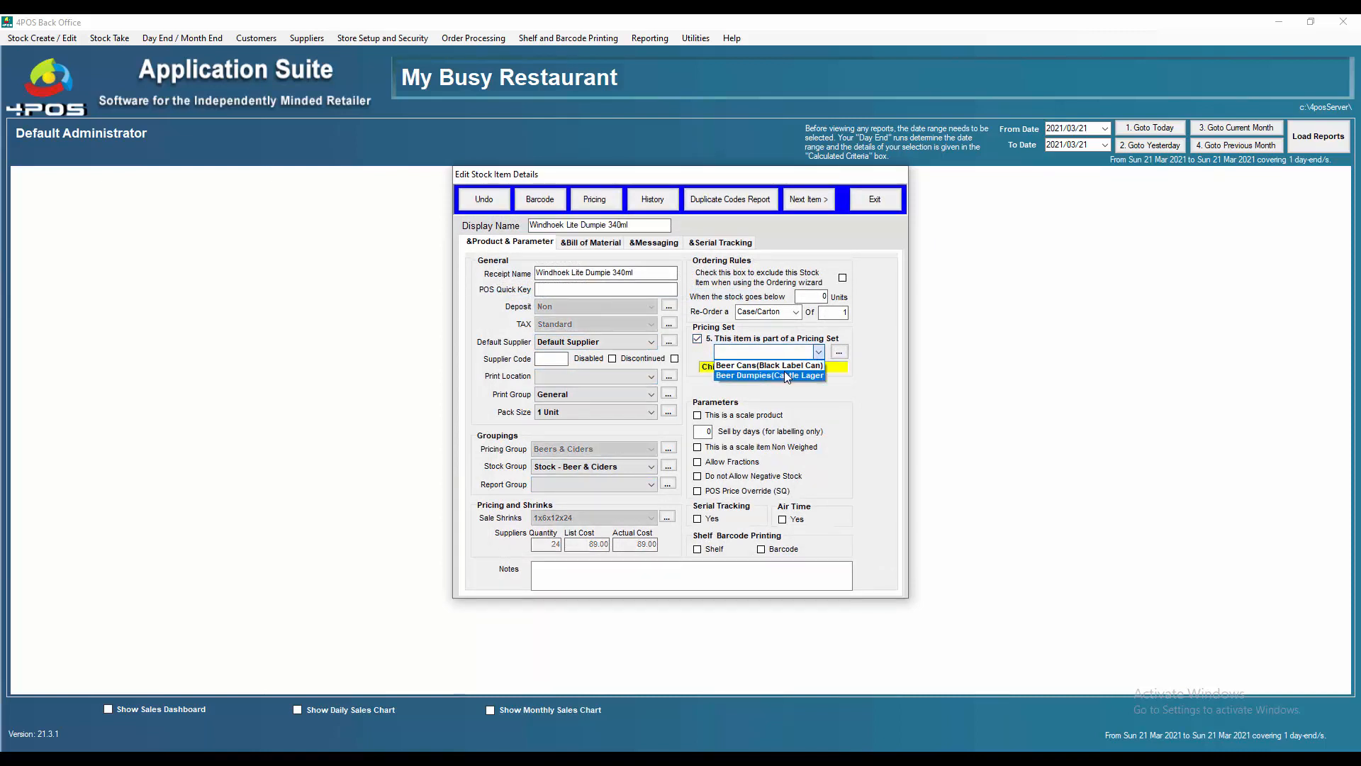
pyautogui.click(769, 374)
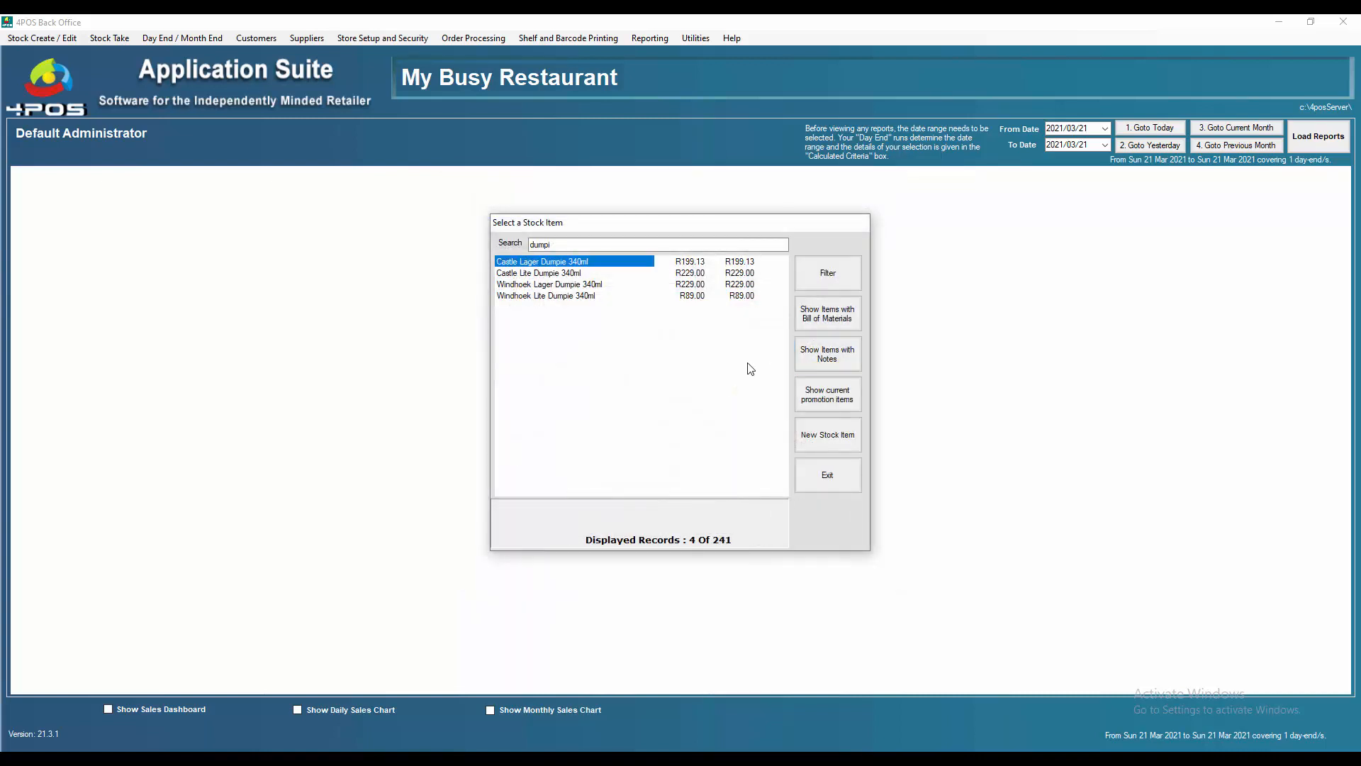
# Close the stock list, run the POS update, and reopen Stock Create/Edit.
pyautogui.click(826, 474)
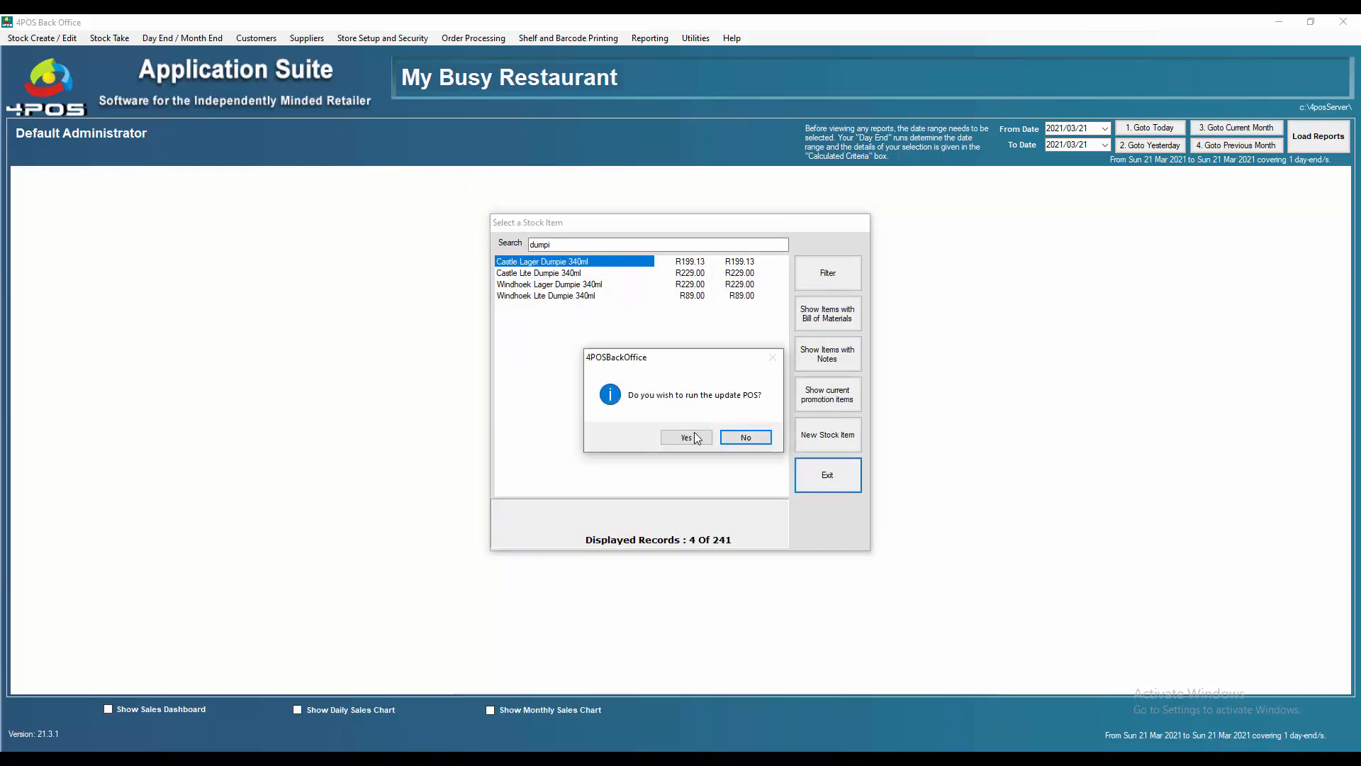
pyautogui.click(686, 436)
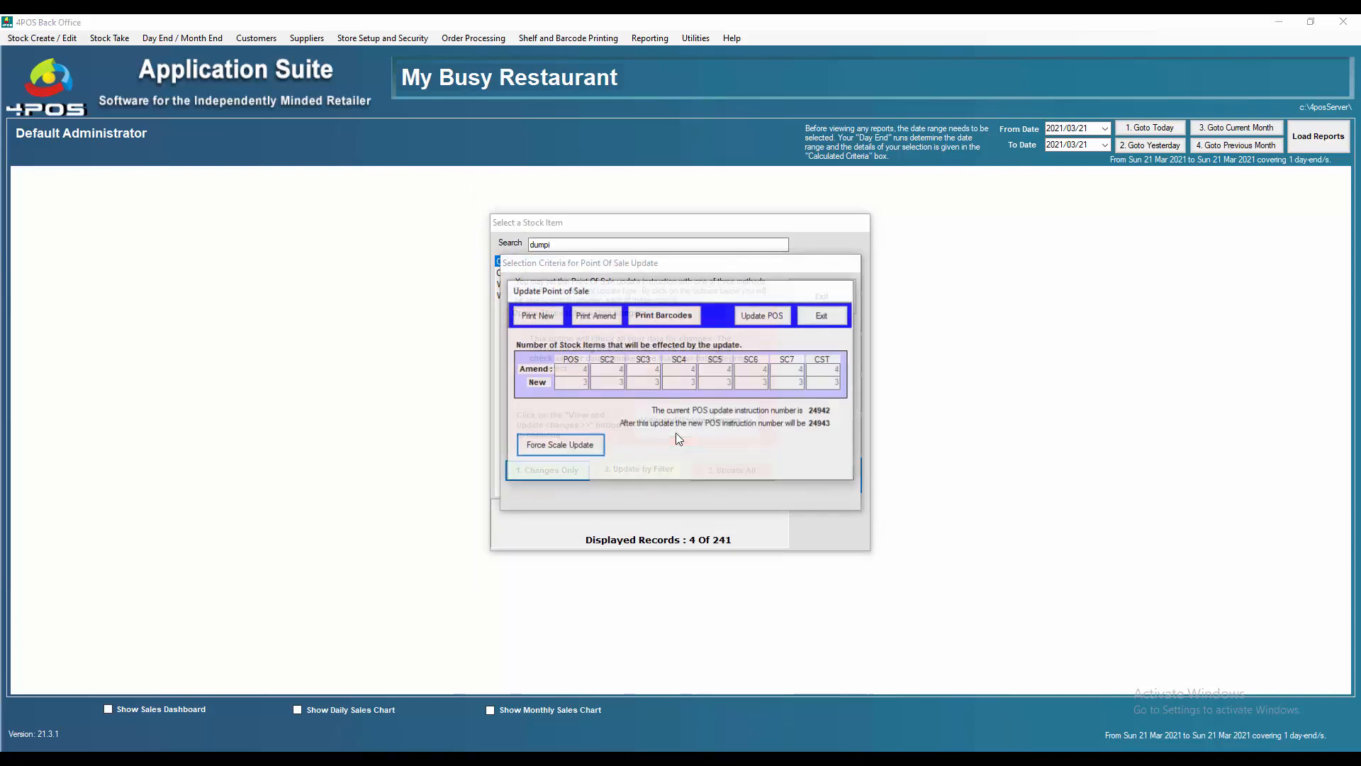
pyautogui.click(819, 315)
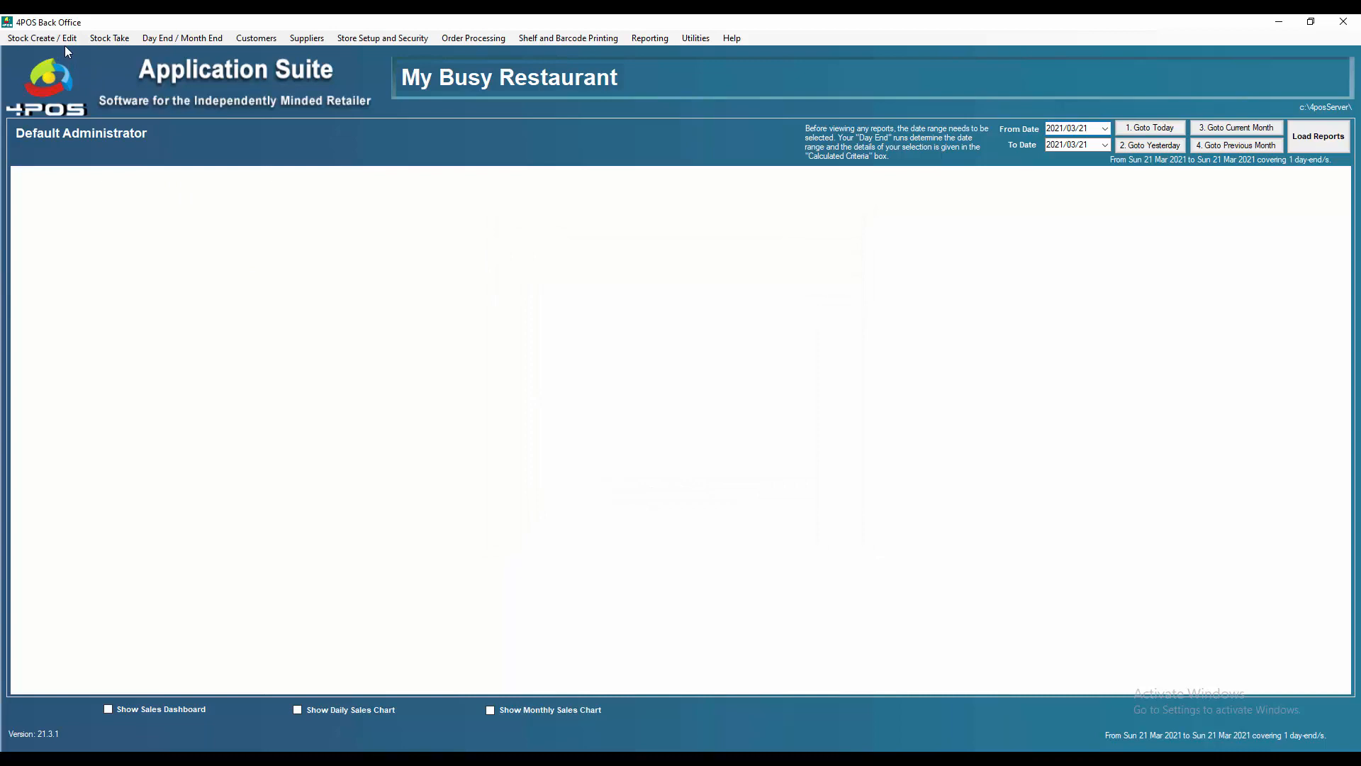
pyautogui.click(41, 37)
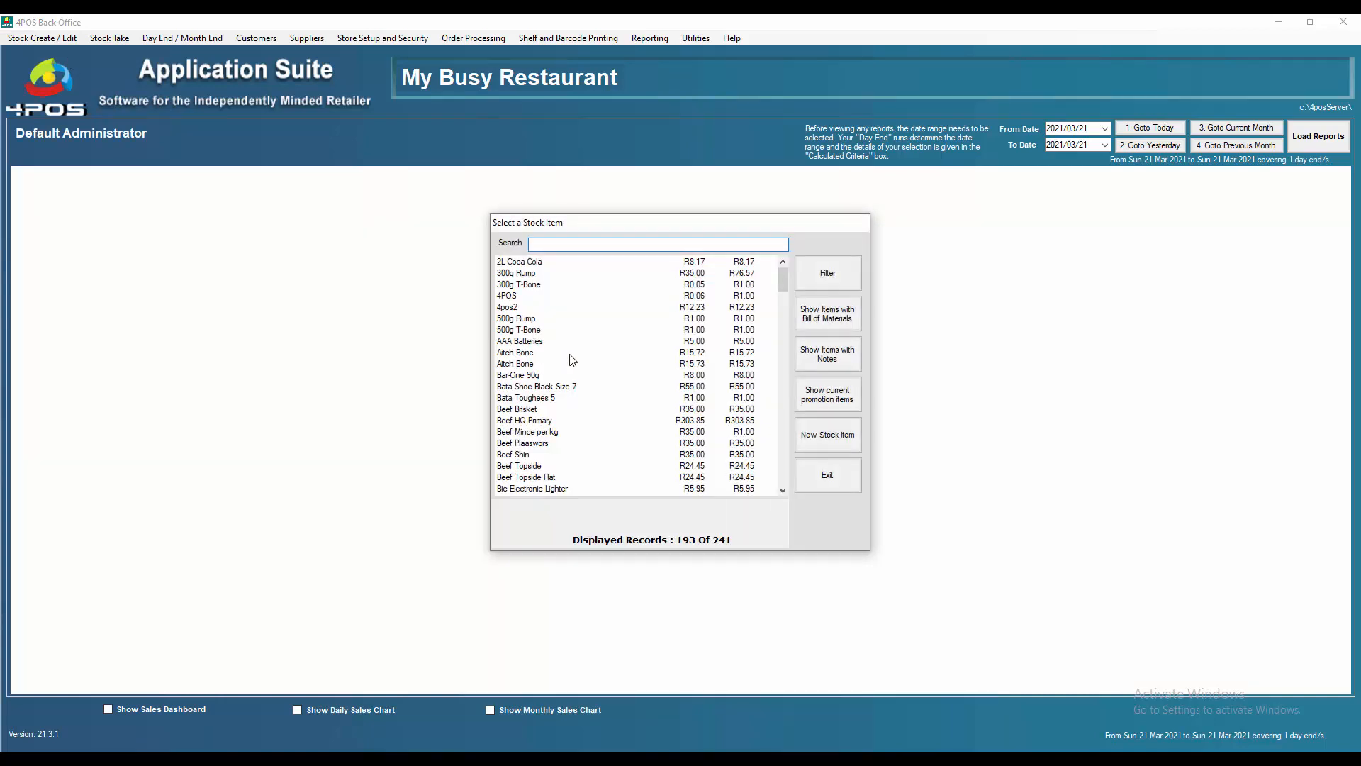
# Open Castle Lager Dumpie 340ml, set its list cost to 175.00 and close it.
pyautogui.write('dump')
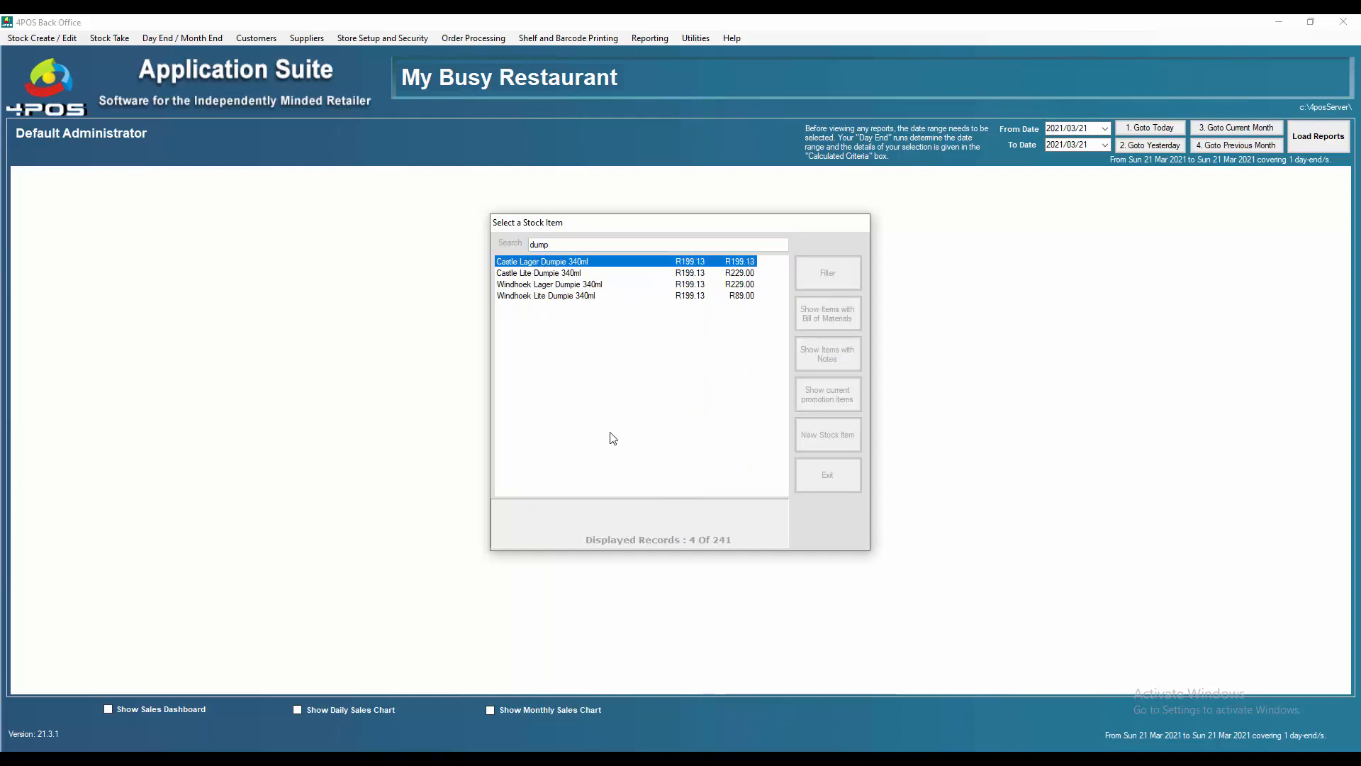
pyautogui.doubleClick(542, 261)
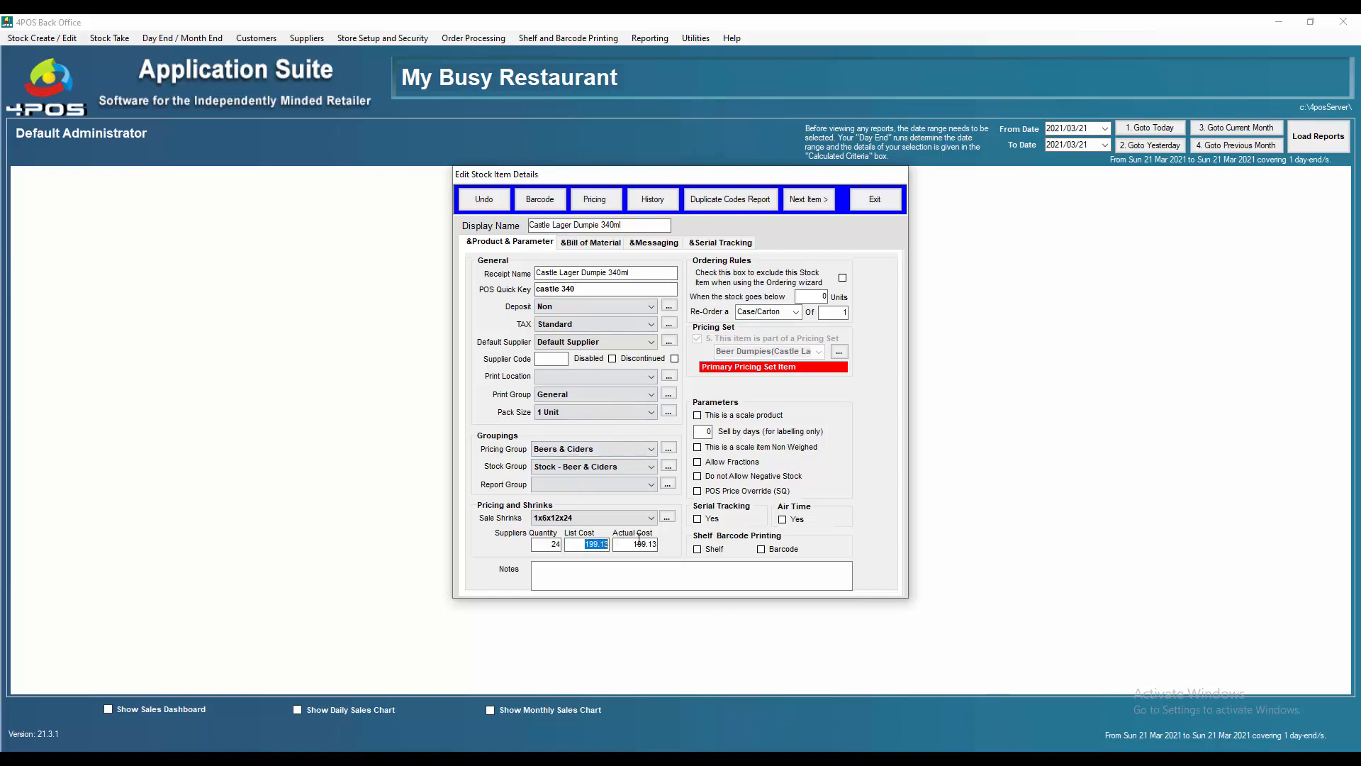
pyautogui.write('17500')
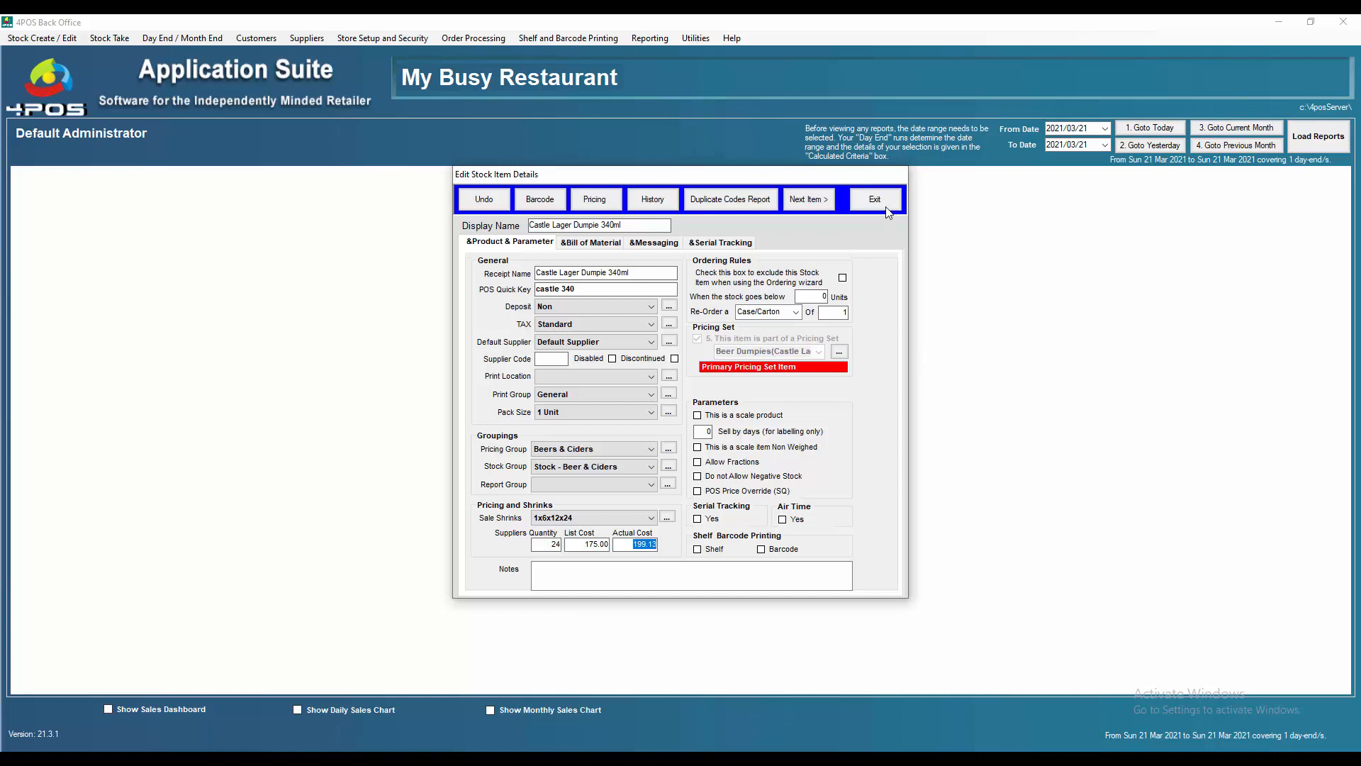
pyautogui.click(875, 198)
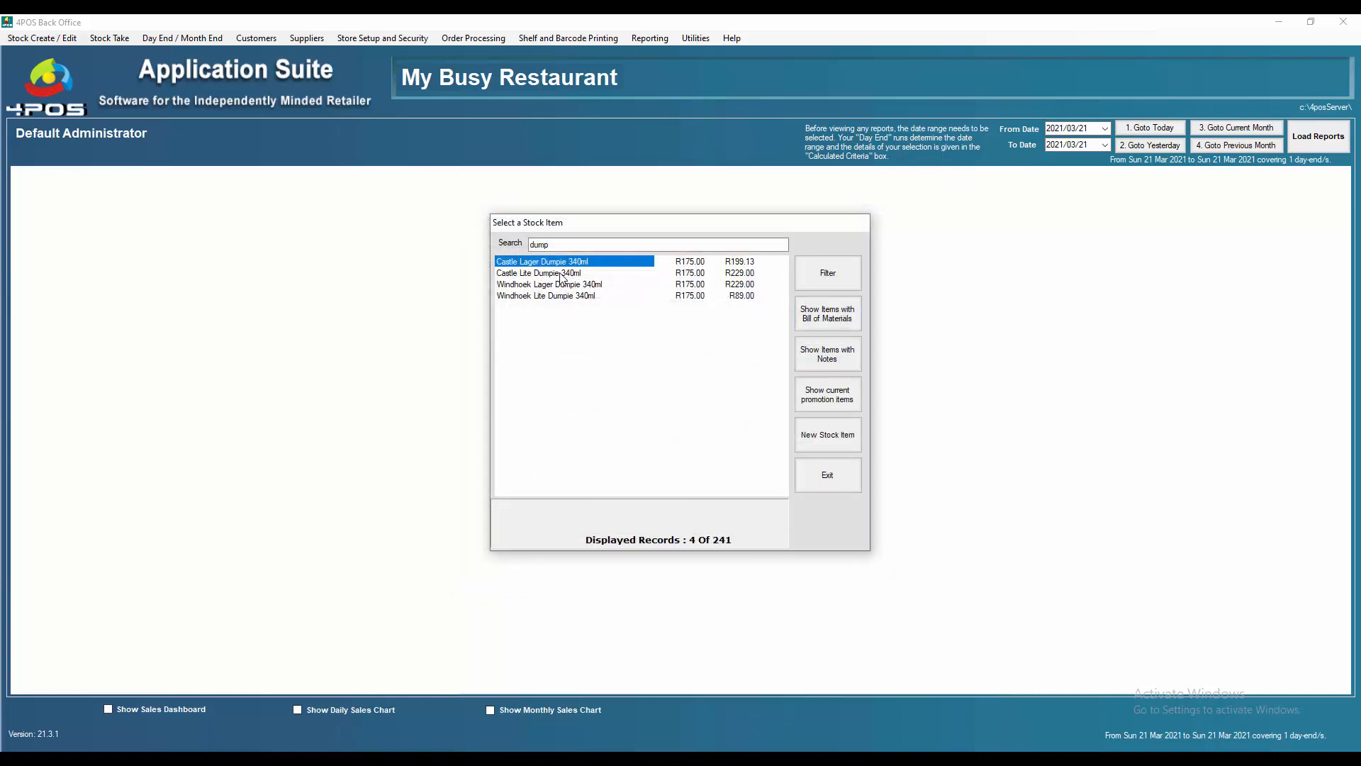
# Check Castle Lite Dumpie inherited the R175.00 cost, then reopen Castle Lager Dumpie 340ml.
pyautogui.doubleClick(539, 273)
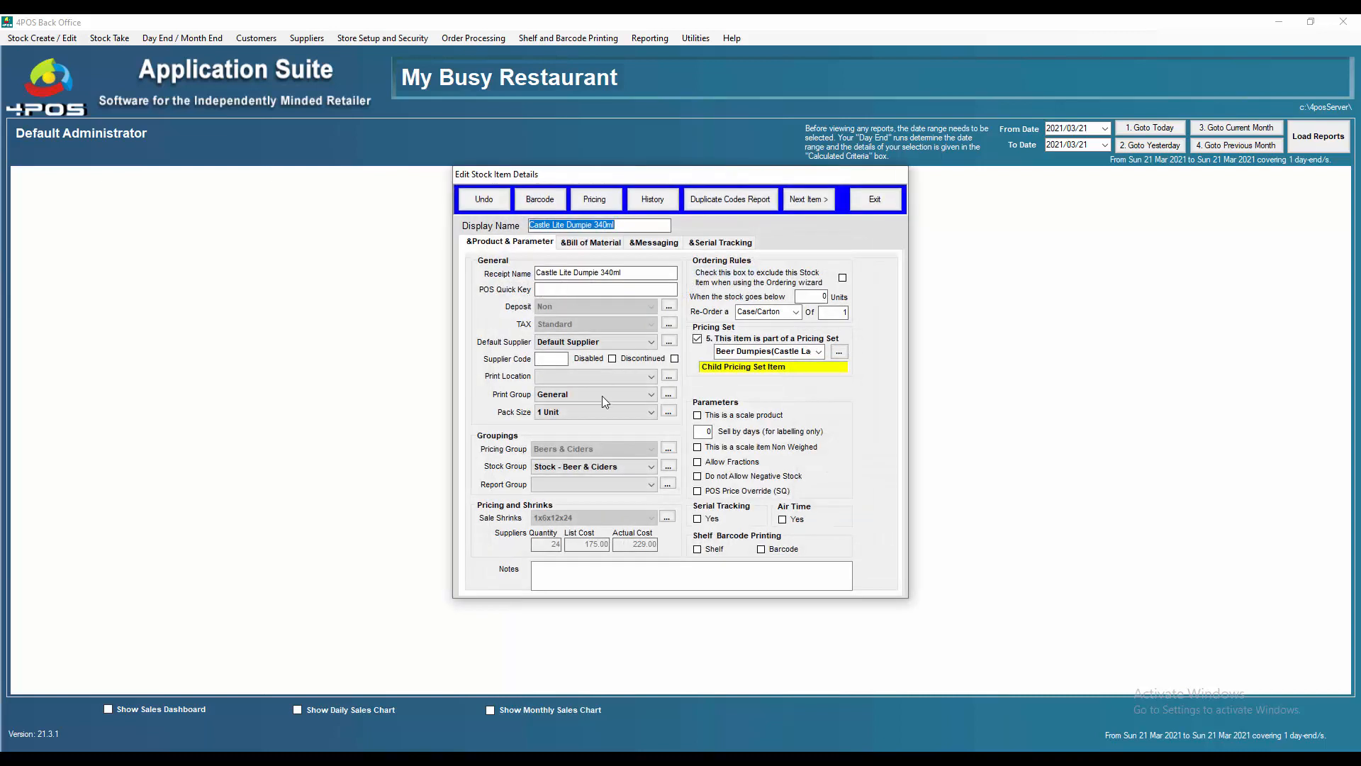
pyautogui.moveTo(910, 210)
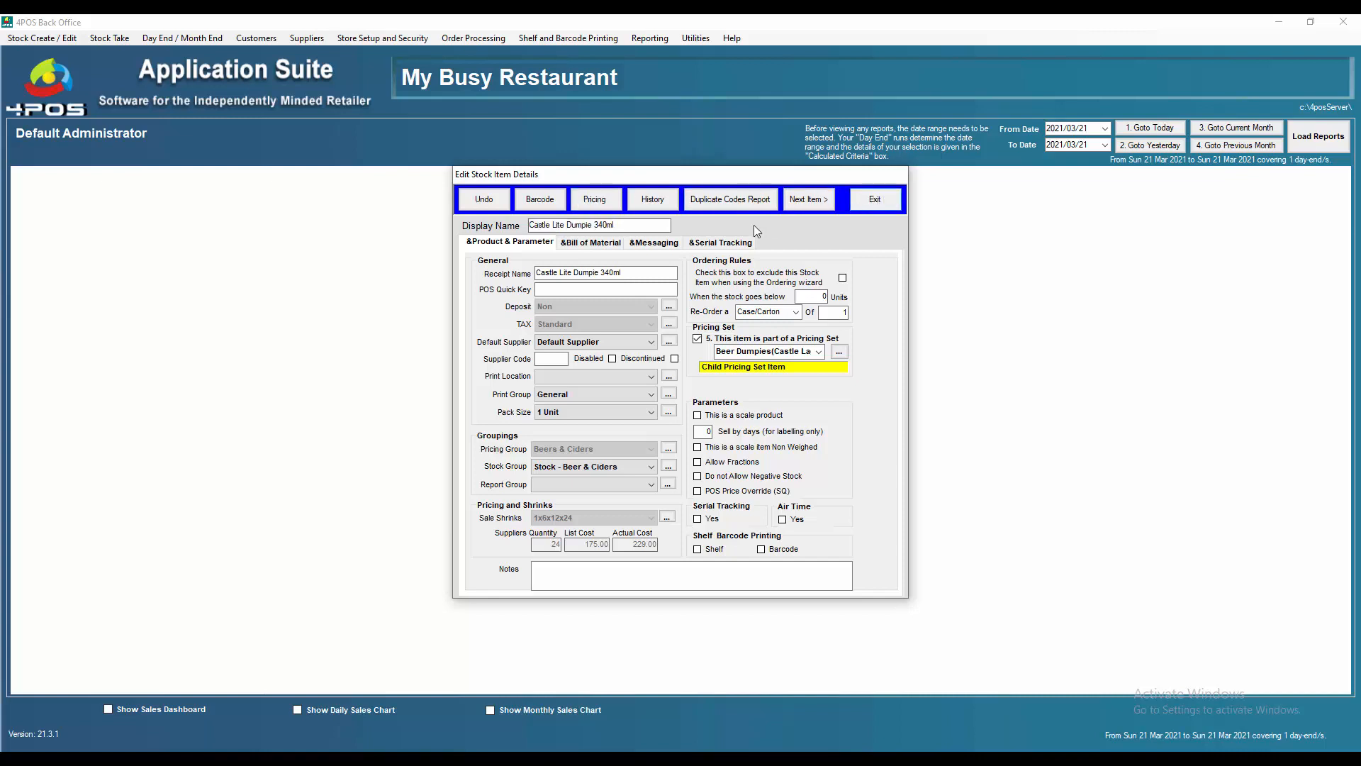
pyautogui.click(807, 199)
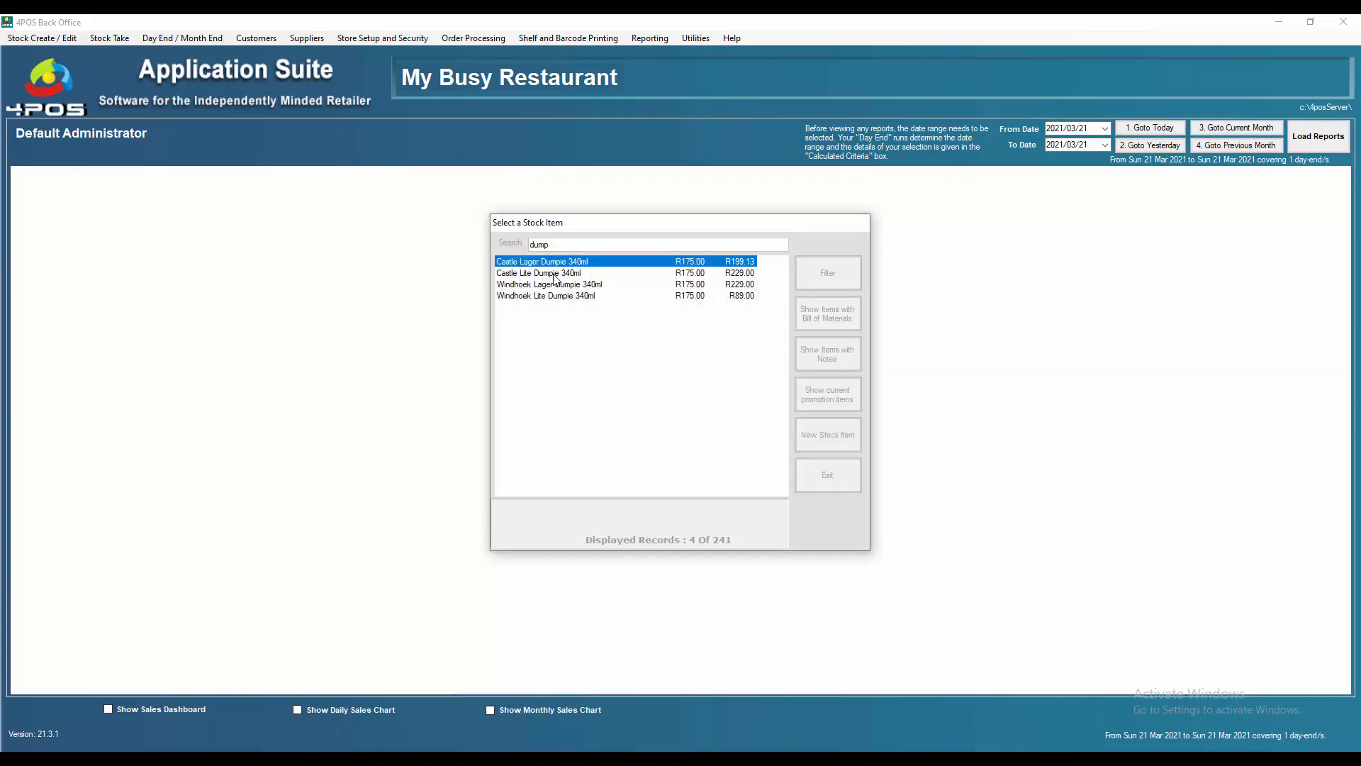
pyautogui.doubleClick(541, 261)
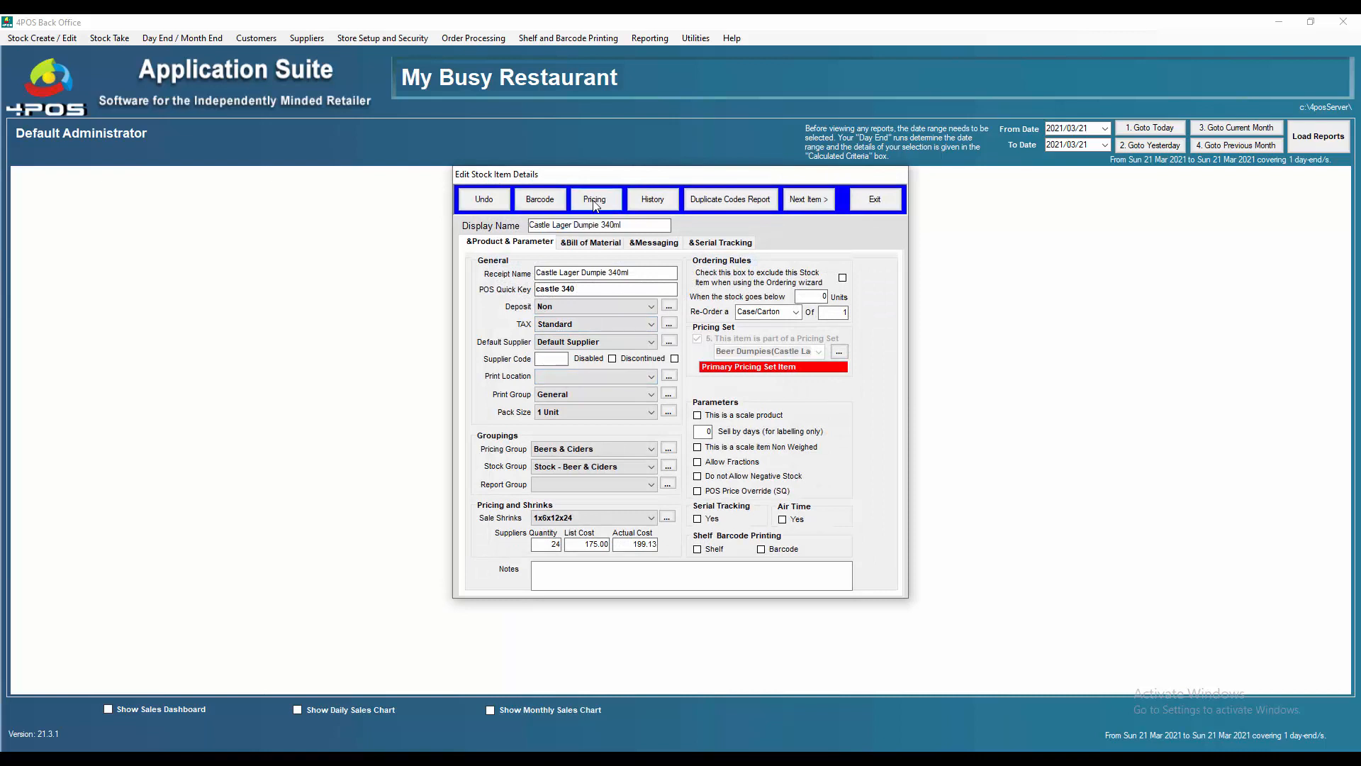
# Override Castle Lager Dumpie's 24-unit price to 245.00 and close the pricing screen.
pyautogui.click(594, 198)
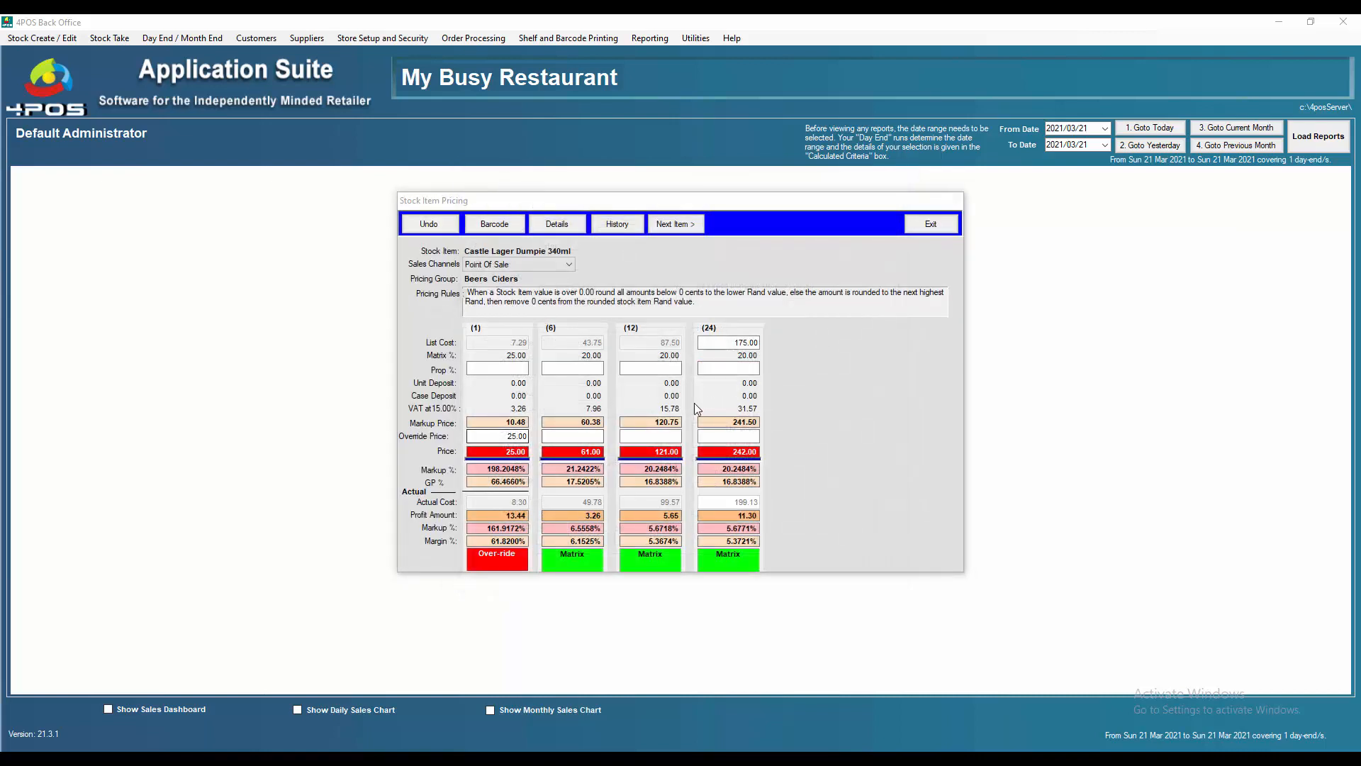
pyautogui.click(727, 435)
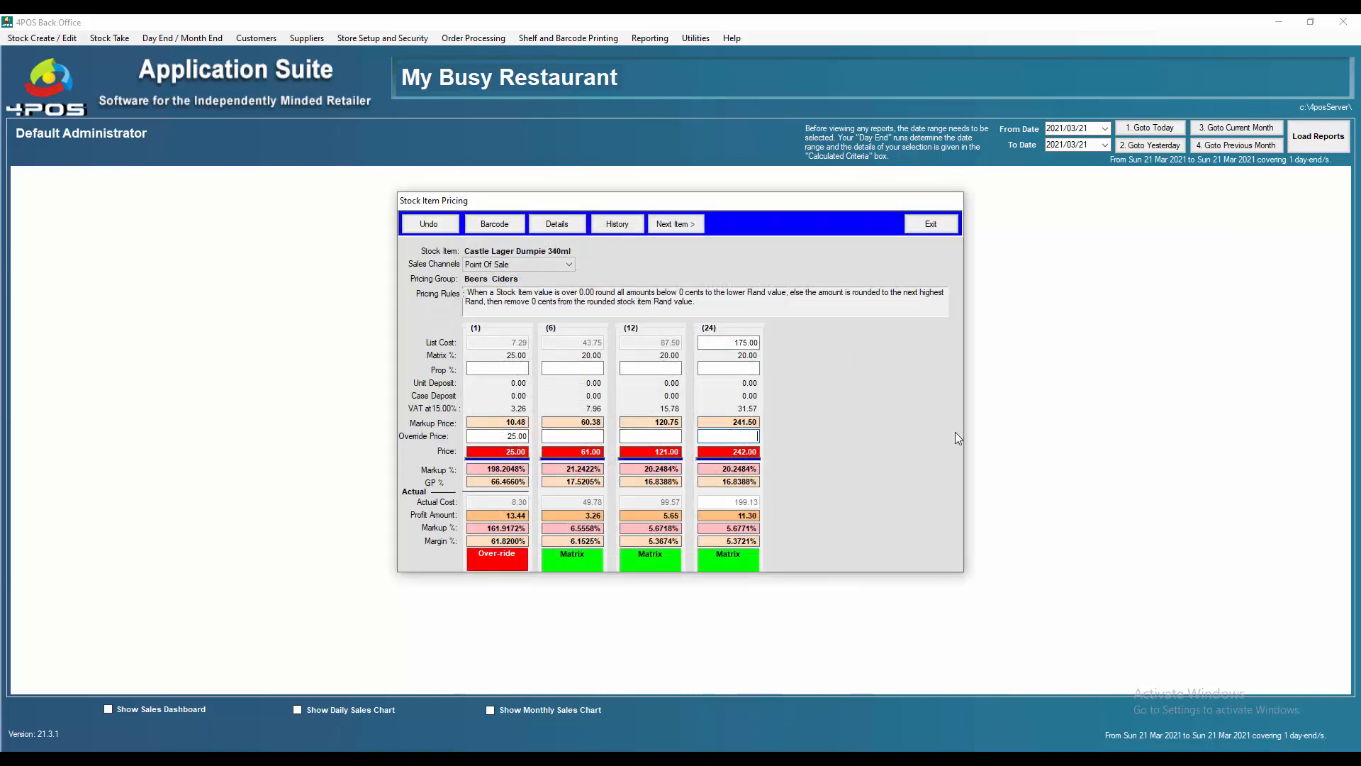
pyautogui.moveTo(951, 434)
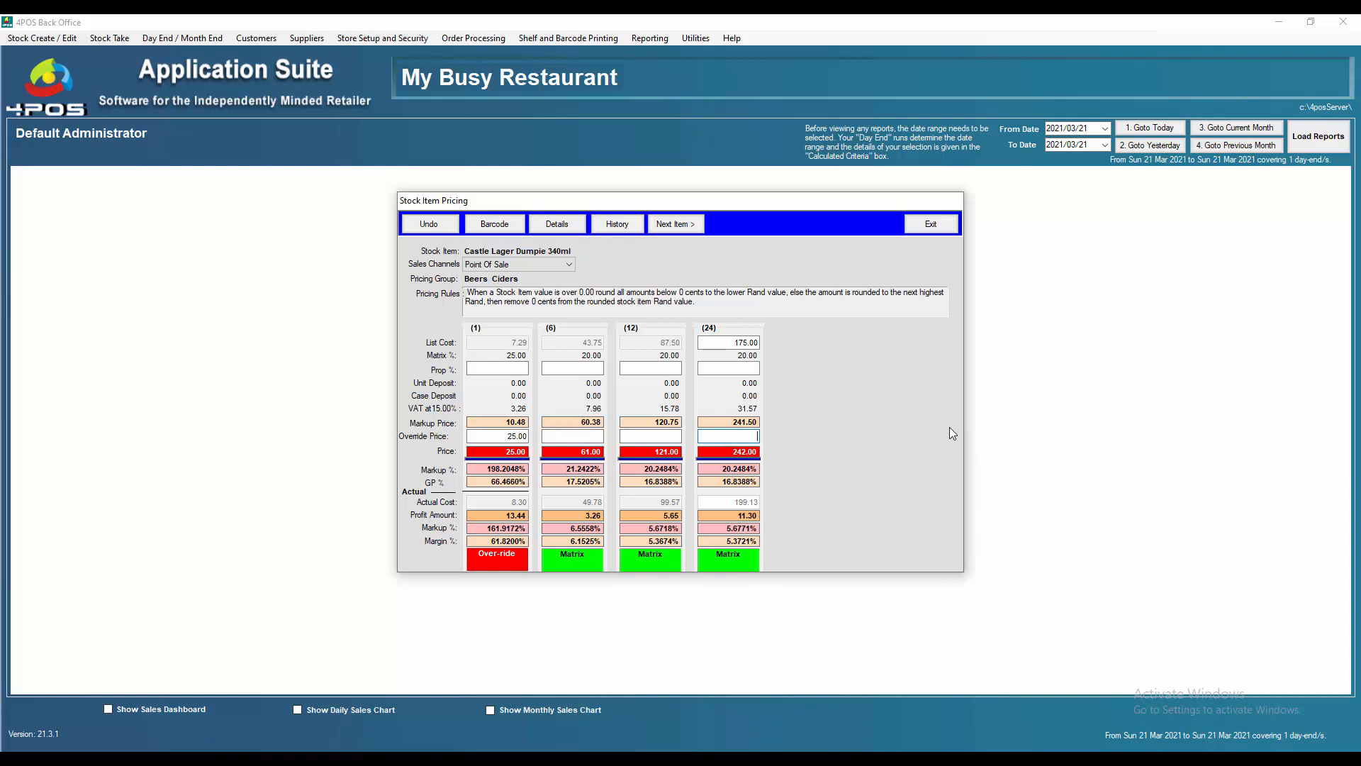
pyautogui.write('245.00')
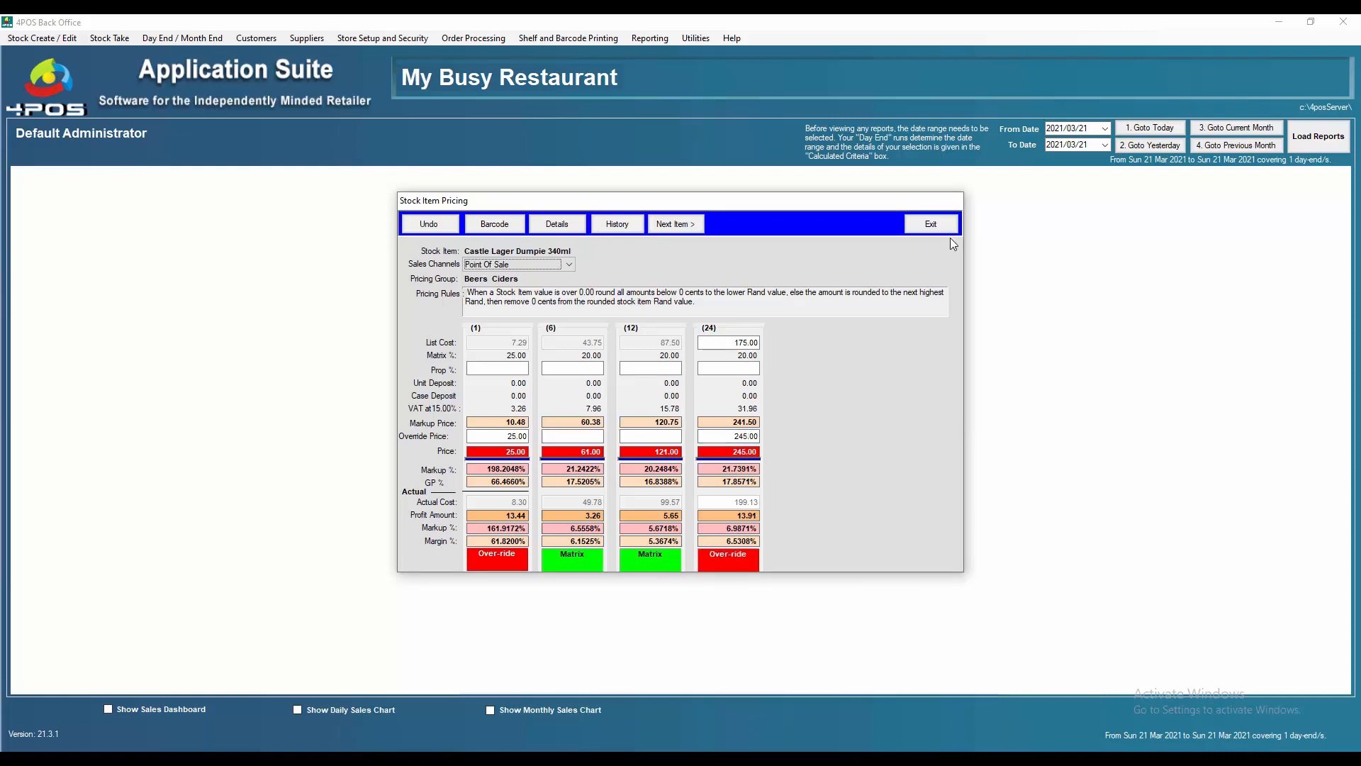
pyautogui.click(675, 222)
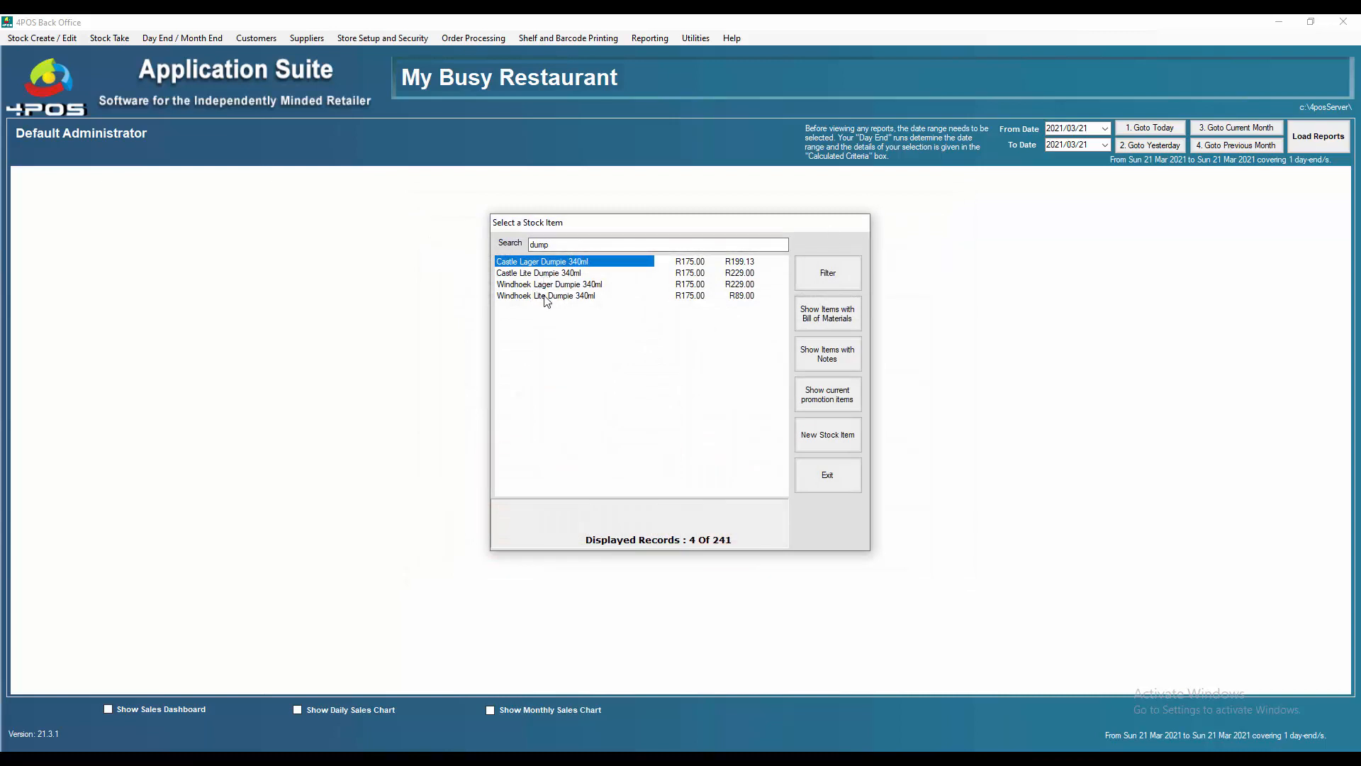
# Check Windhoek Lite Dumpie 340ml's pricing shows the inherited 245.00 case override, then return to the list.
pyautogui.doubleClick(545, 295)
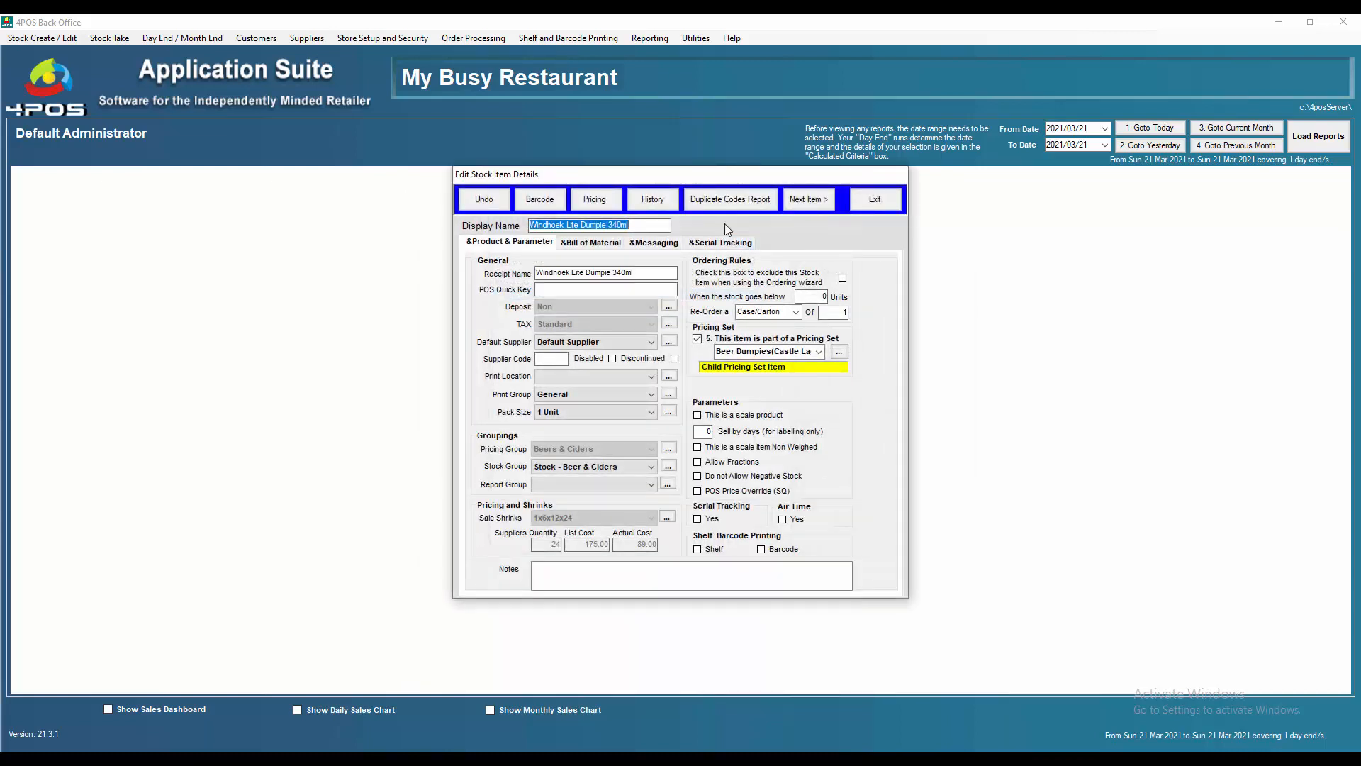
pyautogui.click(594, 199)
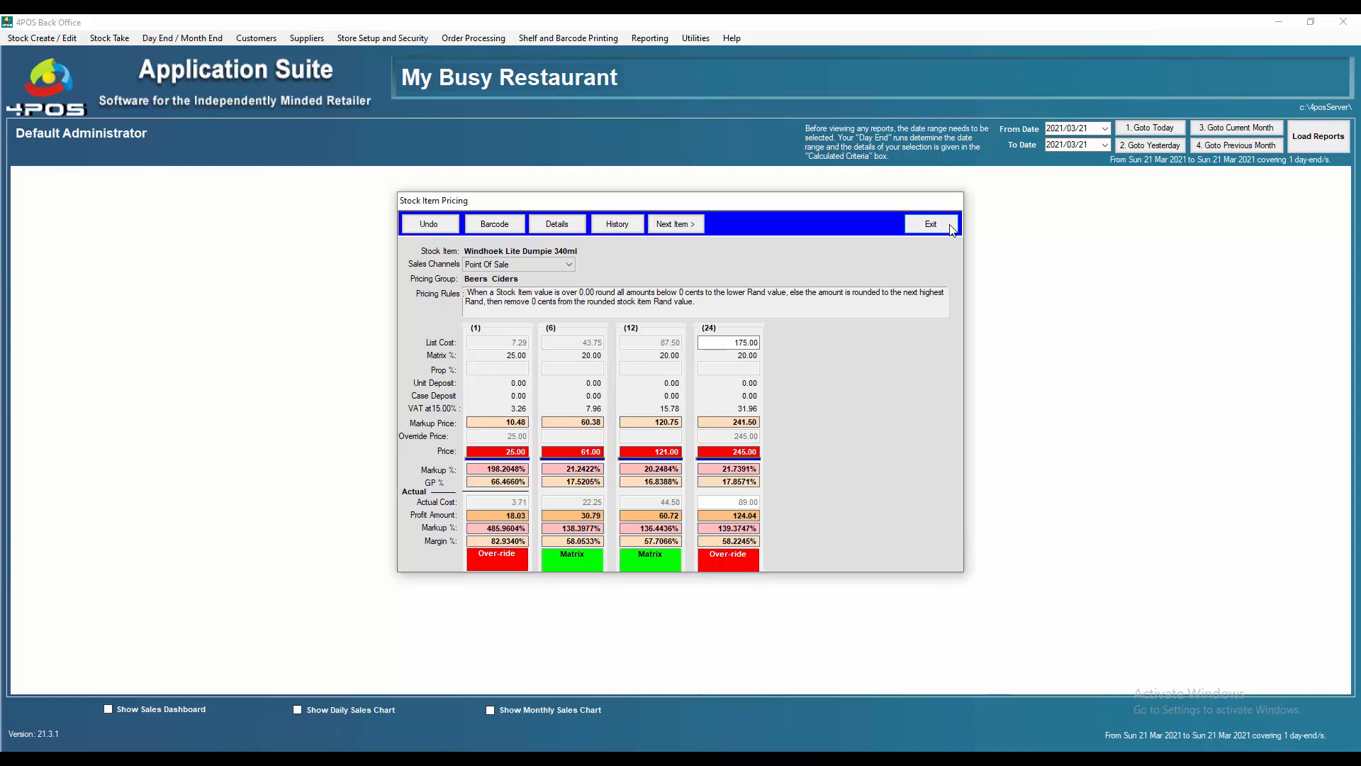
pyautogui.click(930, 224)
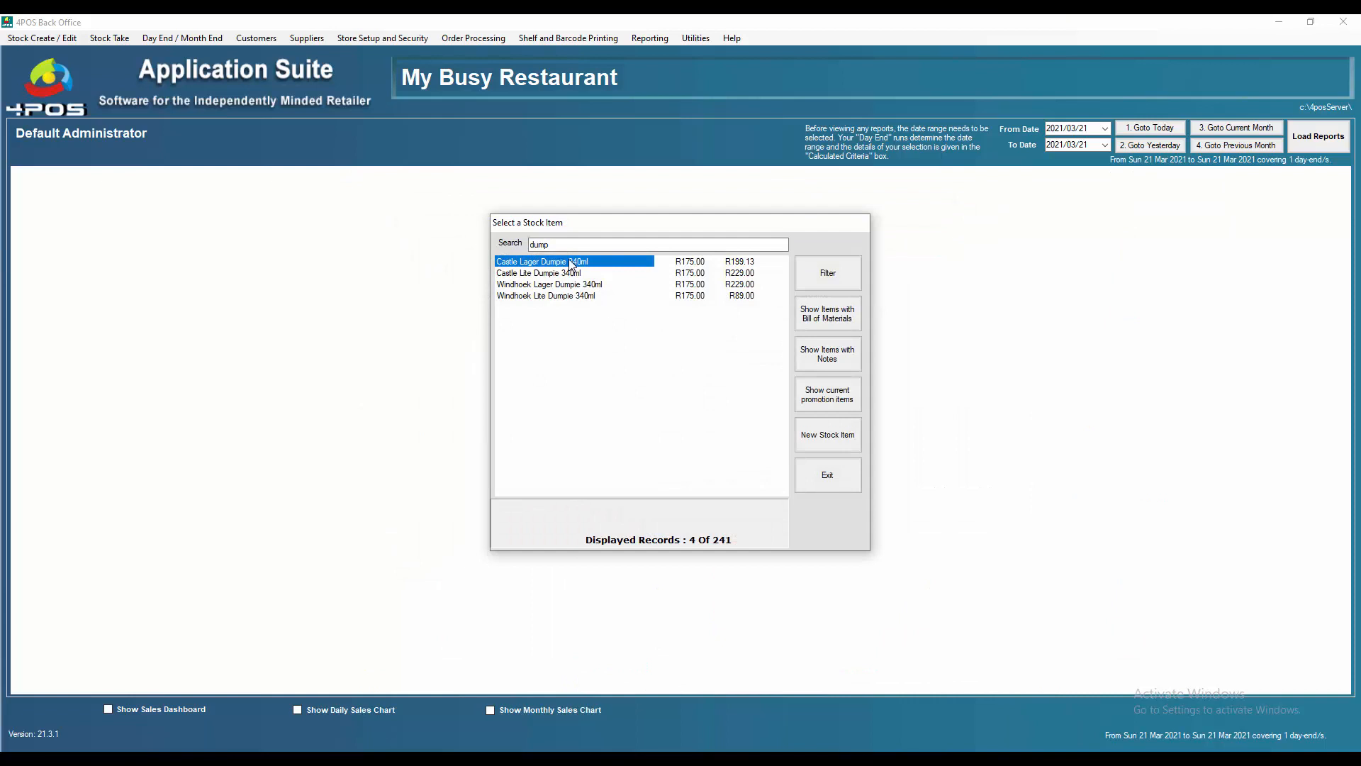
pyautogui.tripleClick(564, 243)
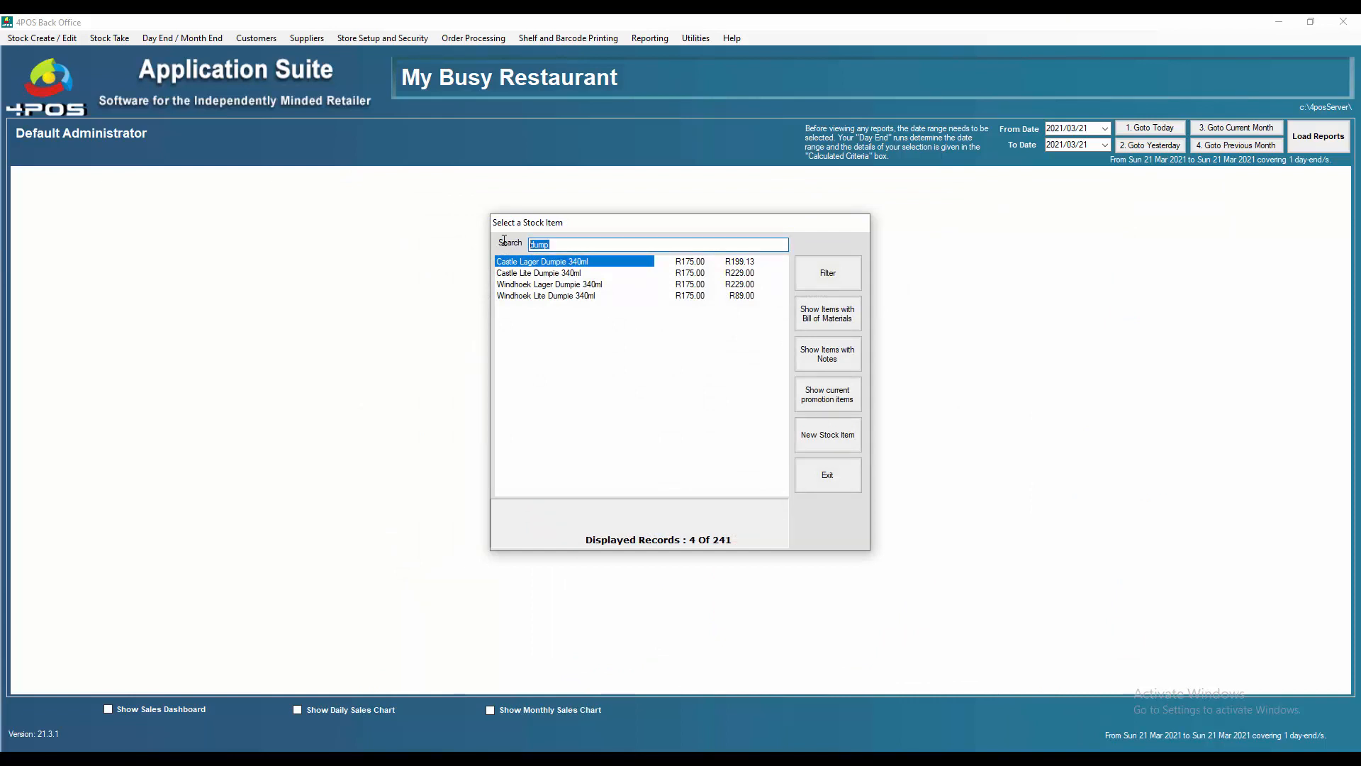
pyautogui.write('1l')
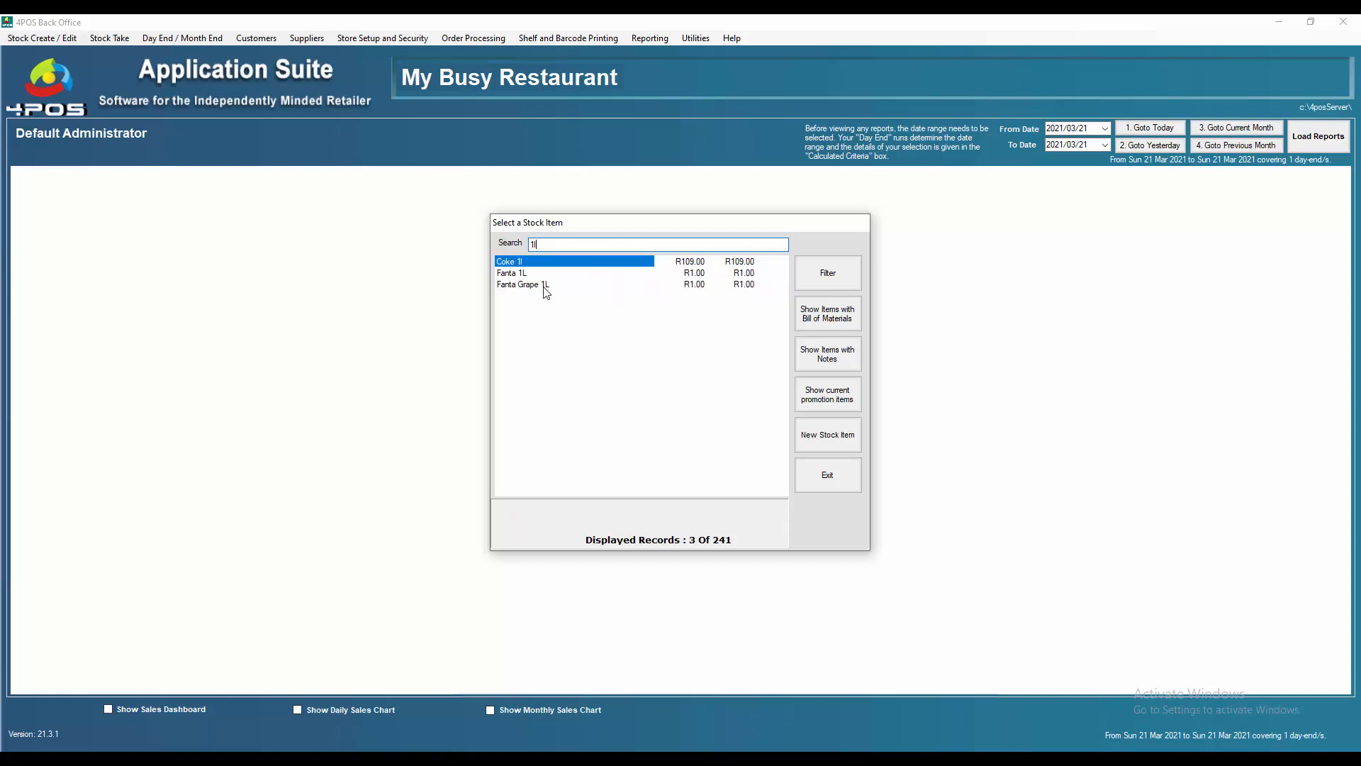
pyautogui.moveTo(540, 300)
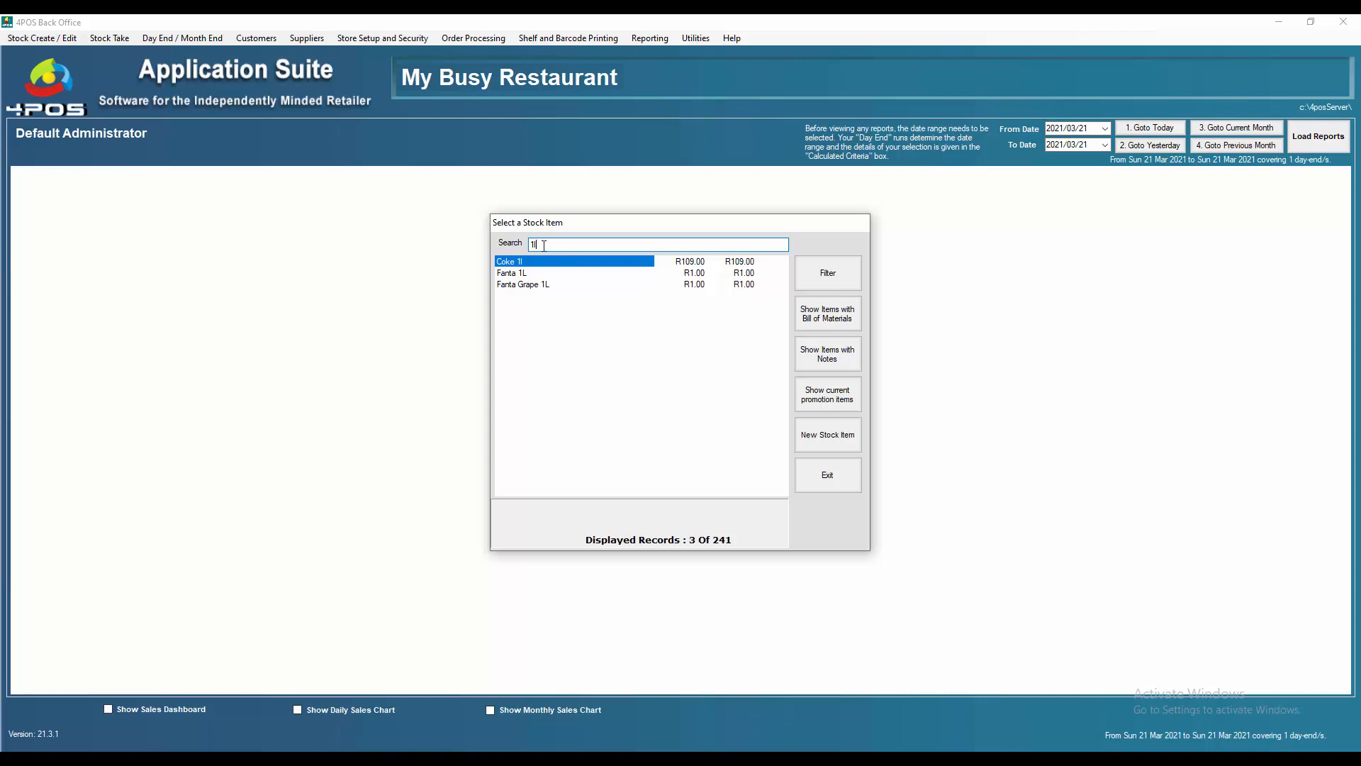
pyautogui.write('dump')
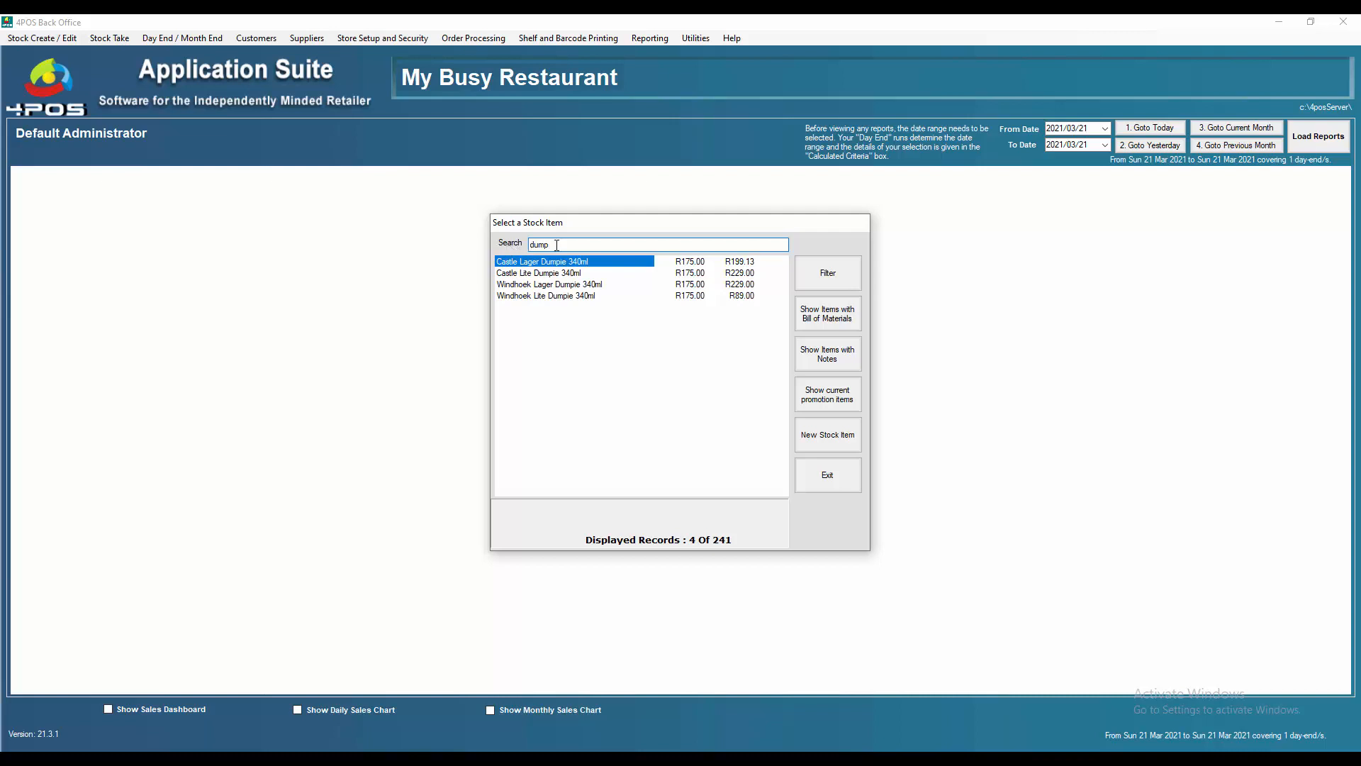
# Enter a new (24) list cost of 195 on Windhoek Lager Dumpie 340ml's pricing, triggering the pricing-set warning.
pyautogui.click(550, 283)
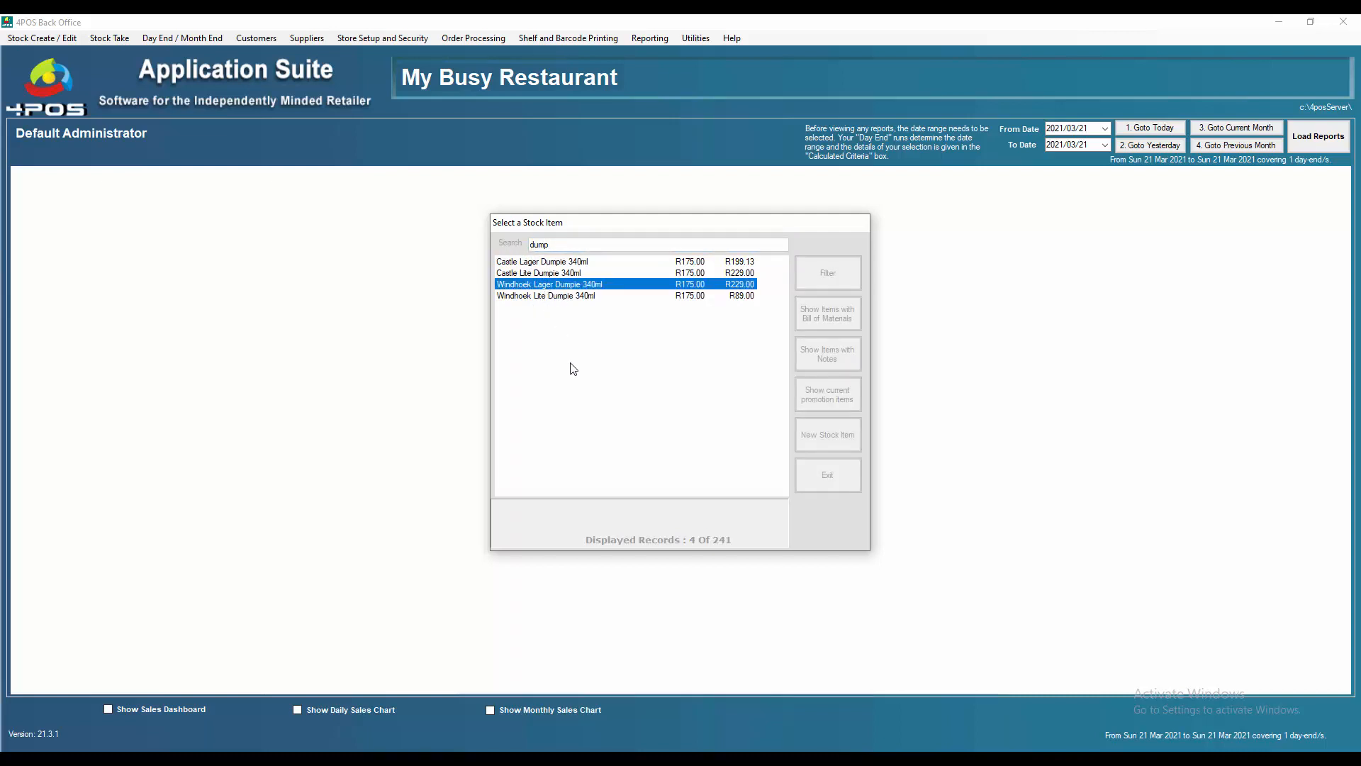
pyautogui.doubleClick(550, 284)
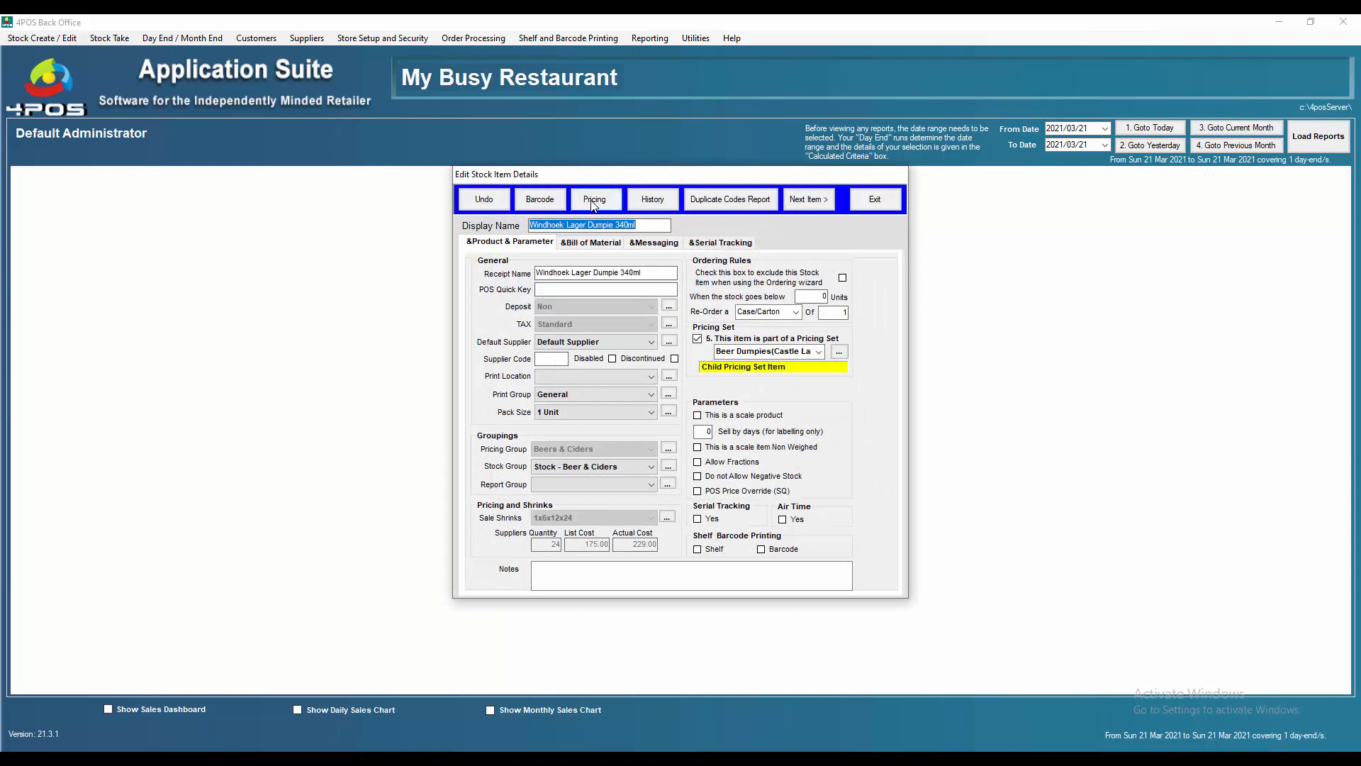
pyautogui.click(594, 198)
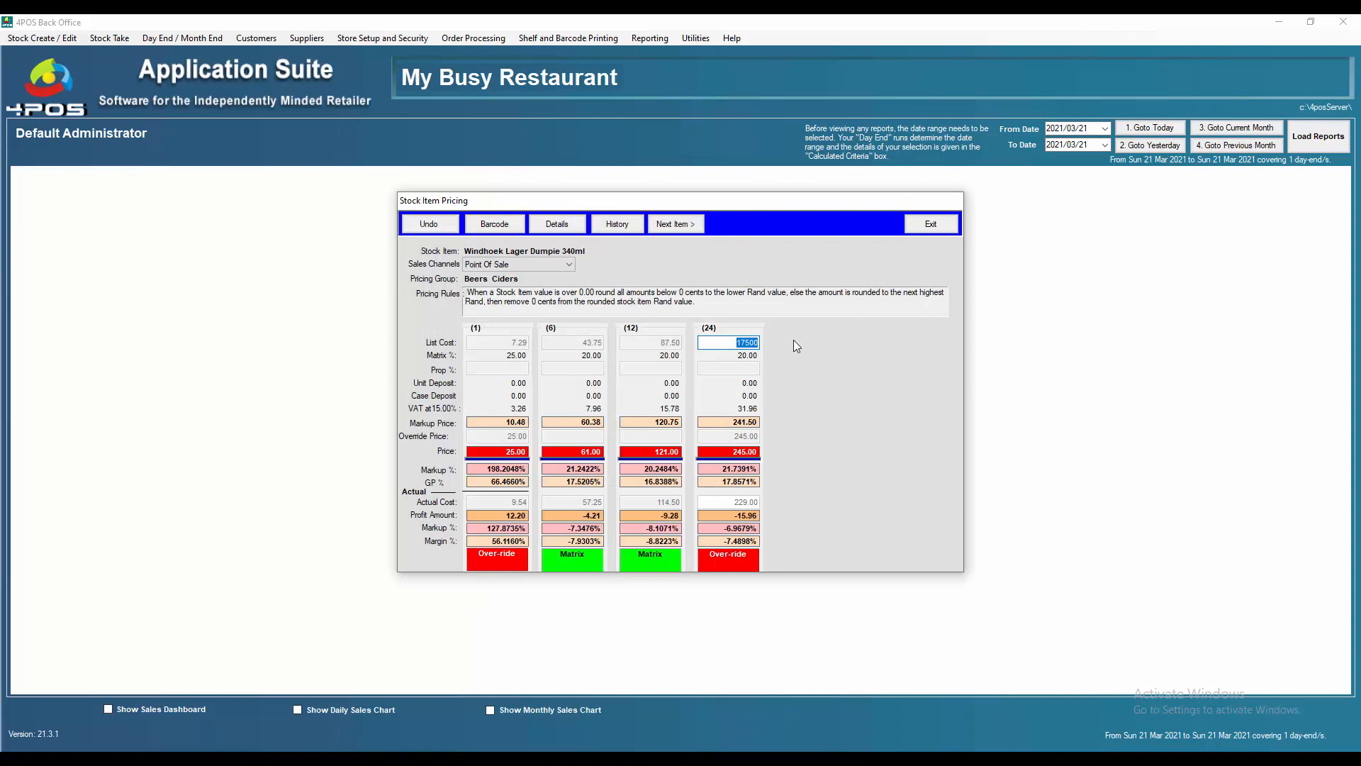
pyautogui.write('195')
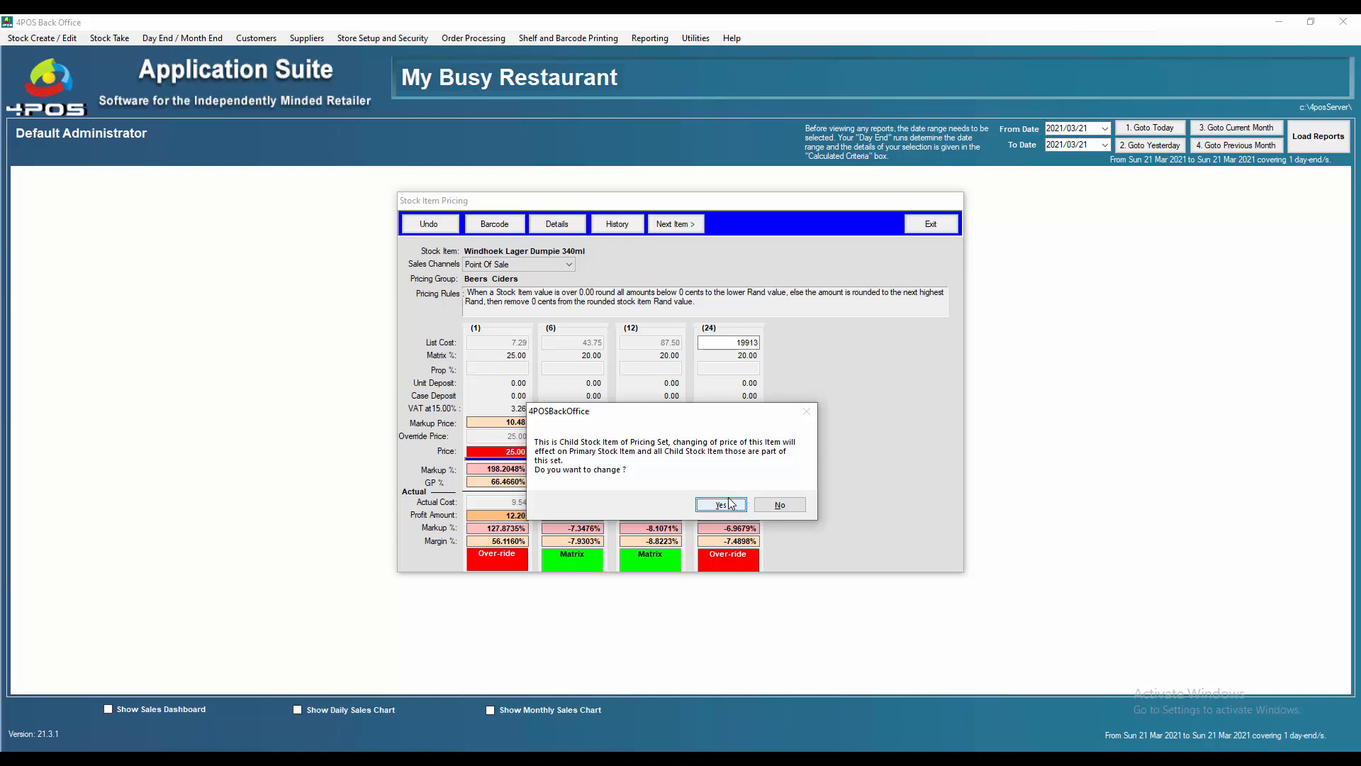
pyautogui.moveTo(731, 507)
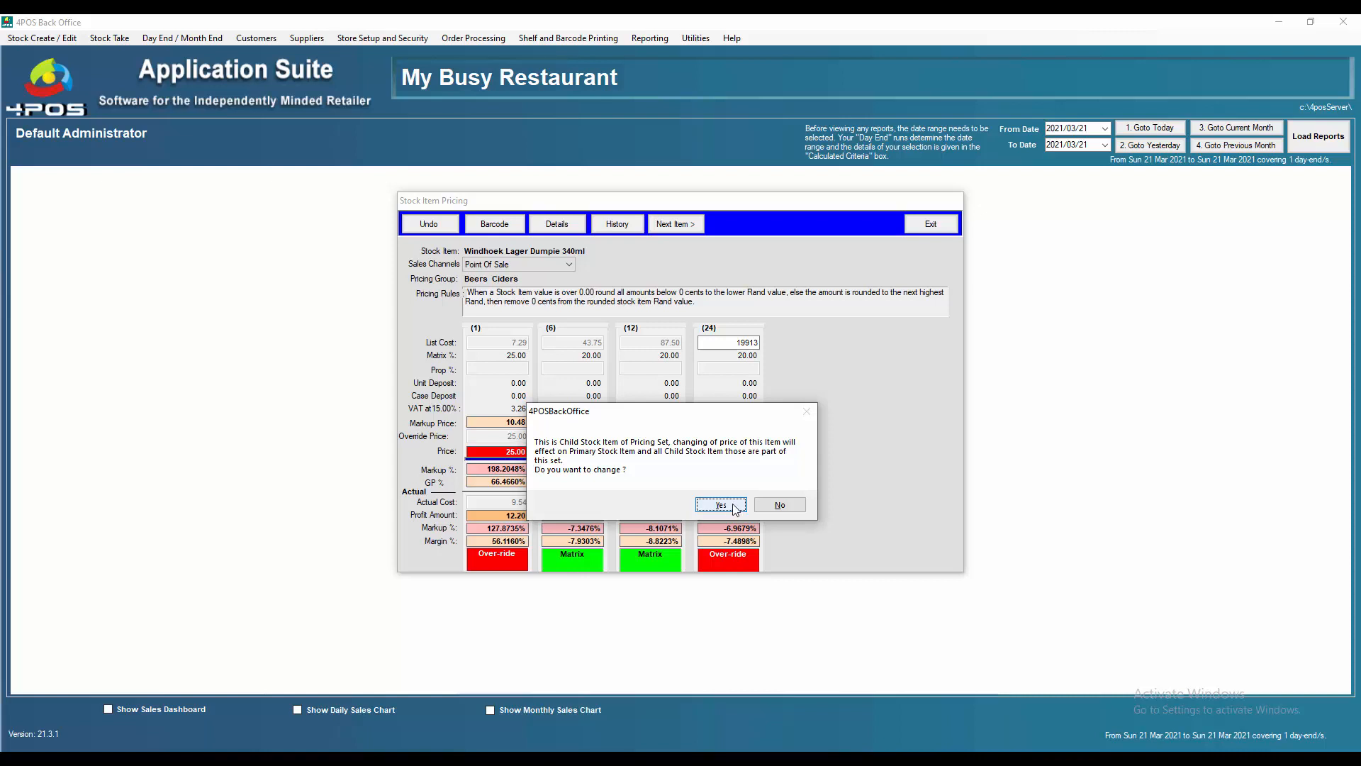
pyautogui.moveTo(736, 511)
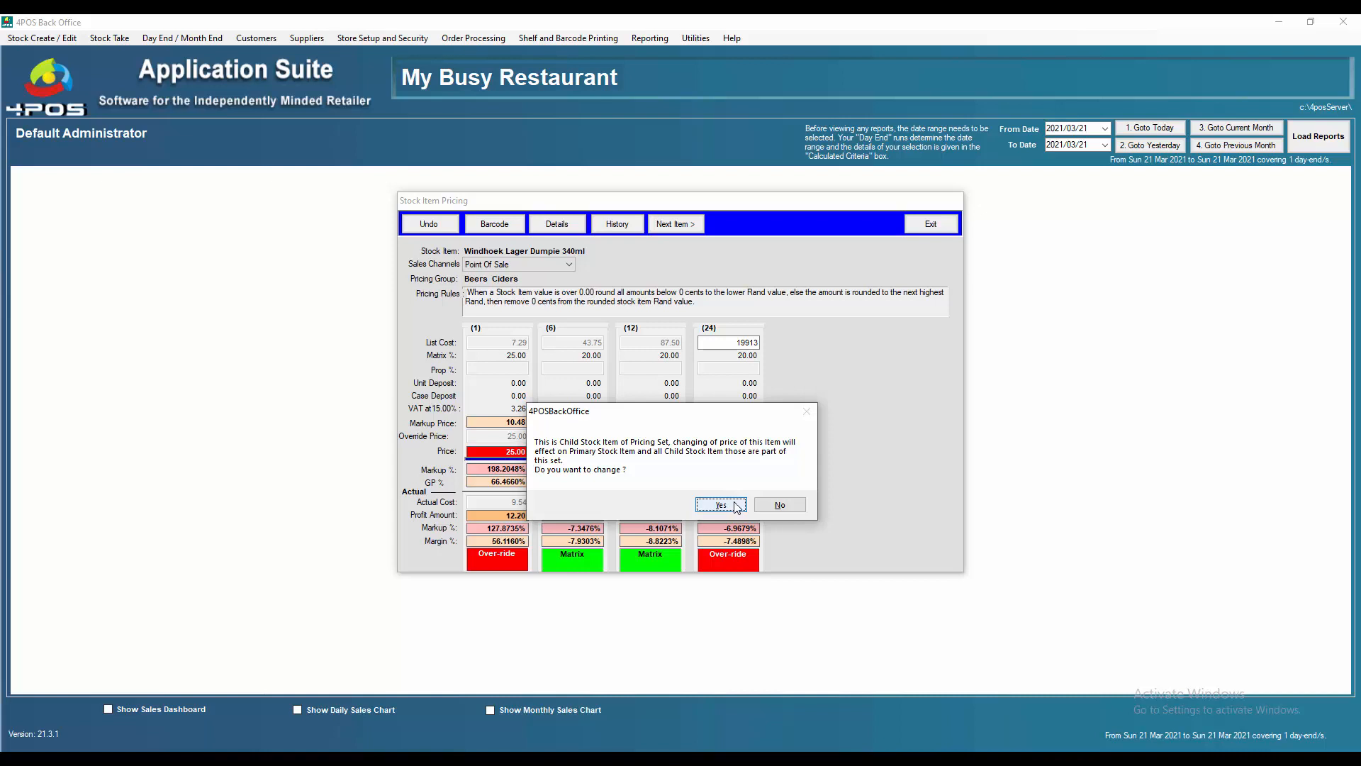
pyautogui.moveTo(736, 509)
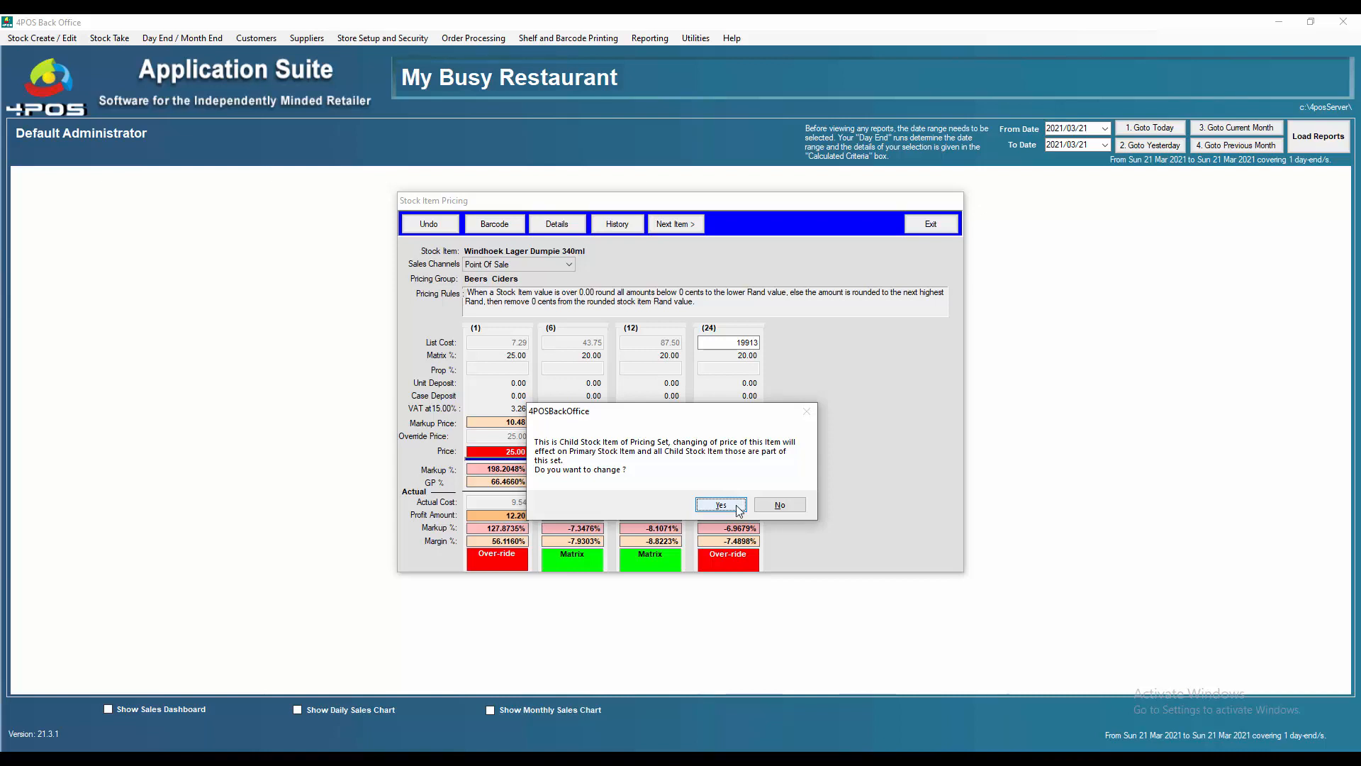
pyautogui.moveTo(738, 512)
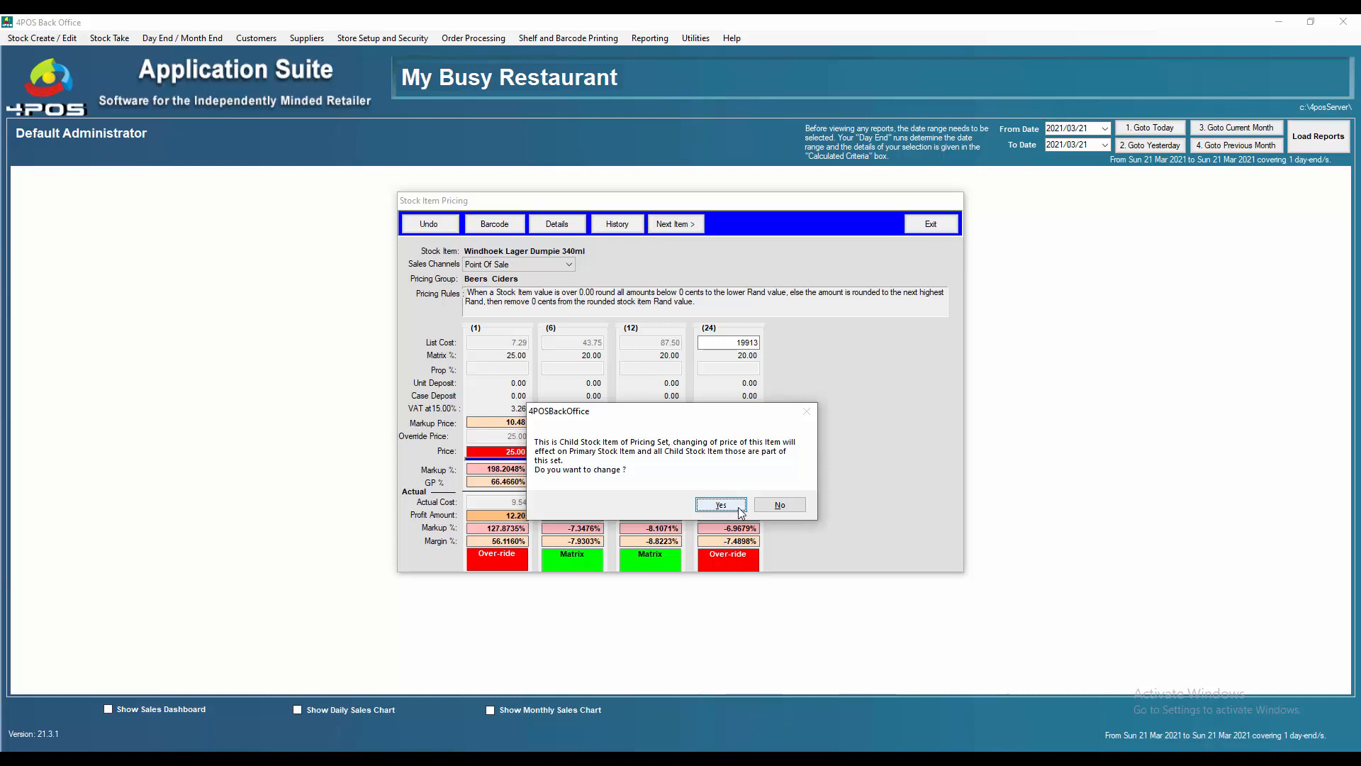